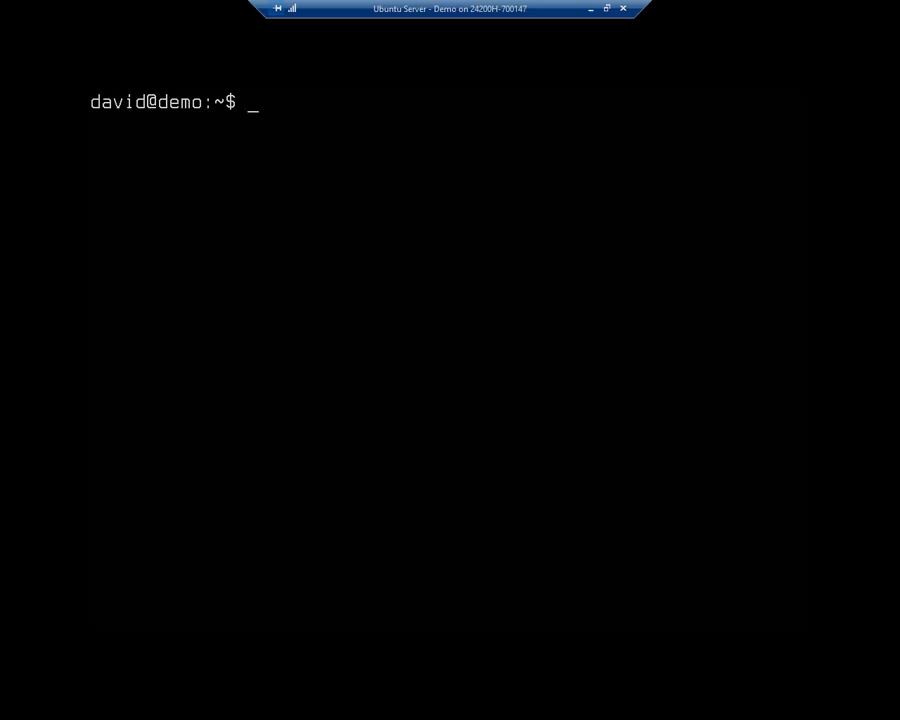
Step: Check interface addresses with ip a, run the DHCP network script, and clear the screen
text(ip a)
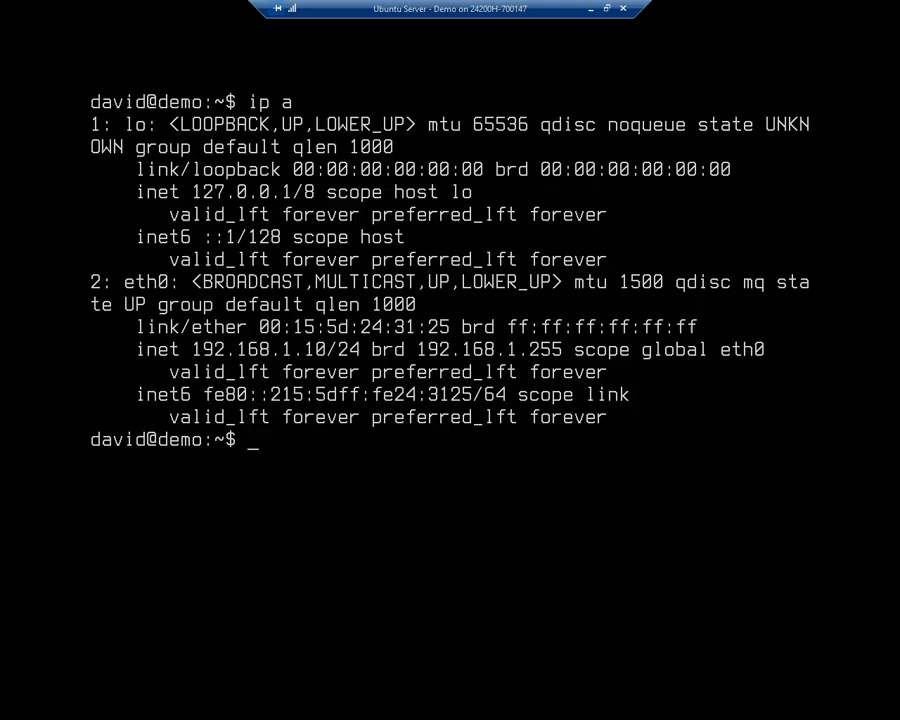
text(sta)
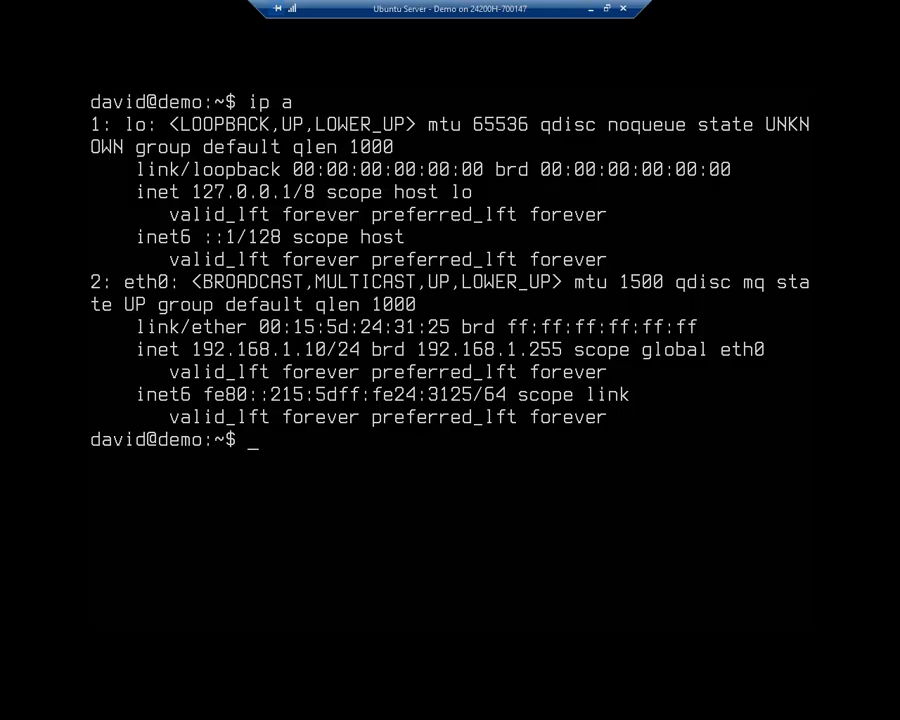
text(dh)
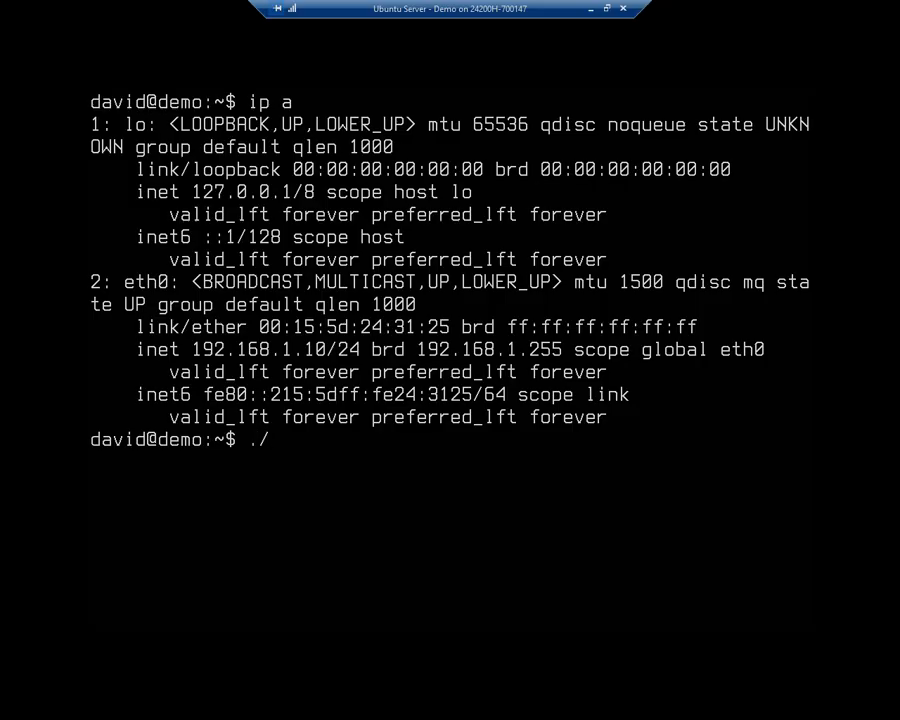
text(dhcp.sh)
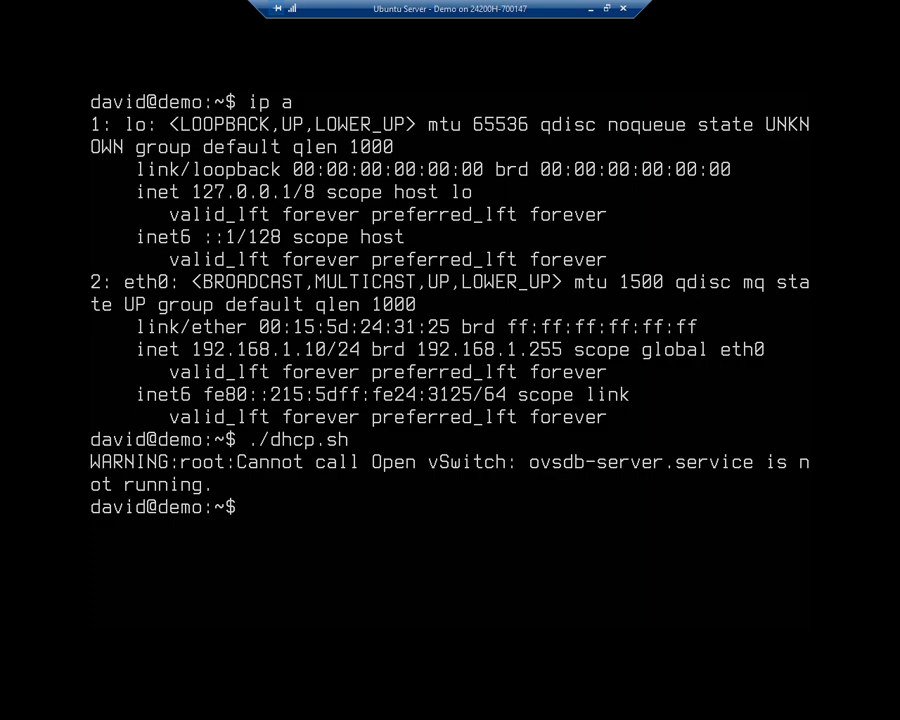
text(cle)
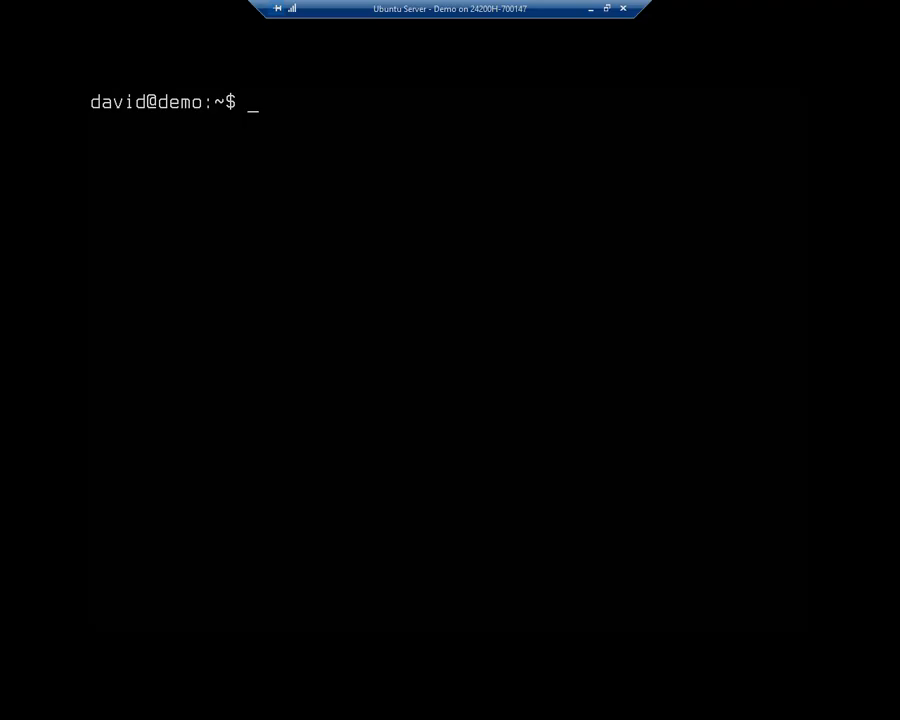
Step: Install the bind9 package with sudo apt install, confirming with y
text(sudo)
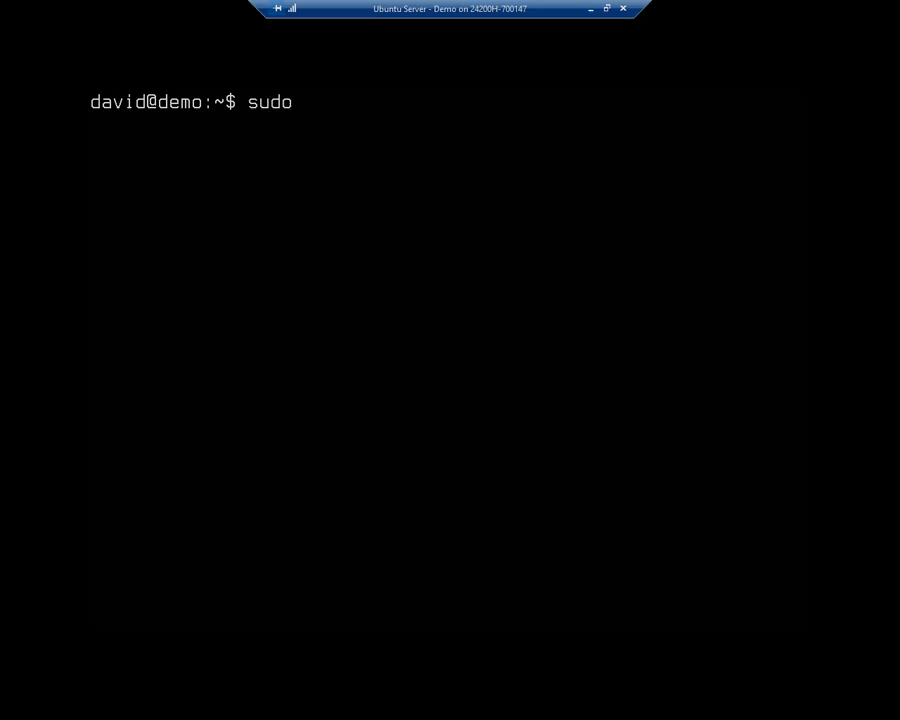
text(apt insatll)
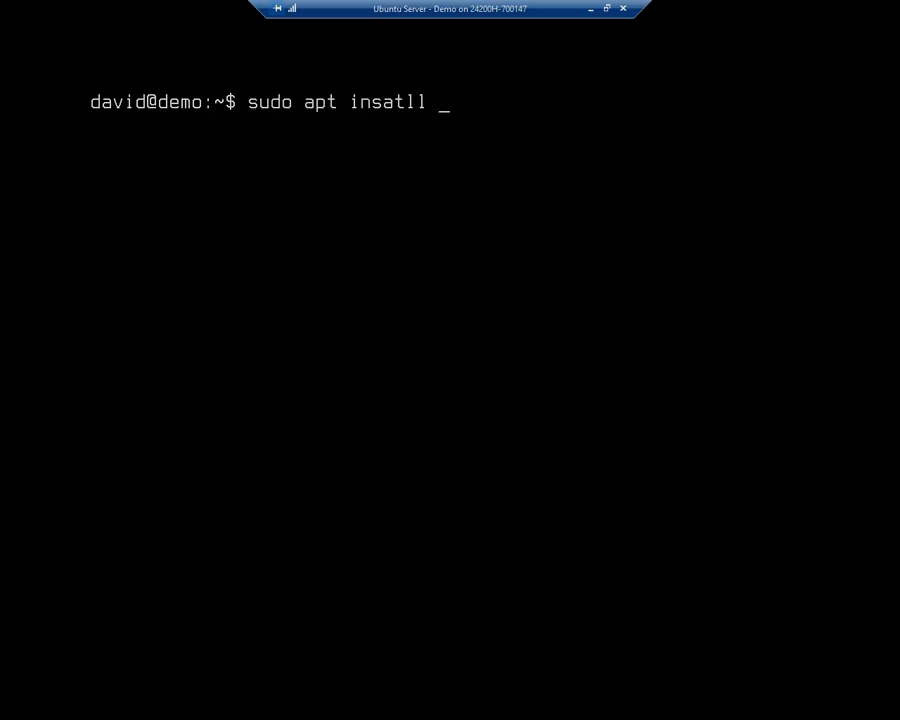
key(BackSpace)
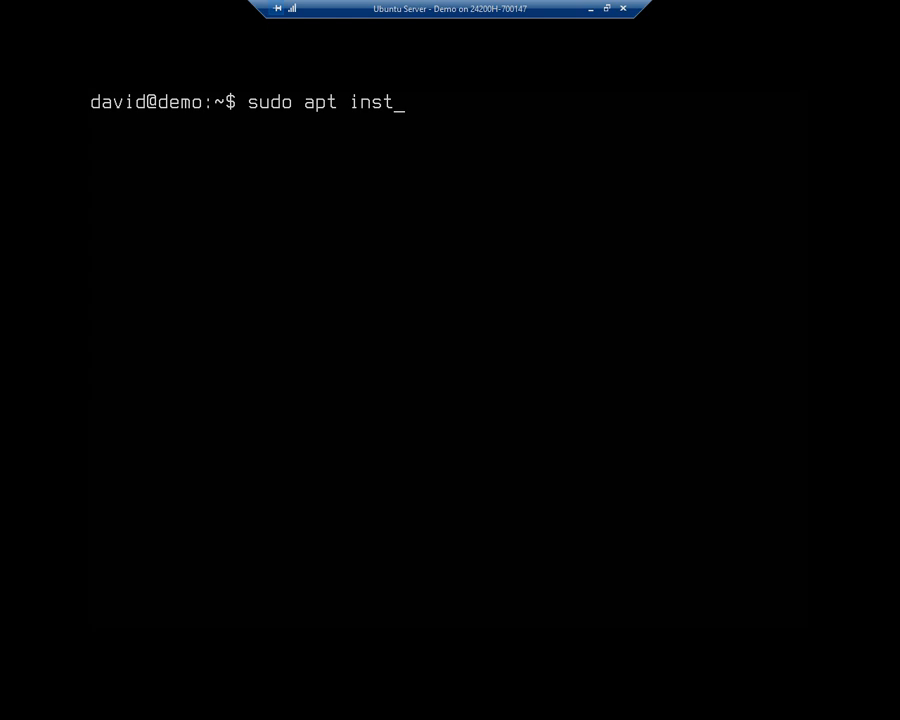
text(all bind9)
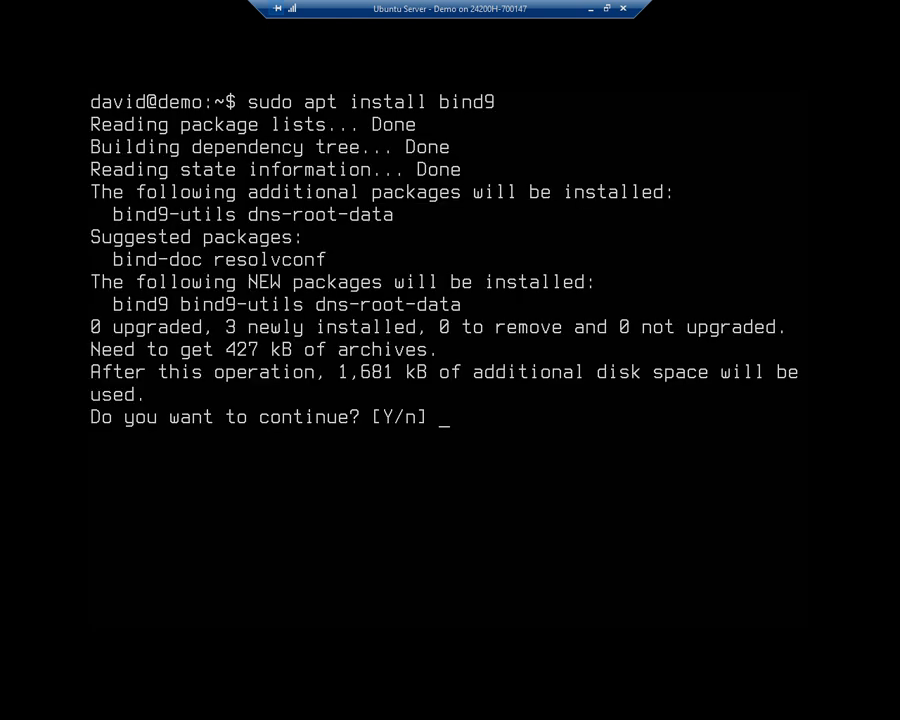
text(y)
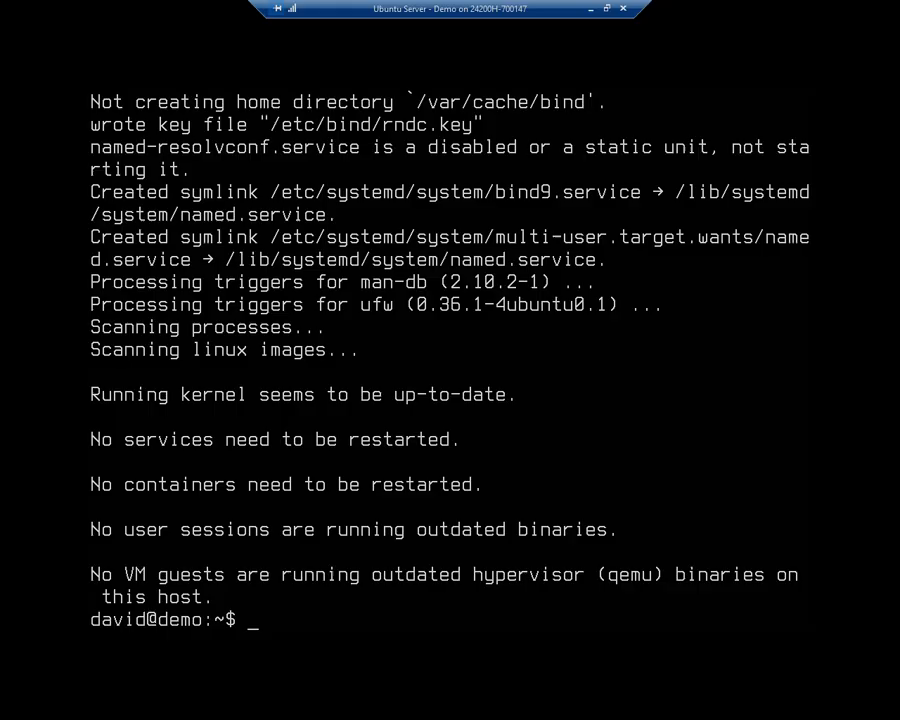
Step: Check with systemctl status that the bind9 service is active (running)
text(sudo su)
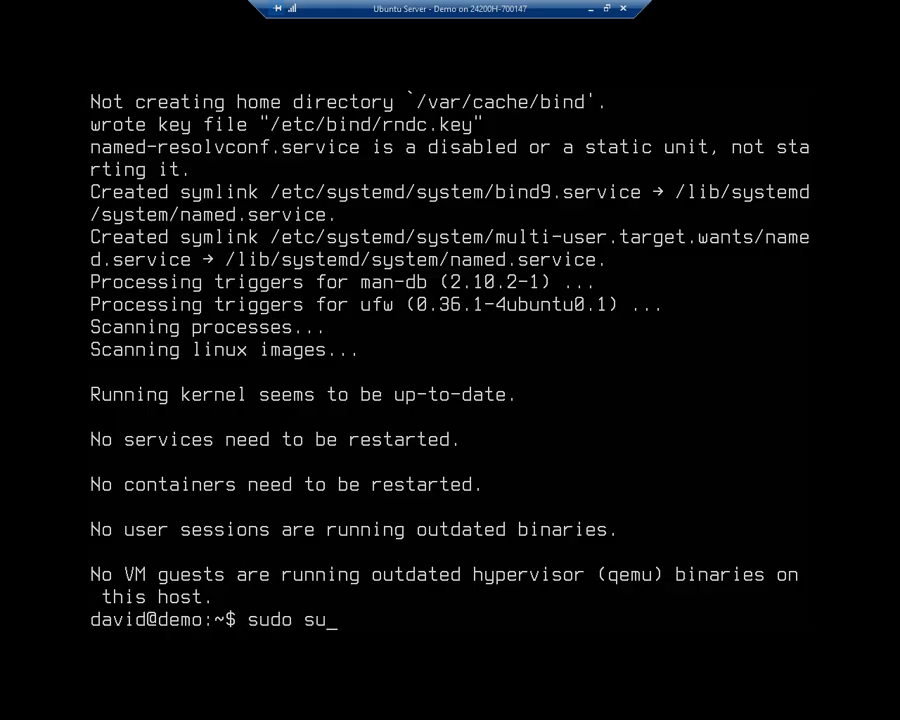
text(ystemctl)
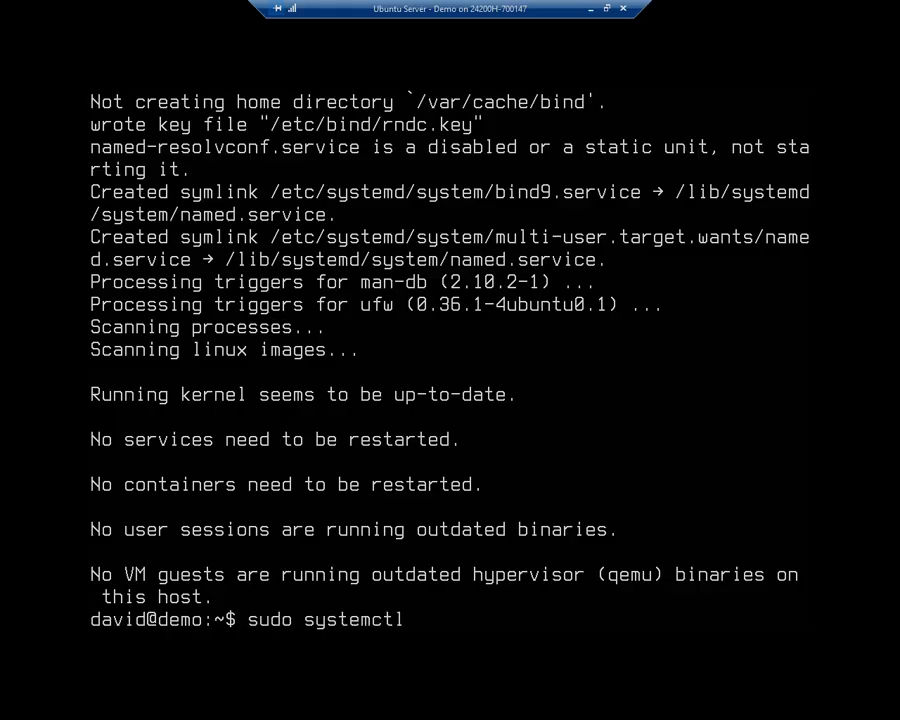
text(status bind9)
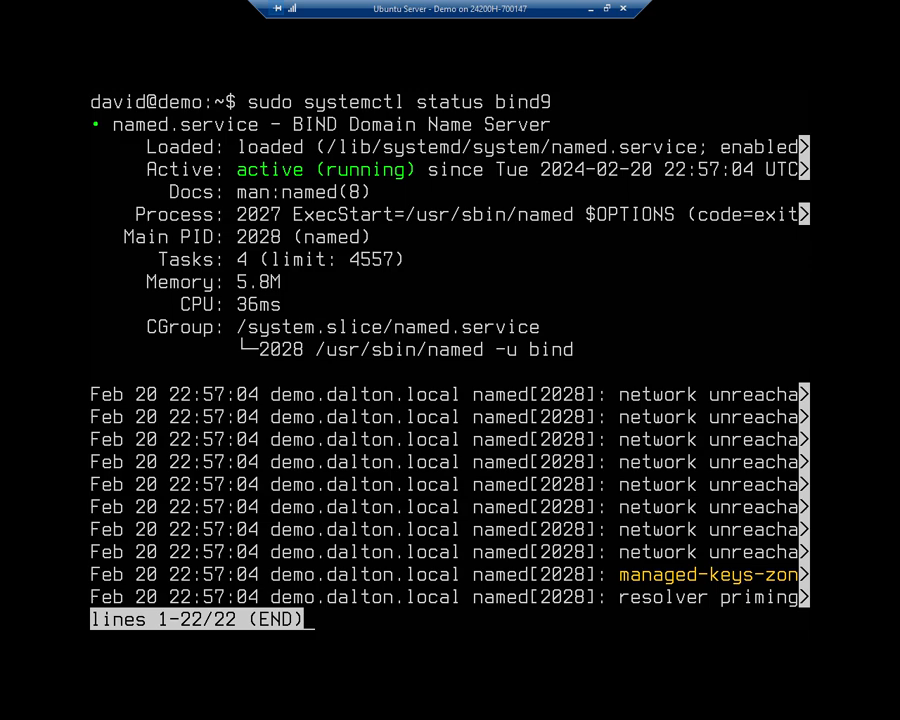
mouse_move(45, 477)
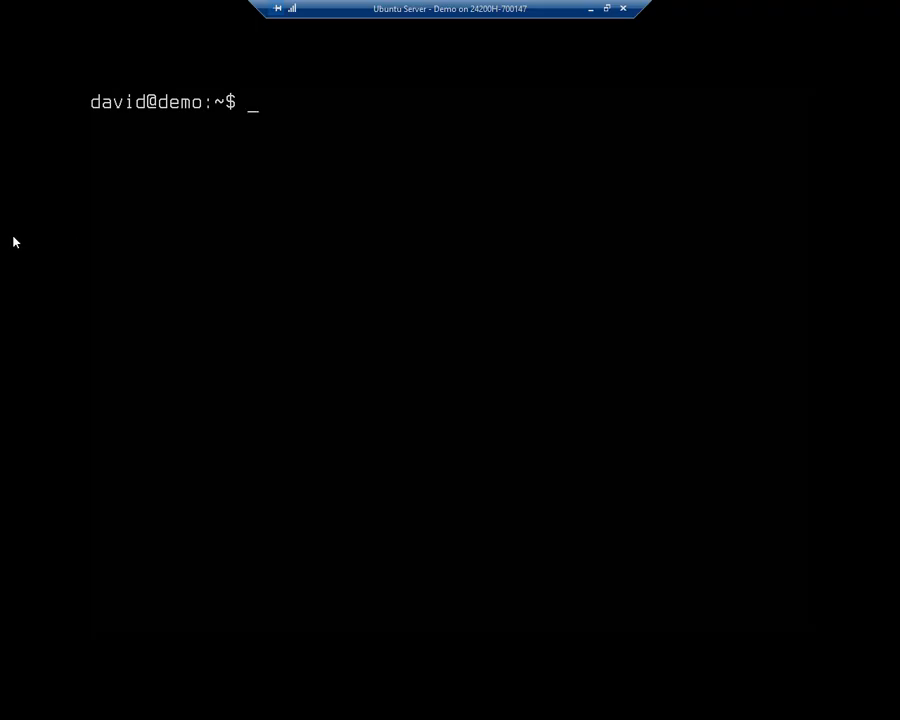
Step: Move into /etc/bind, list its files and display named.conf's include lines
text(cd)
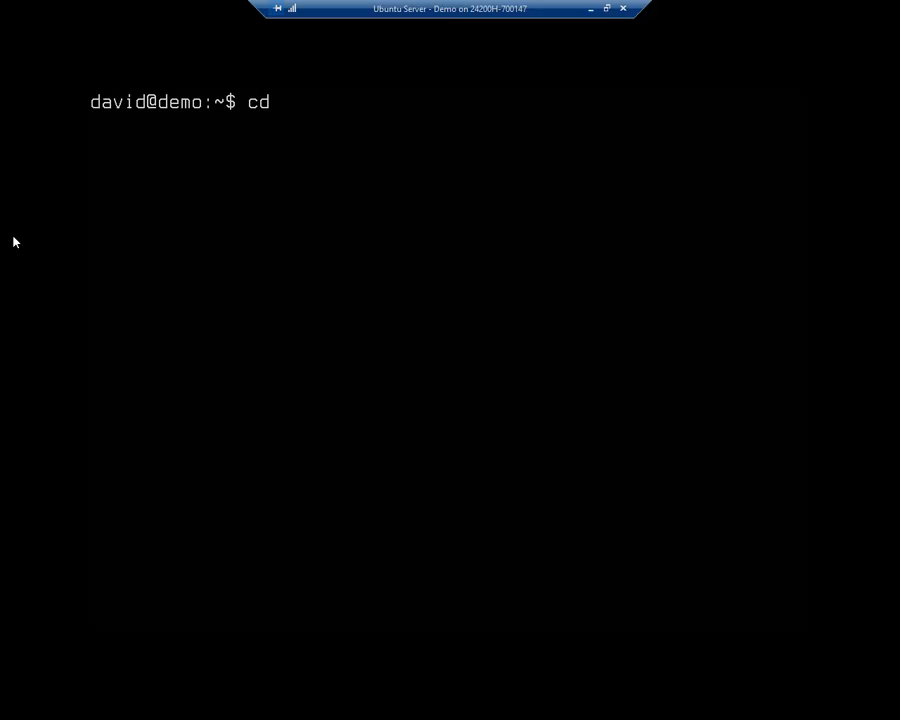
text(/etc/named)
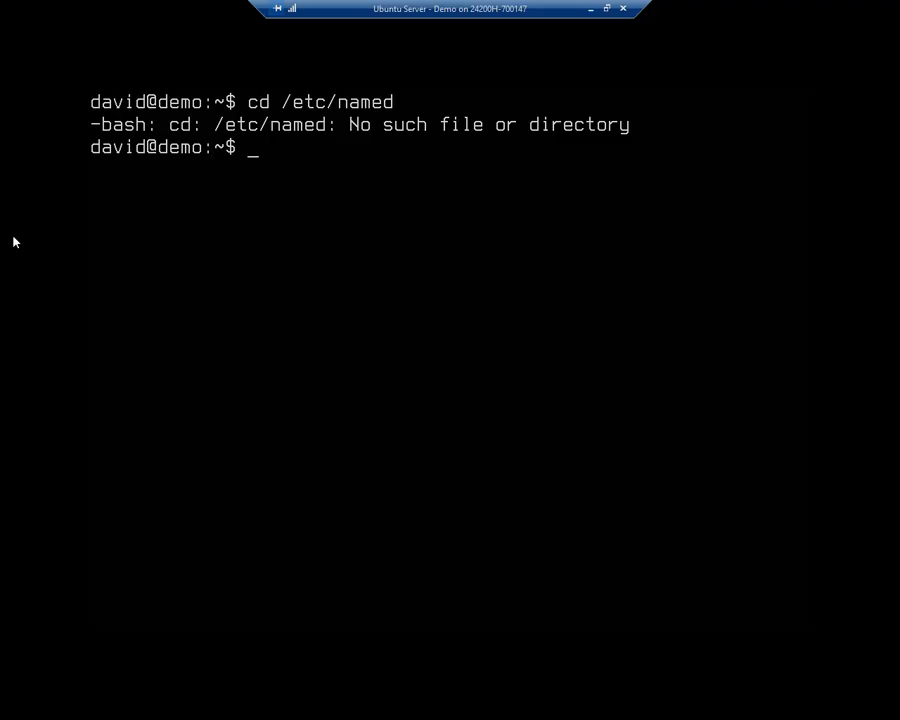
text(cd /etc/name)
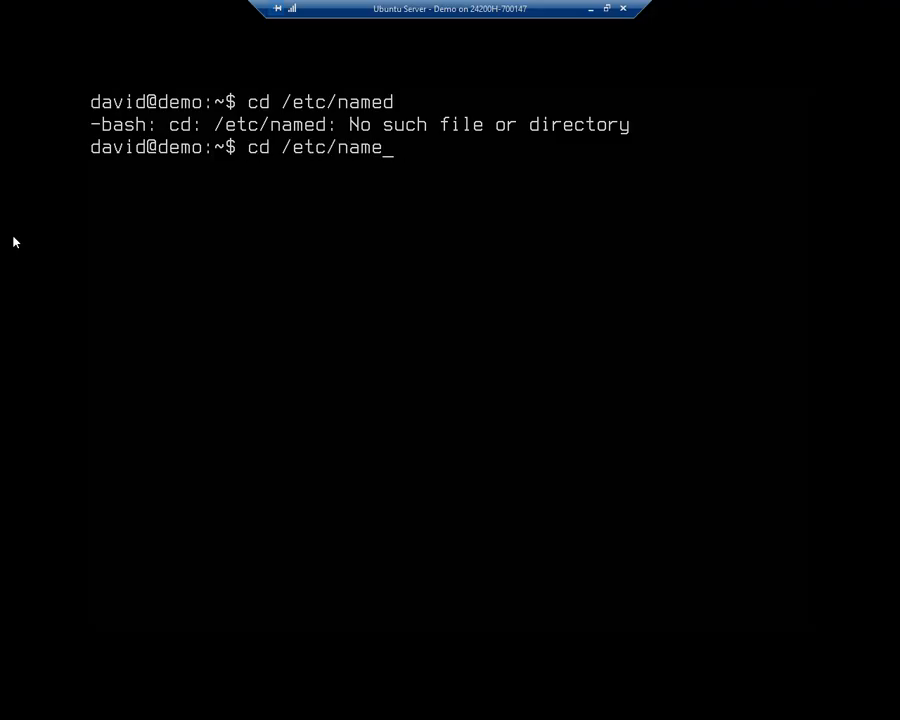
key(BackSpace)
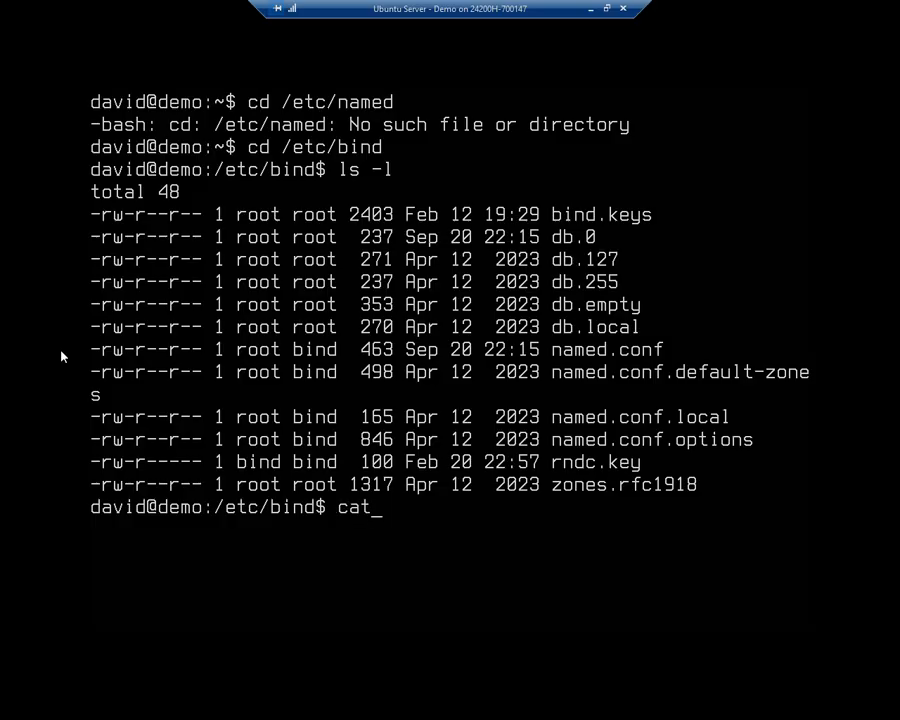
text(named.confg)
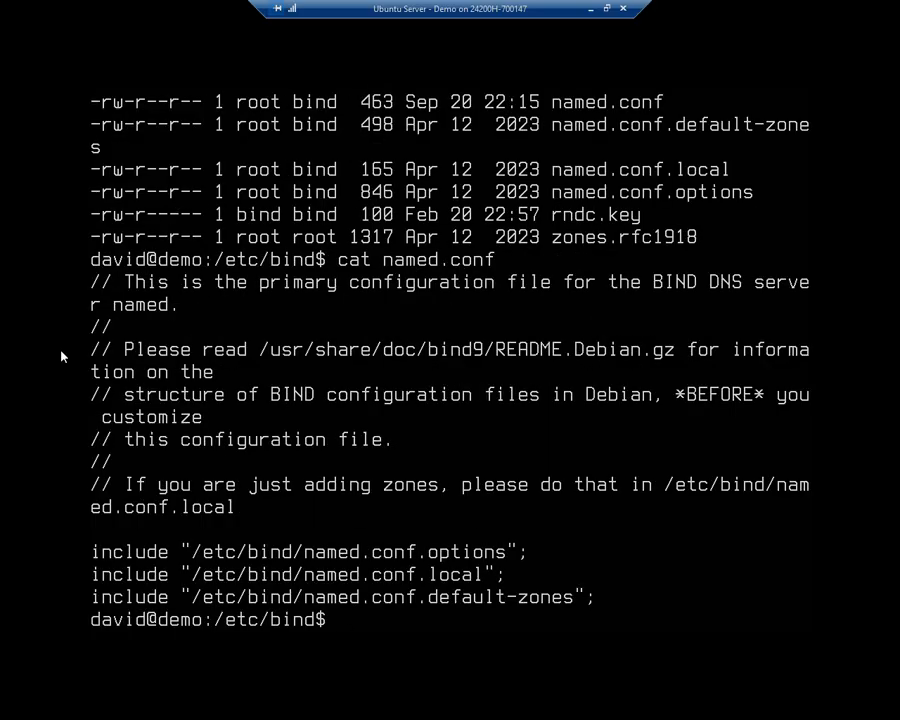
mouse_move(70, 309)
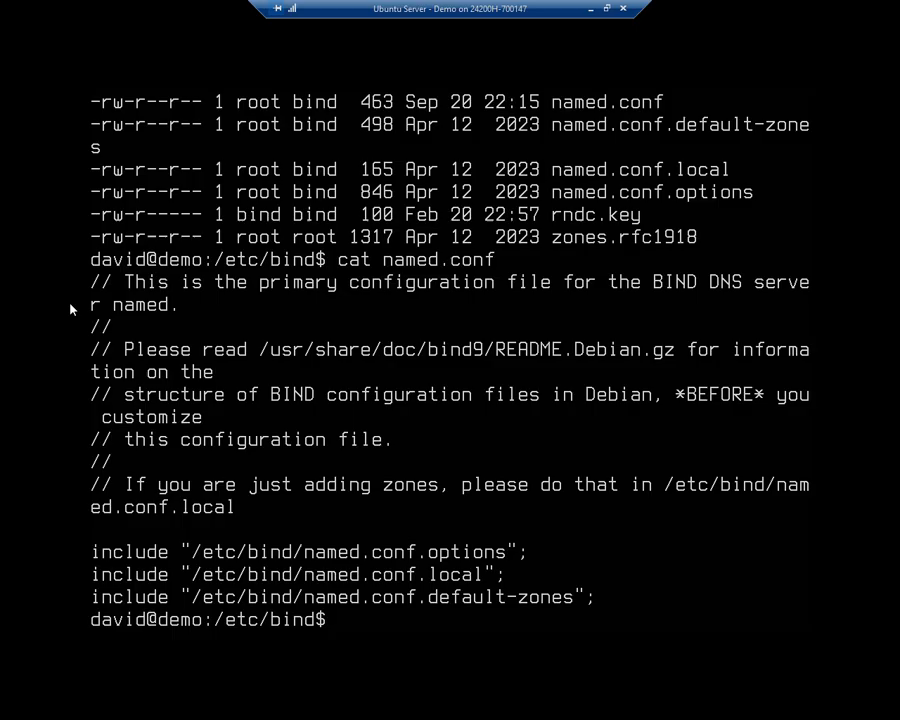
mouse_move(78, 553)
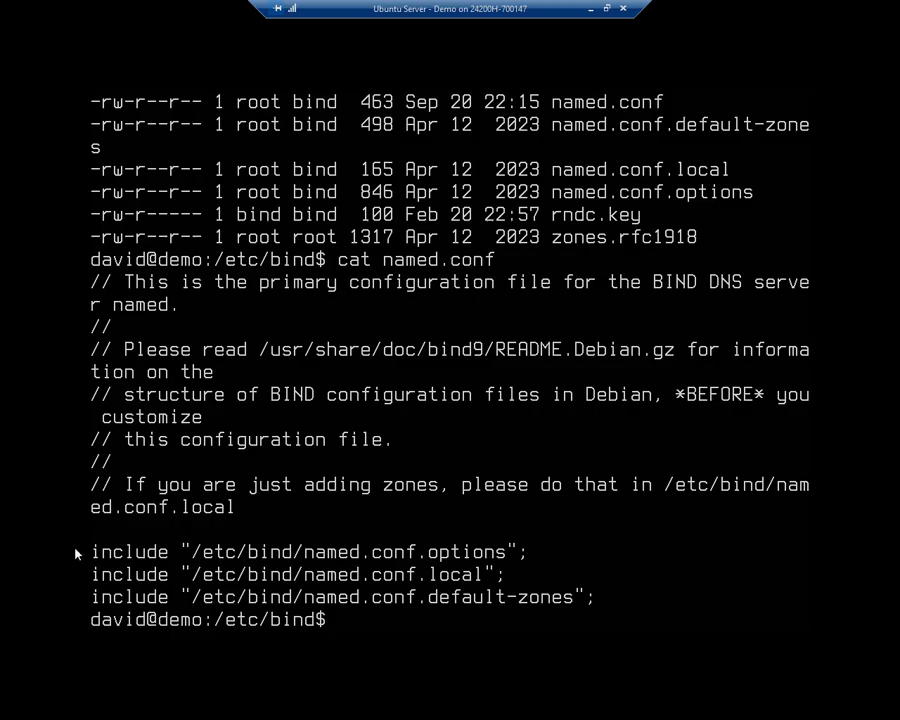
mouse_move(78, 598)
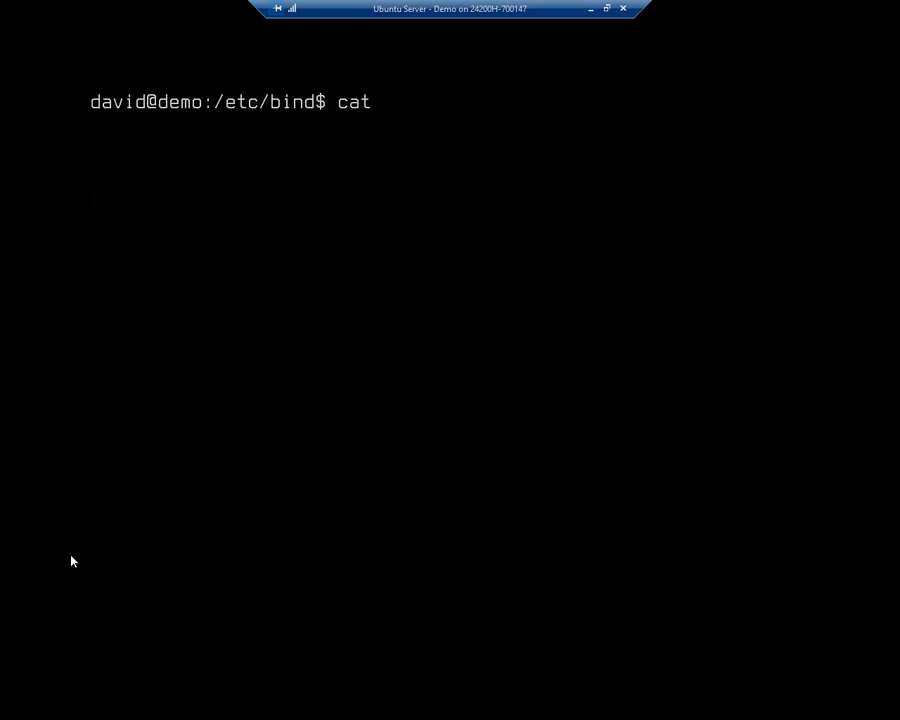
text(named.conf)
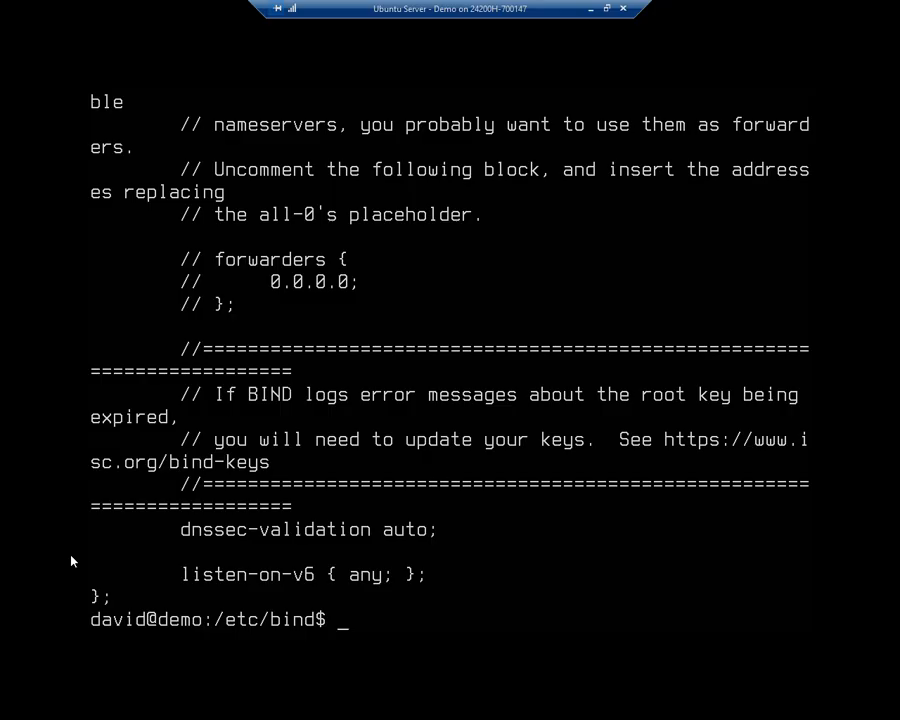
text(n)
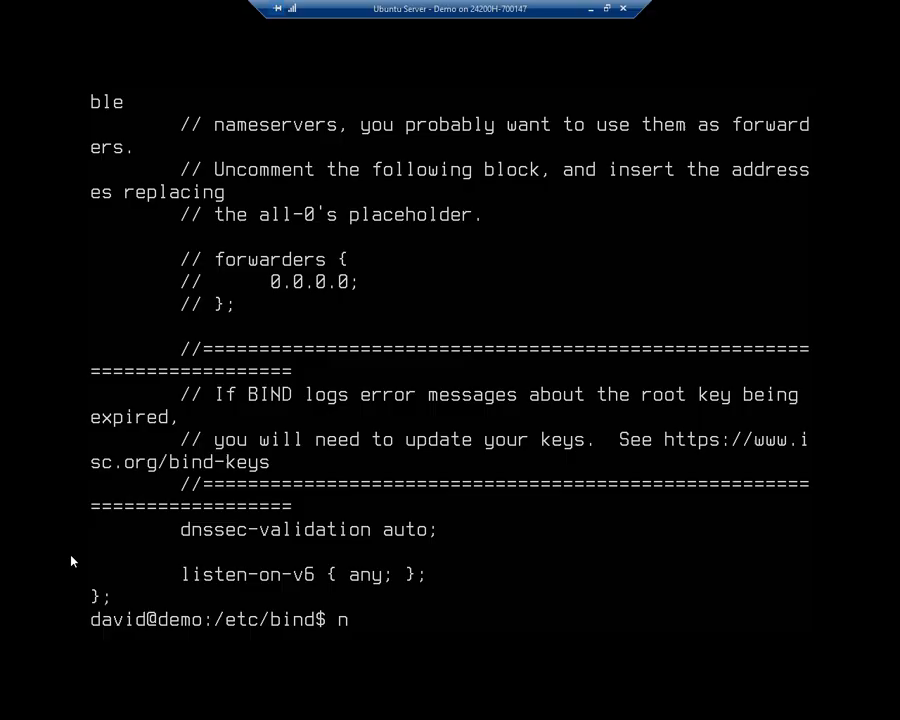
text(ano nam)
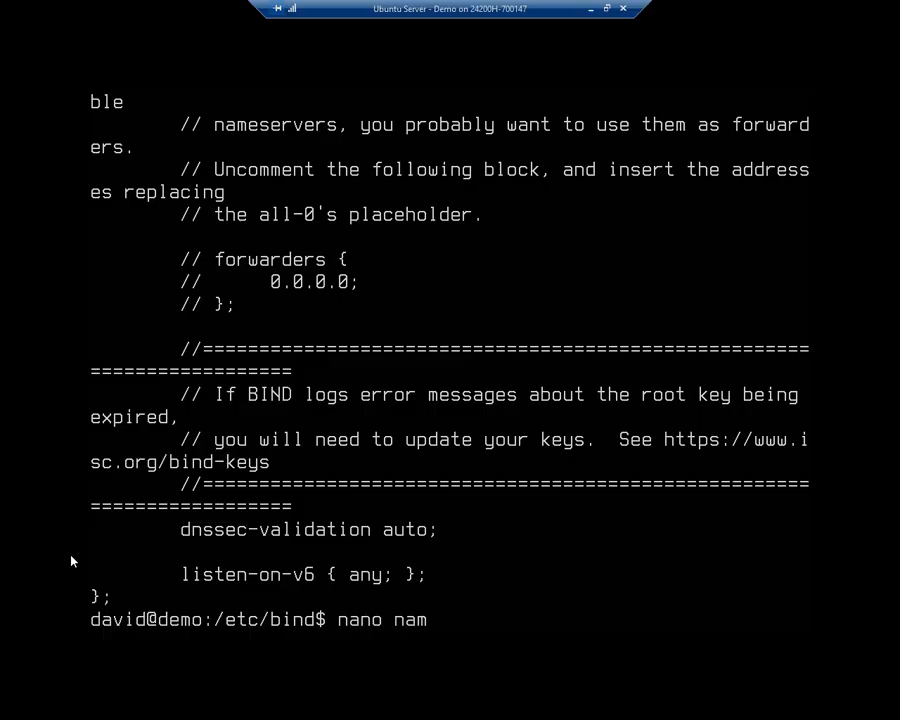
text(ed.conf)
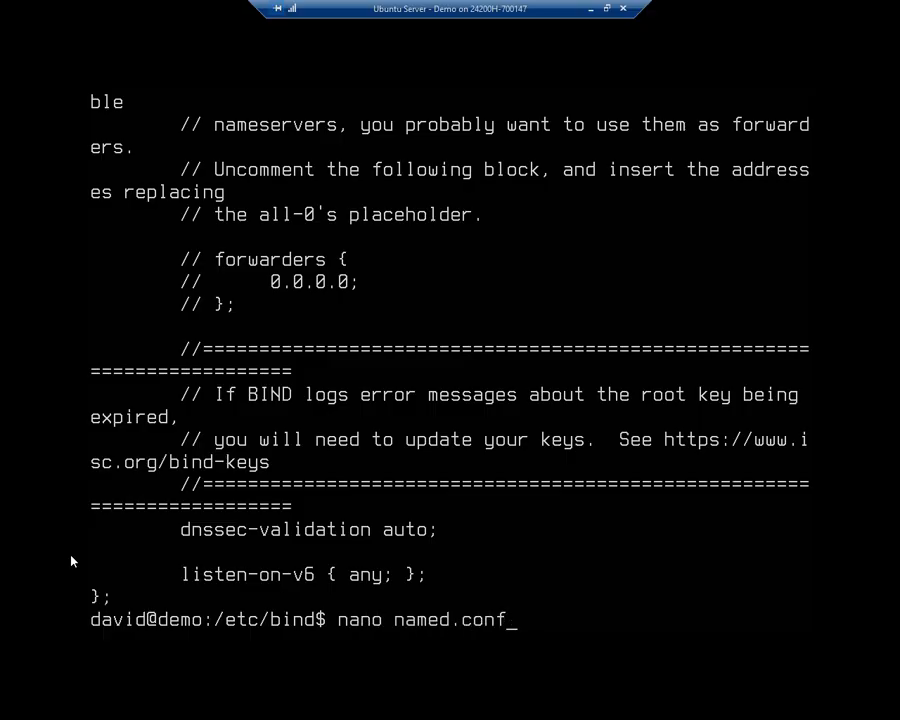
text(o)
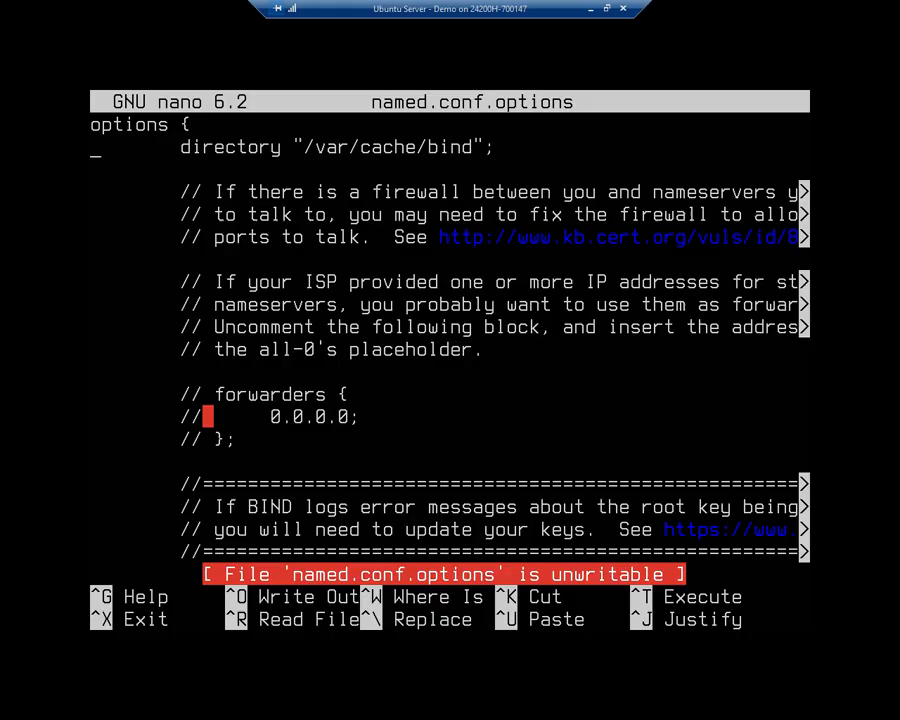
mouse_move(60, 585)
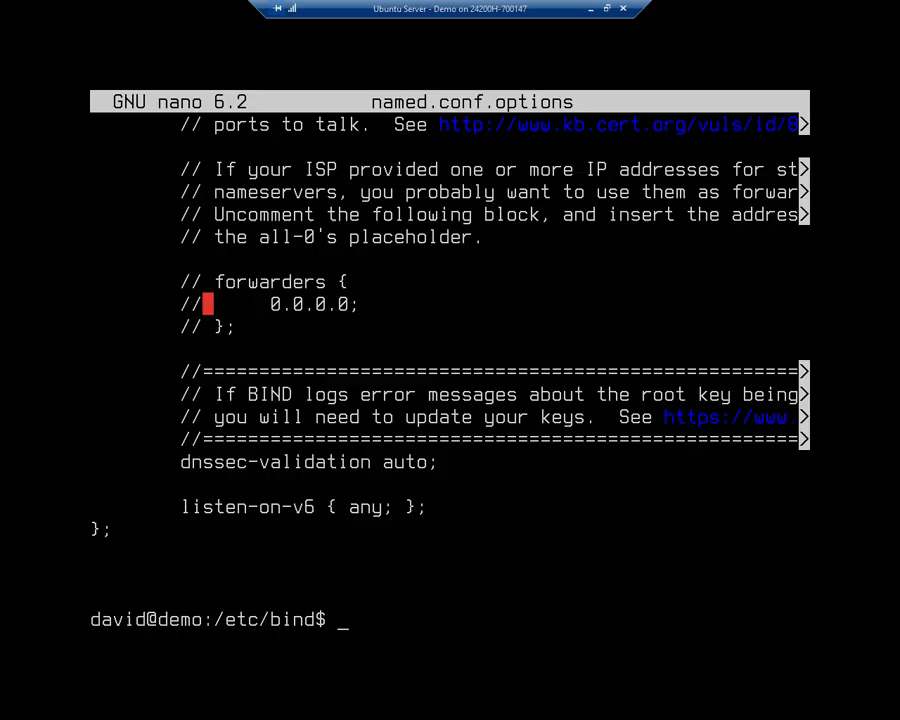
text(clear)
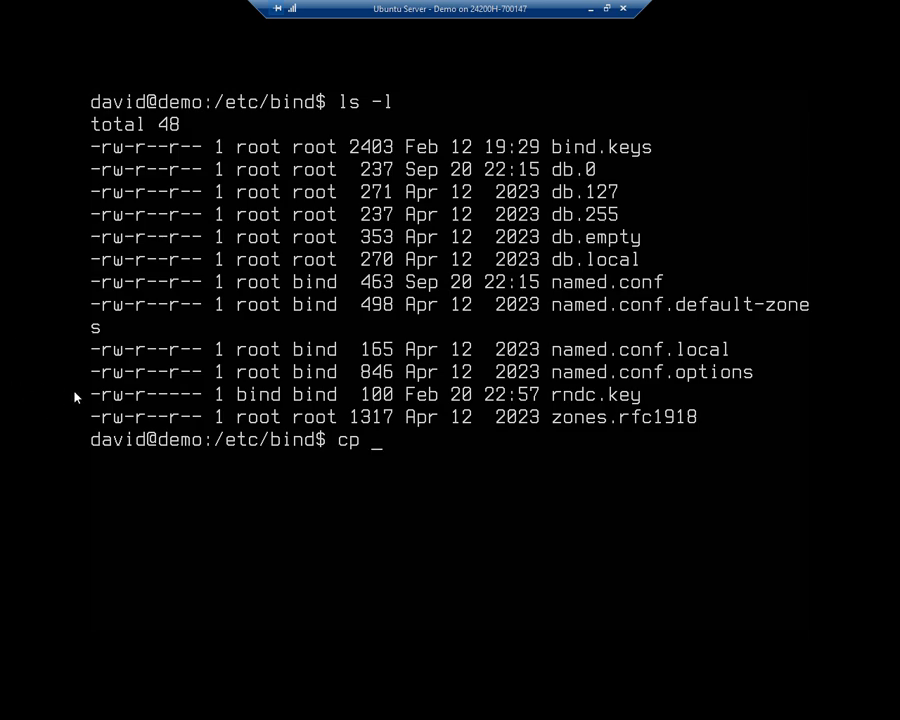
mouse_move(78, 392)
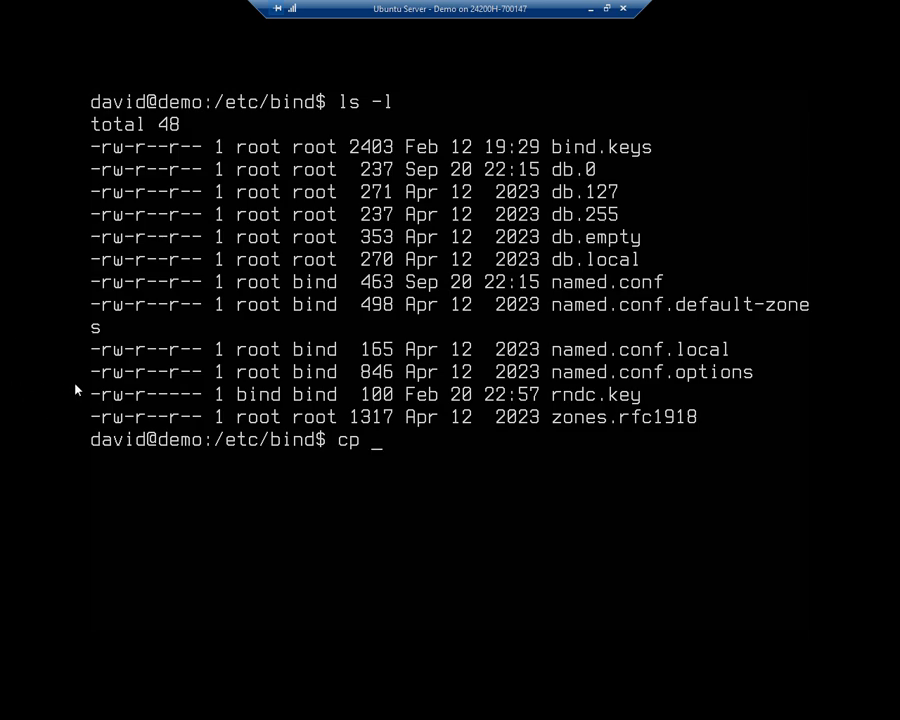
Step: Back up named.conf.options as named.conf.options.ori using sudo cp, then clear the screen
text(named.conf)
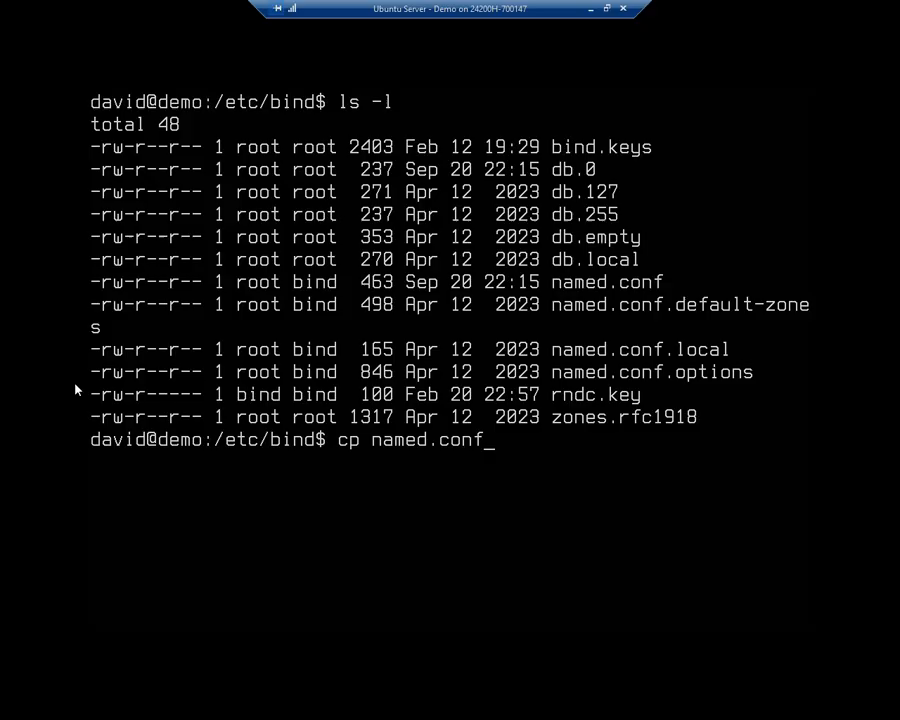
text(opt)
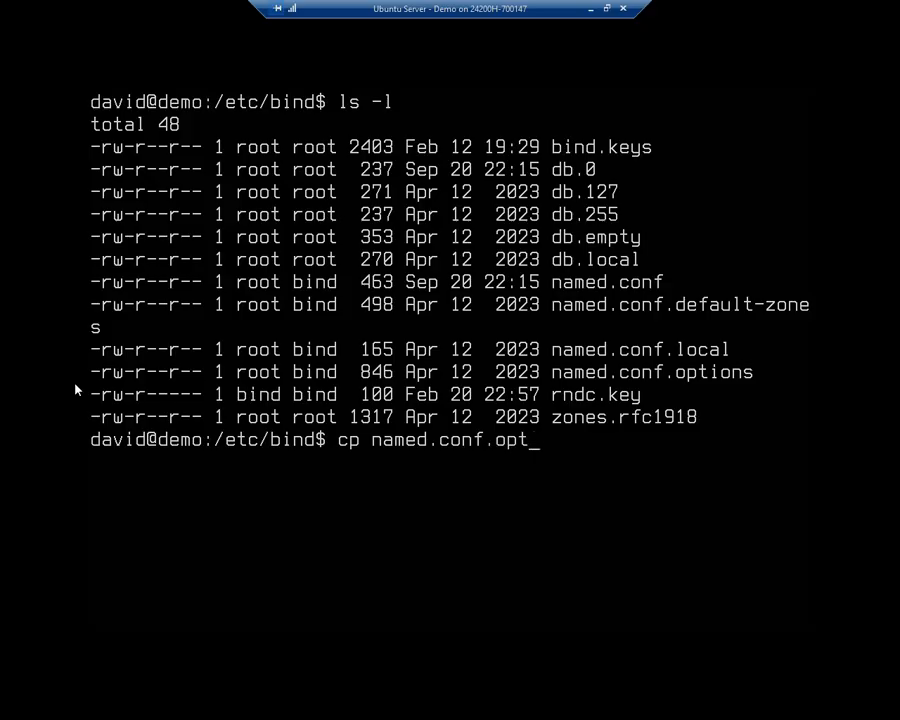
text(i)
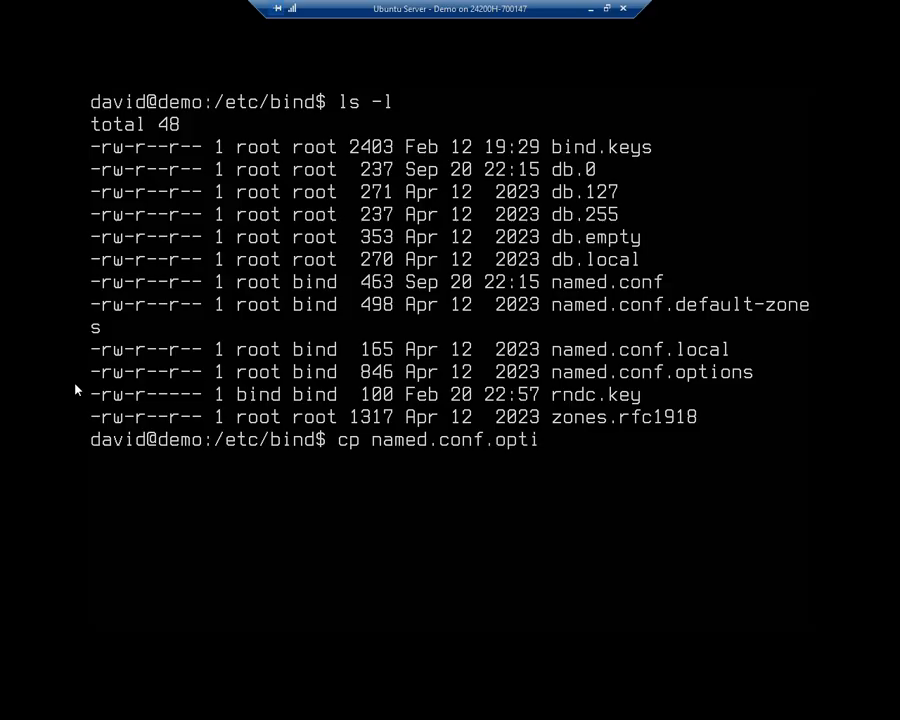
text(ons)
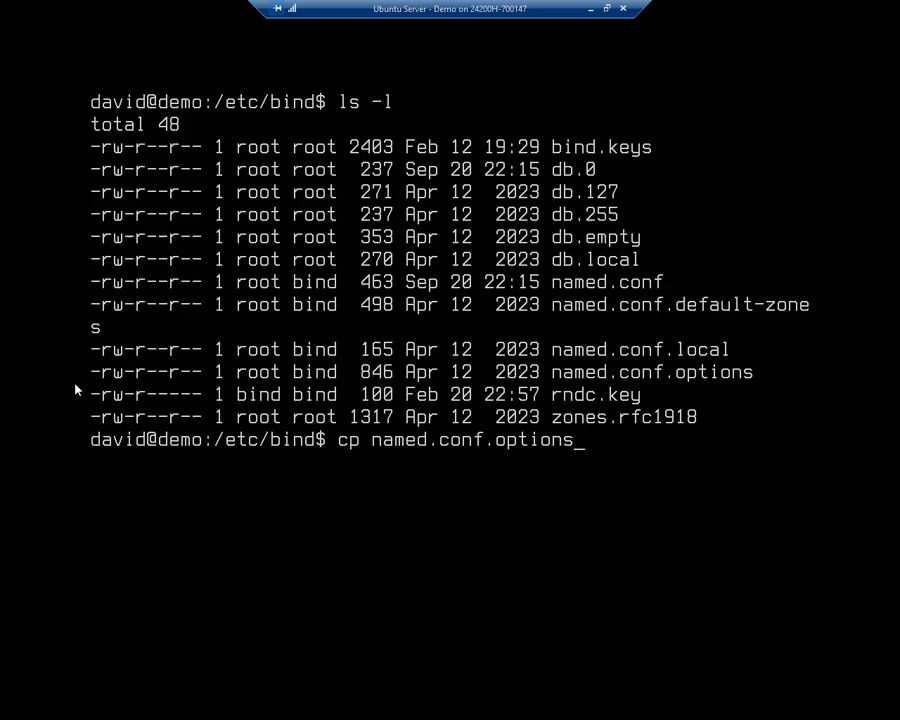
text(.ori)
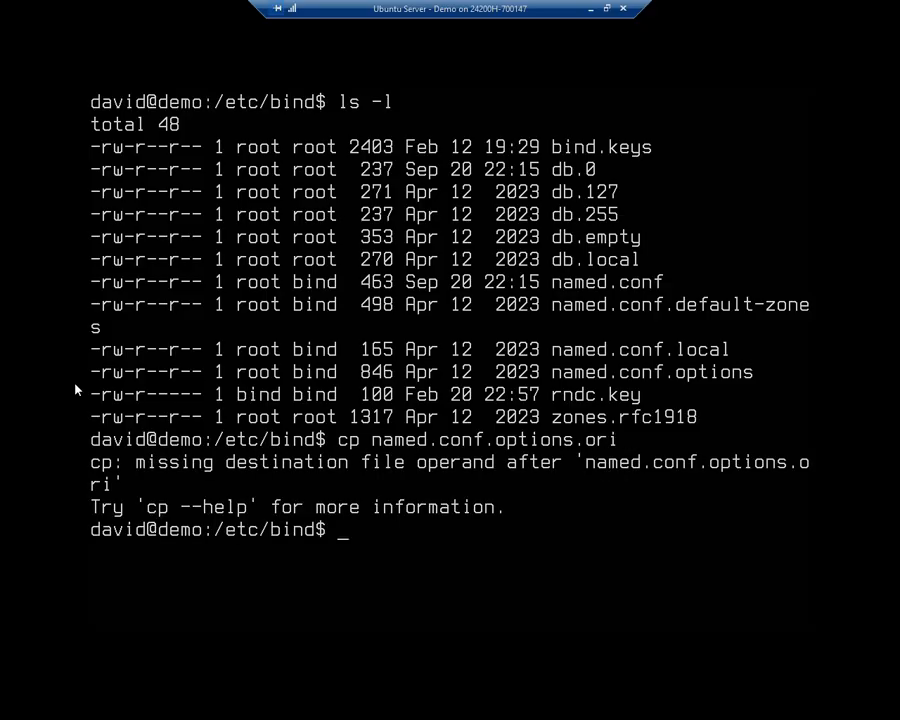
text(sudo !!)
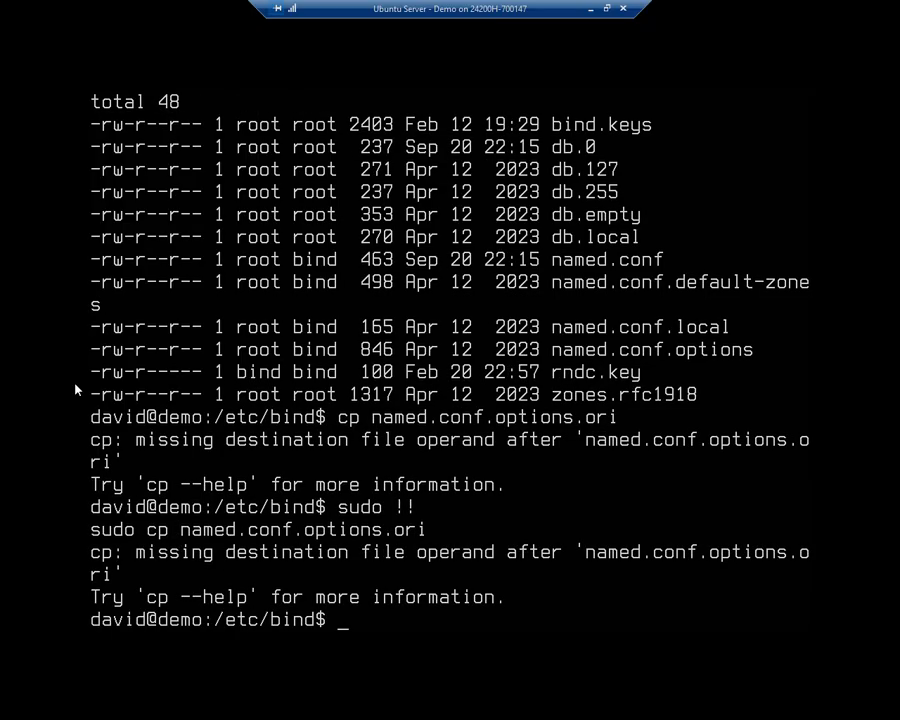
text(sudo cp named.conf.options.ori)
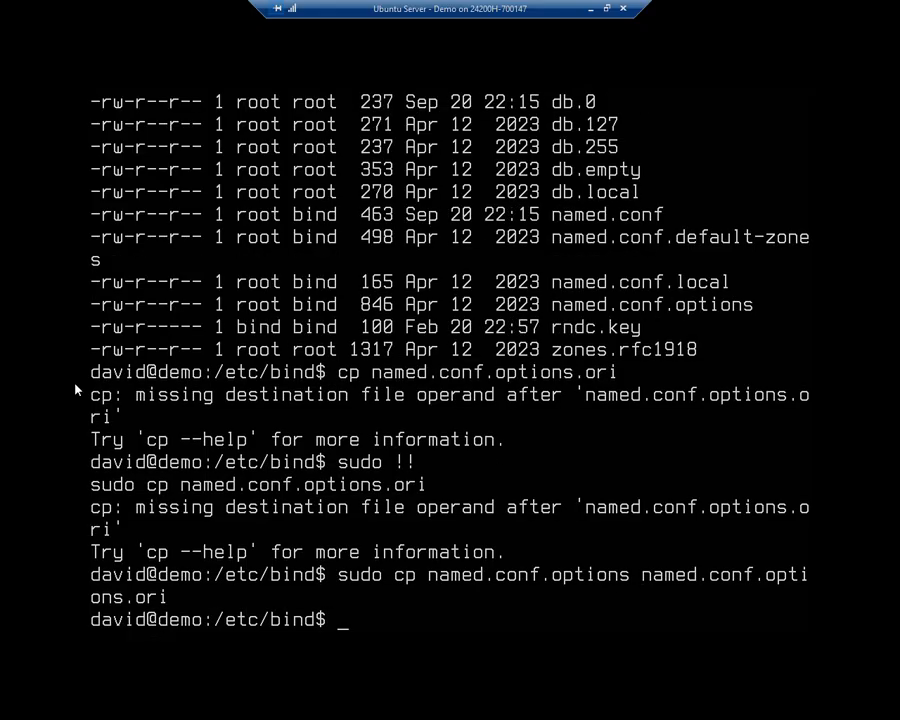
text(clear)
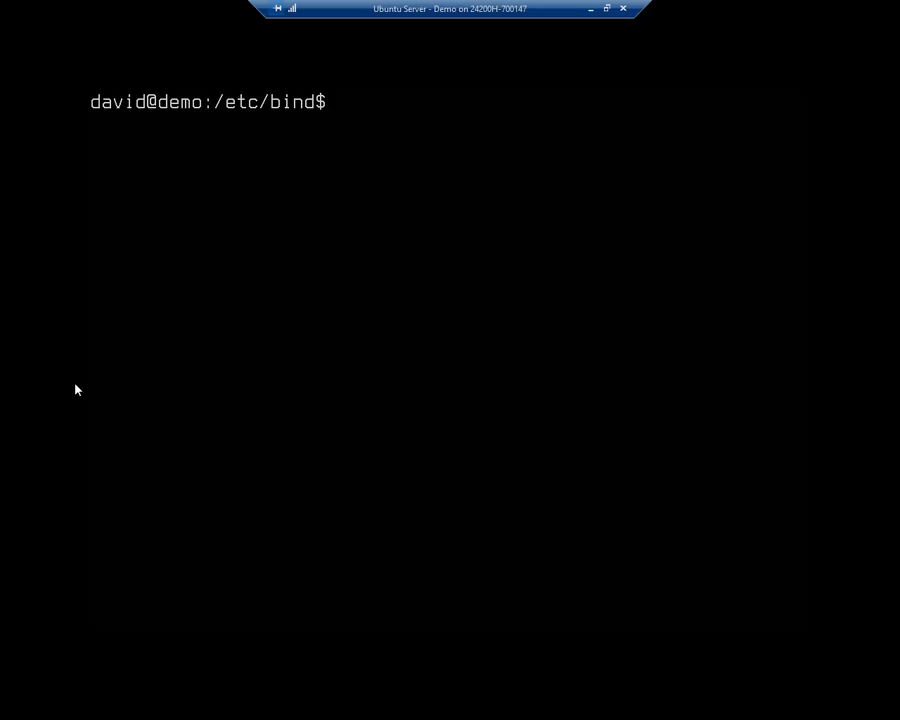
Step: Open named.conf.options in nano with sudo, correcting the misspelled file name
text(sudo)
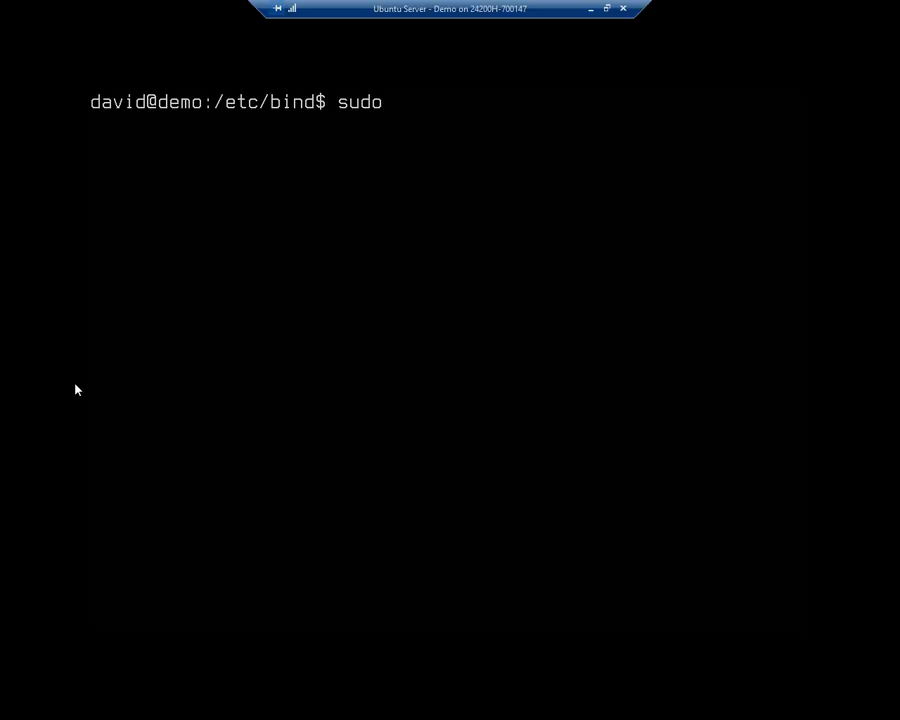
text(nano named.)
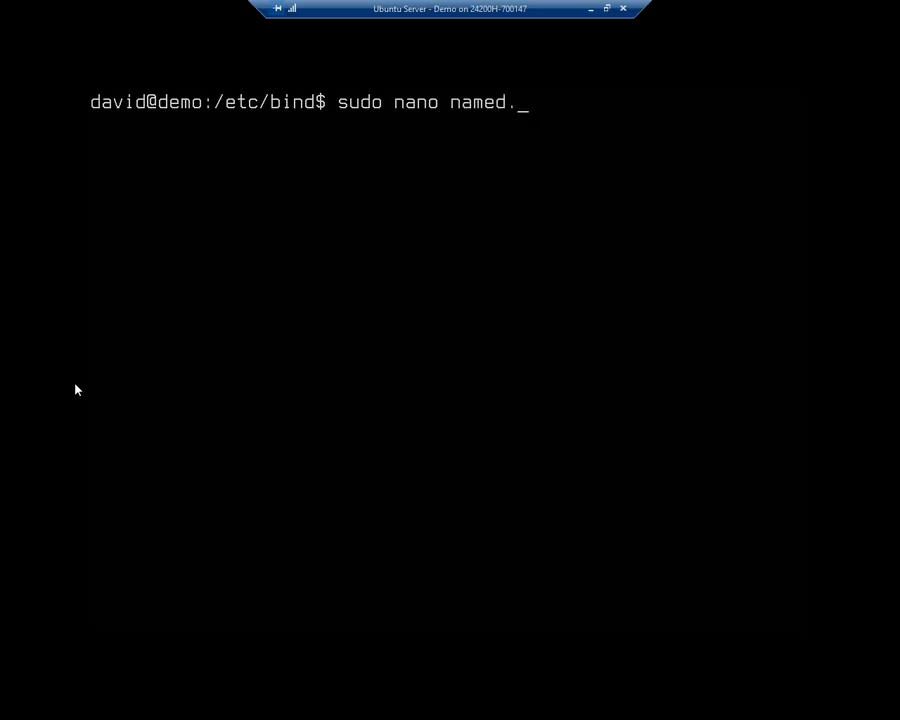
text(config.opt)
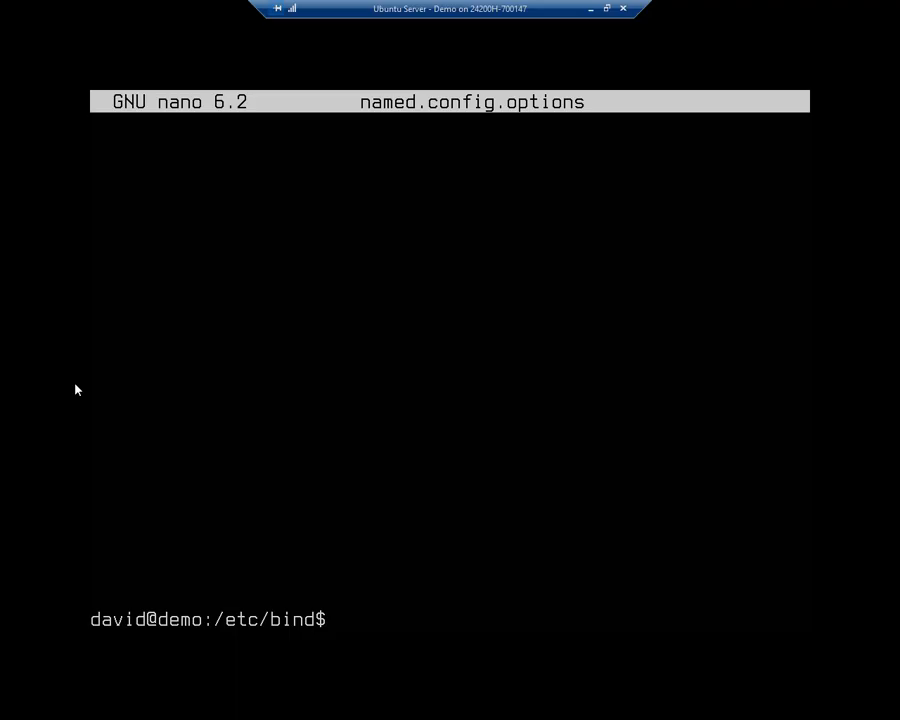
text(sudo nano named.config.options)
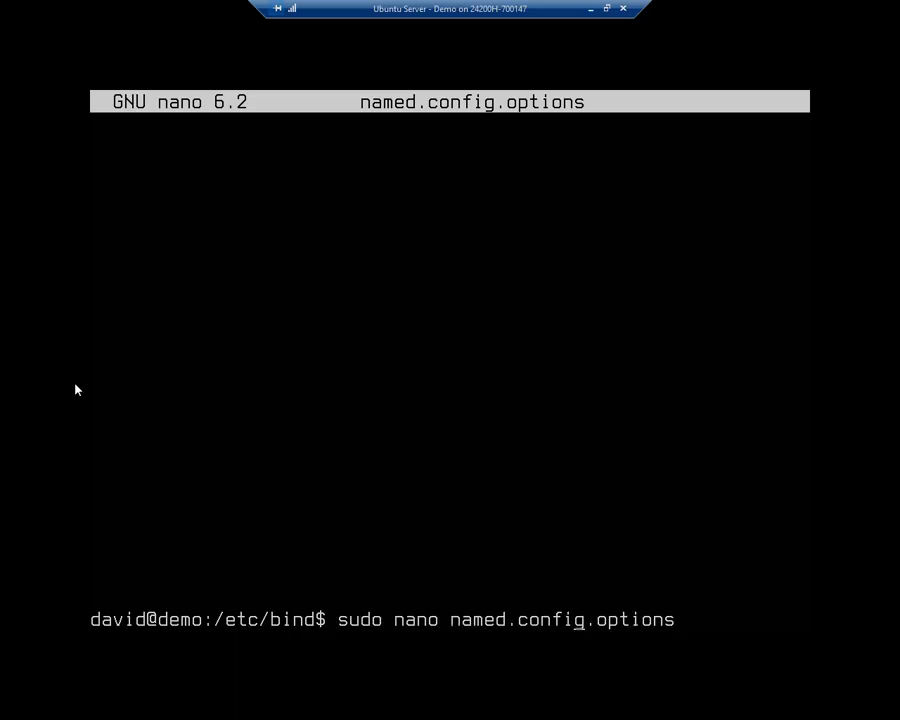
key(ctrl+x)
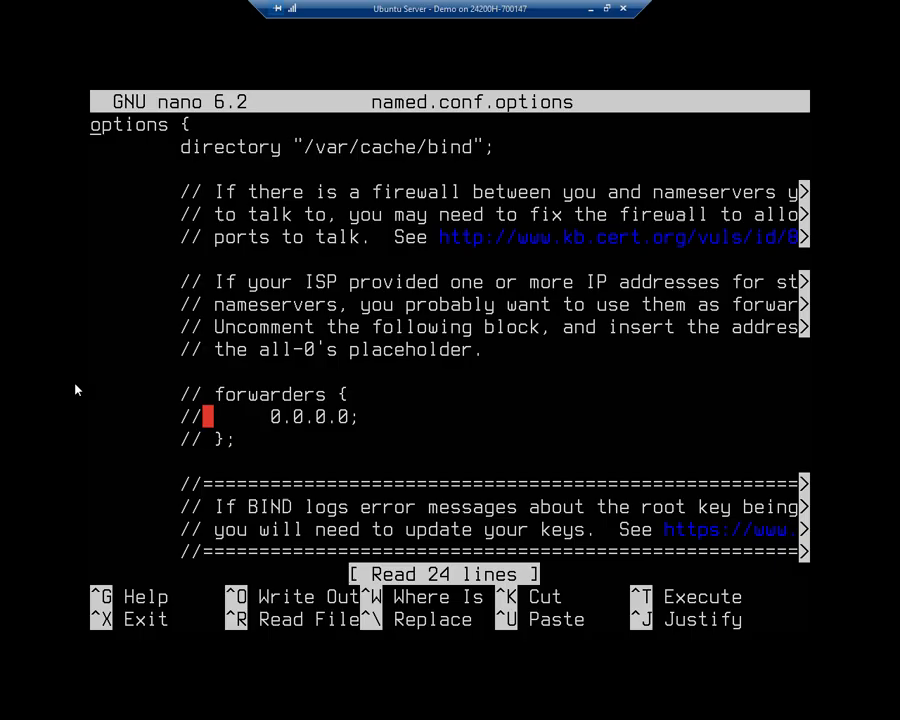
Step: Add forwarders { 8.8.8.8; 8.8.4.4; }; to the options block and save the file
scroll(down, 3)
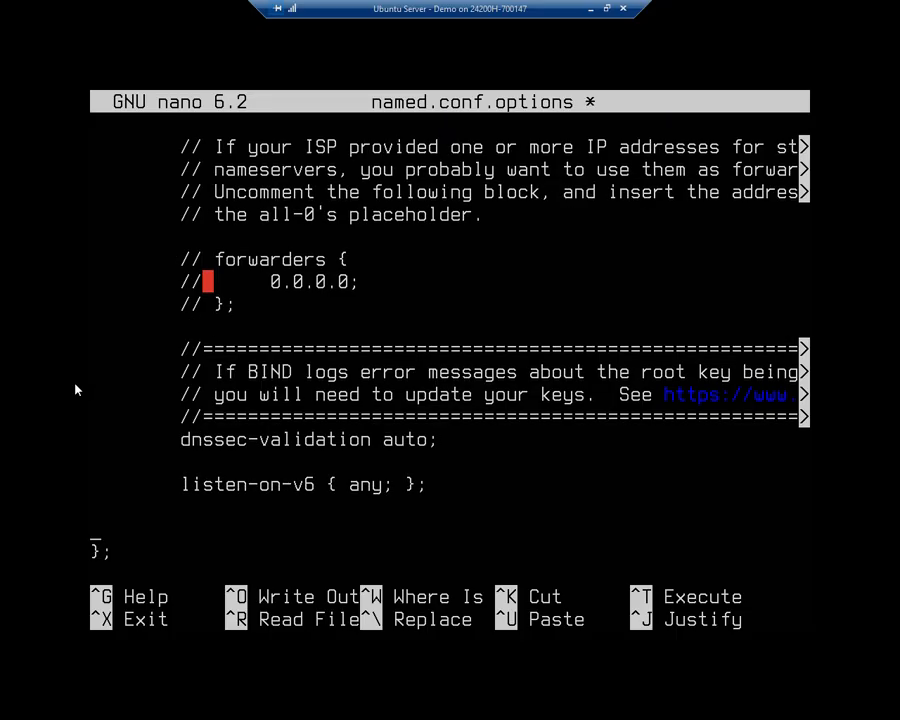
text(fo)
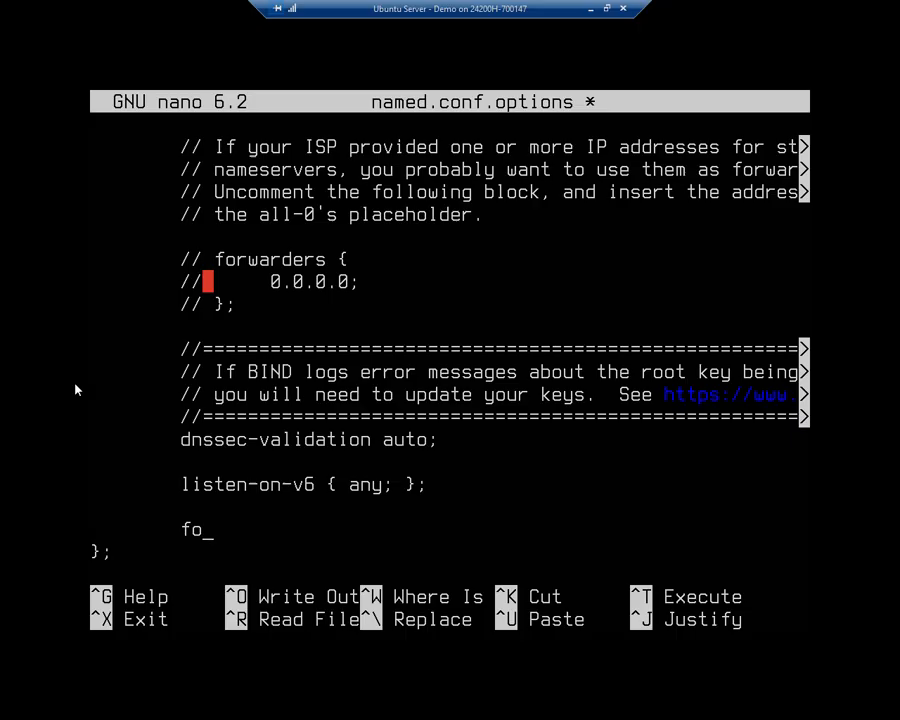
text(rwarders)
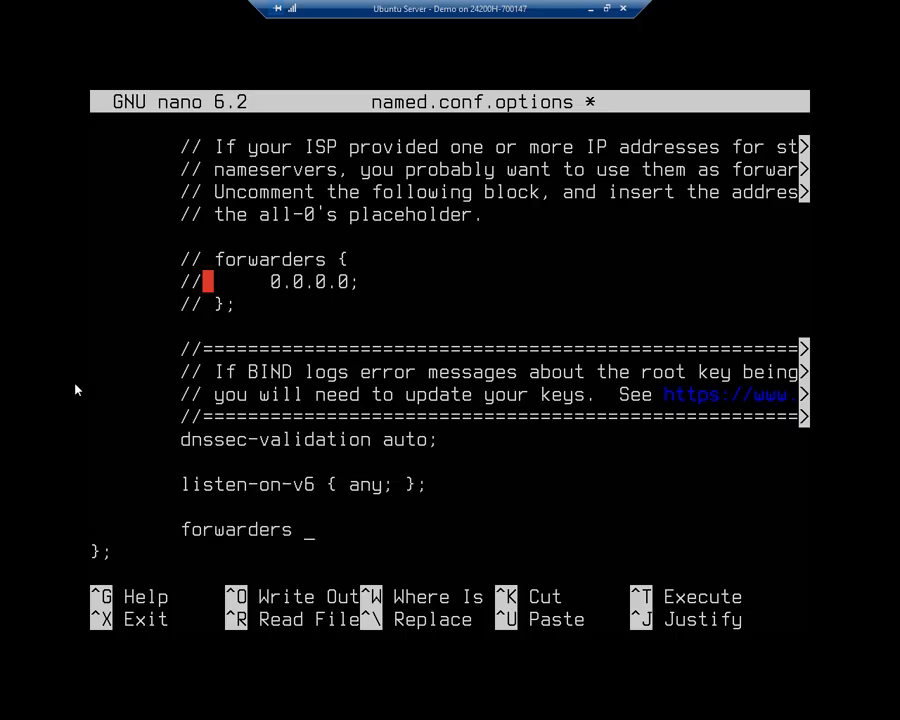
text({)
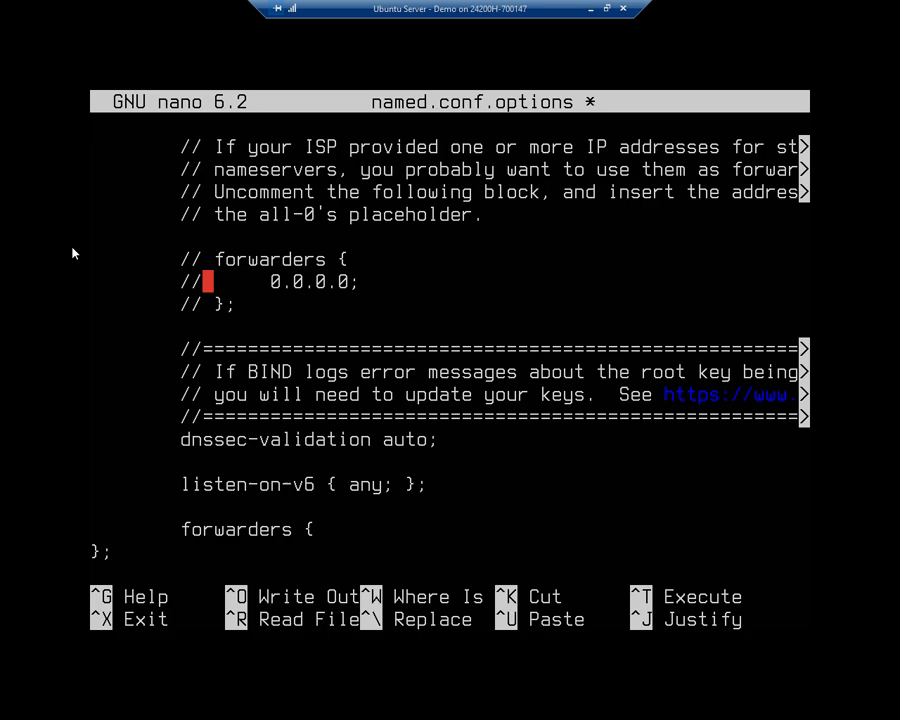
mouse_move(61, 305)
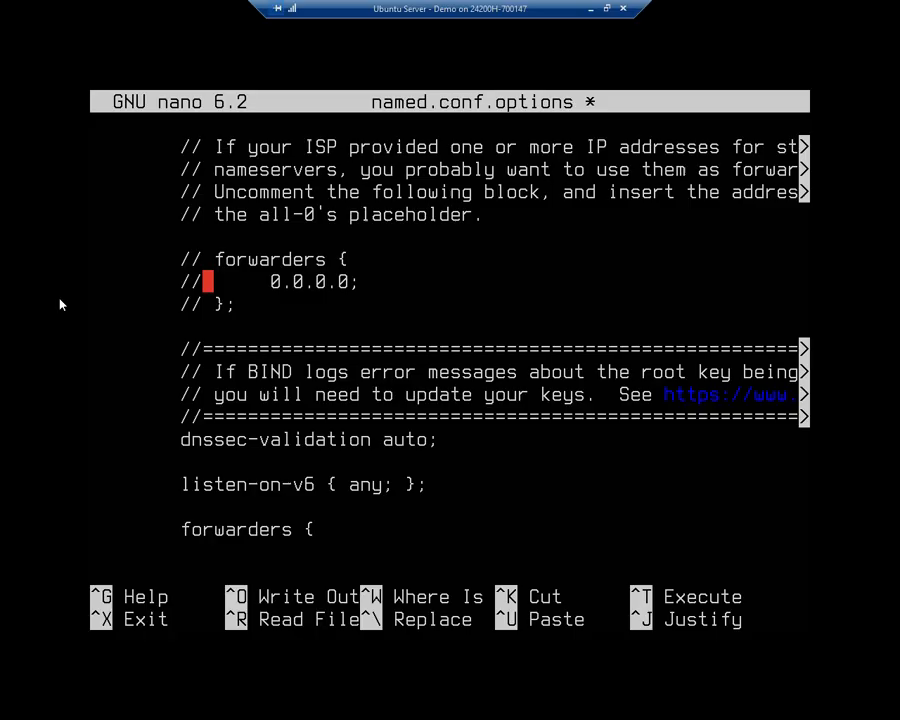
text(8.8.8.8;)
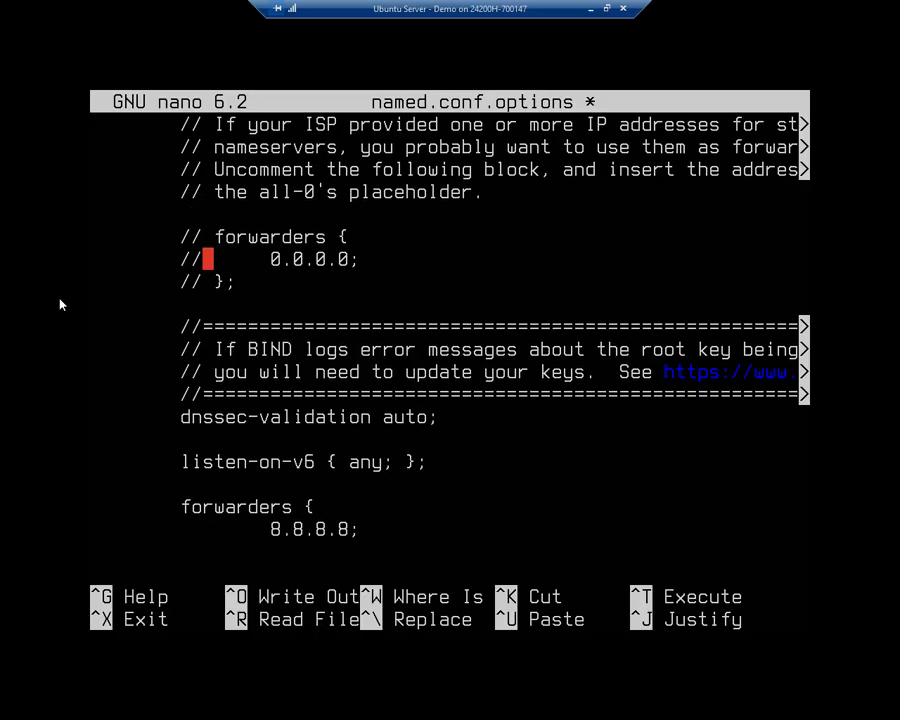
text(8.8.)
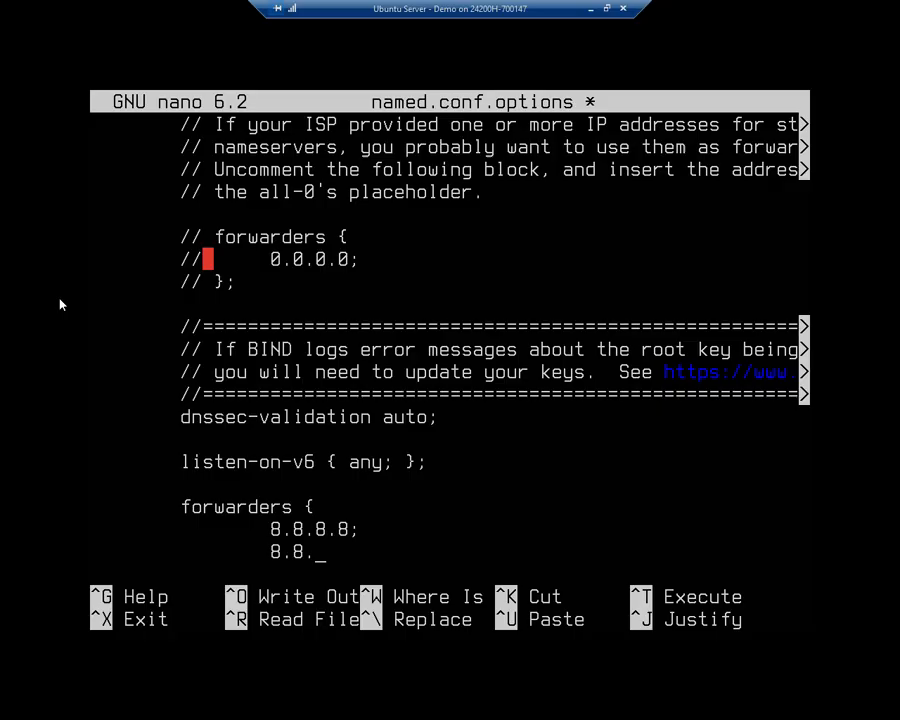
text(4.4;)
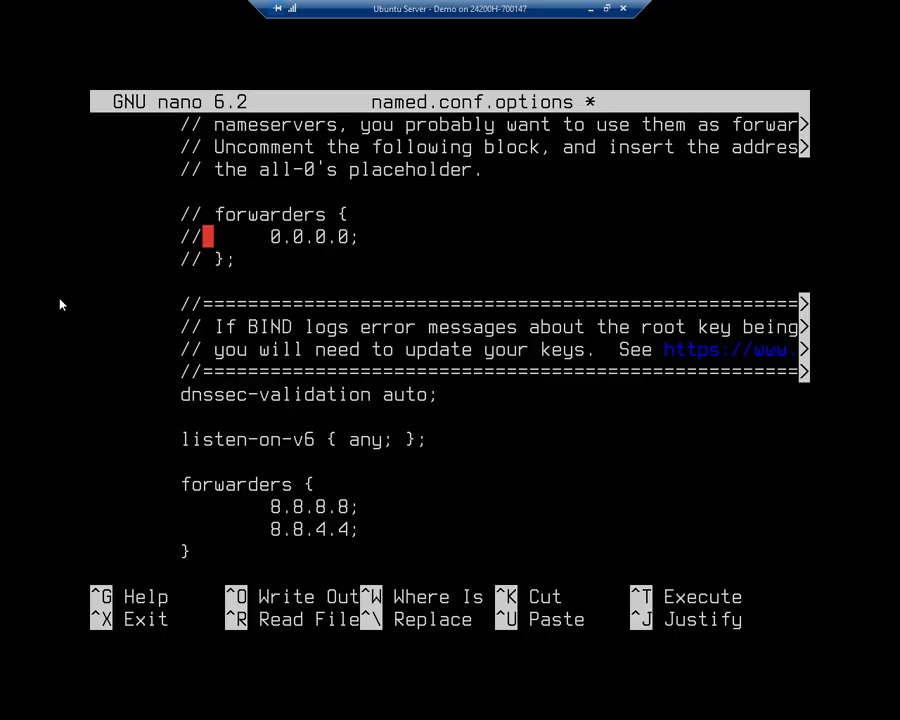
text(;)
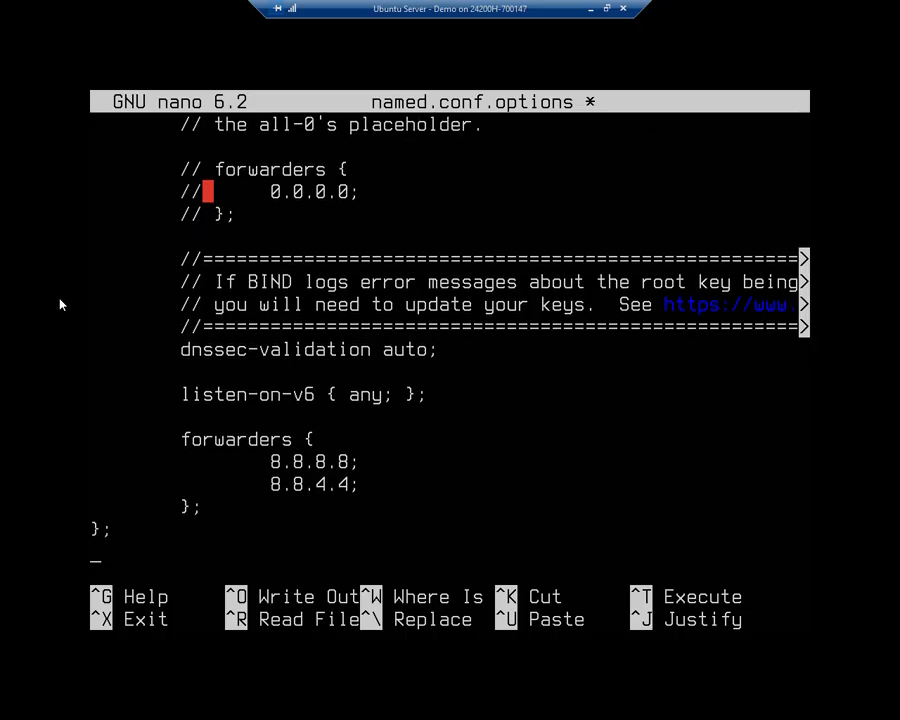
key(ctrl+o)
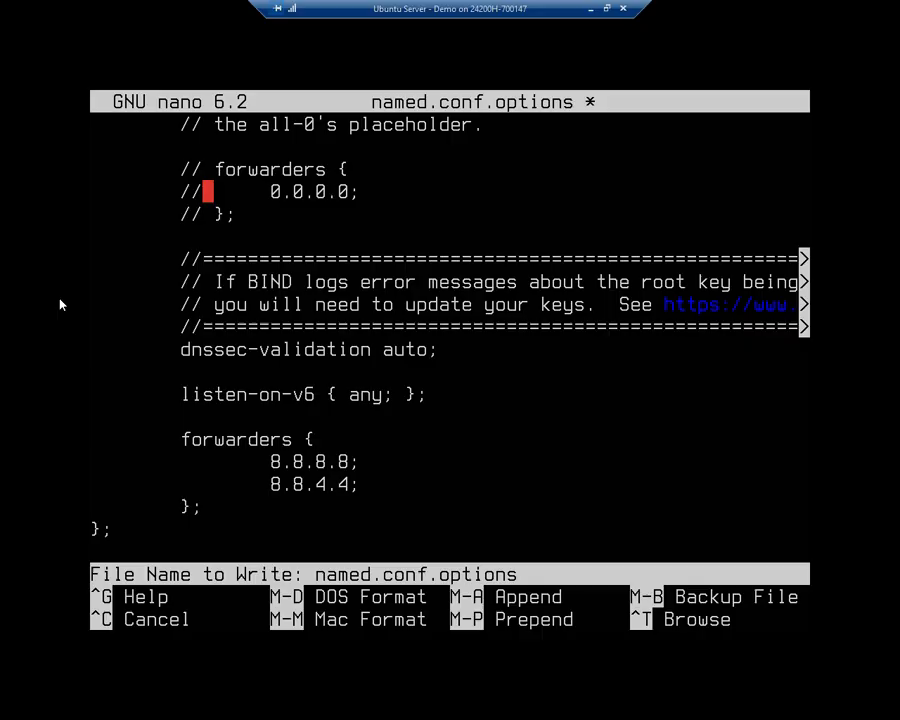
key(Enter)
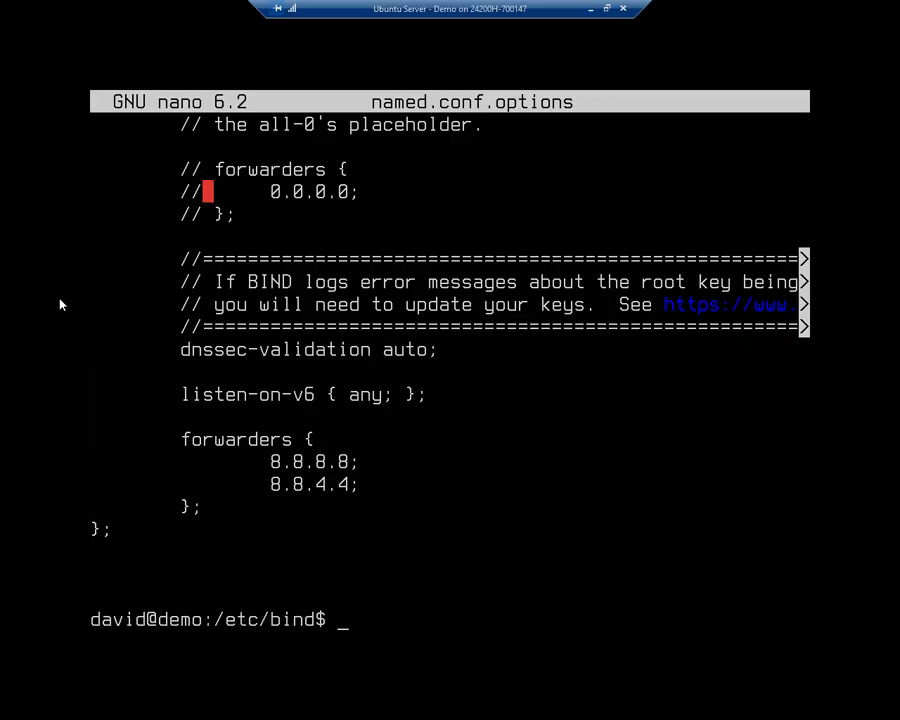
Step: Switch eth0 from DHCP to static 192.168.1.10/24 via the network scripts, checking with ip a
text(ip a)
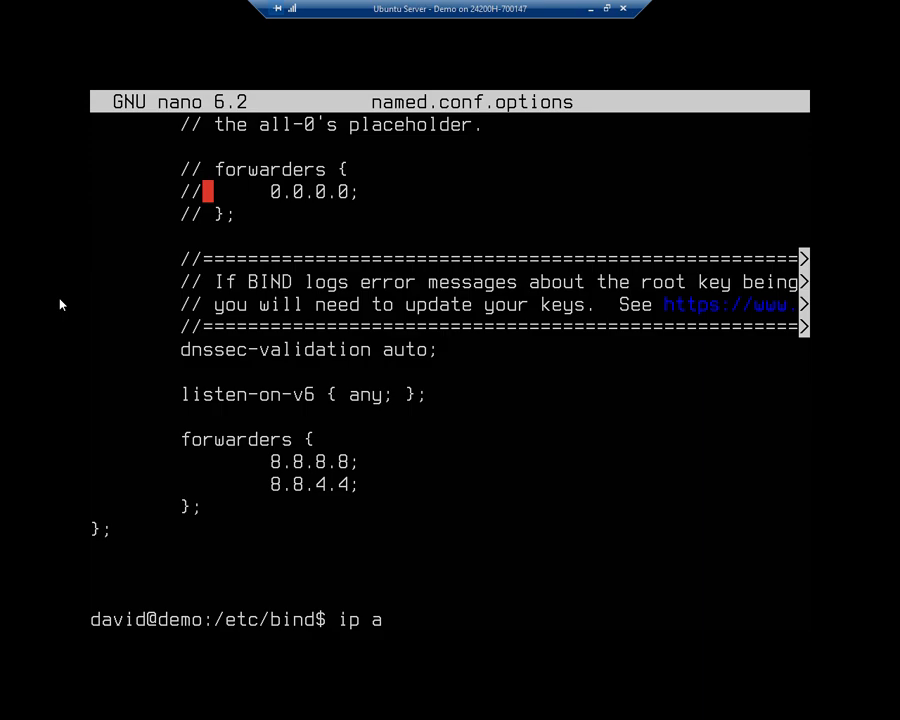
key(Return)
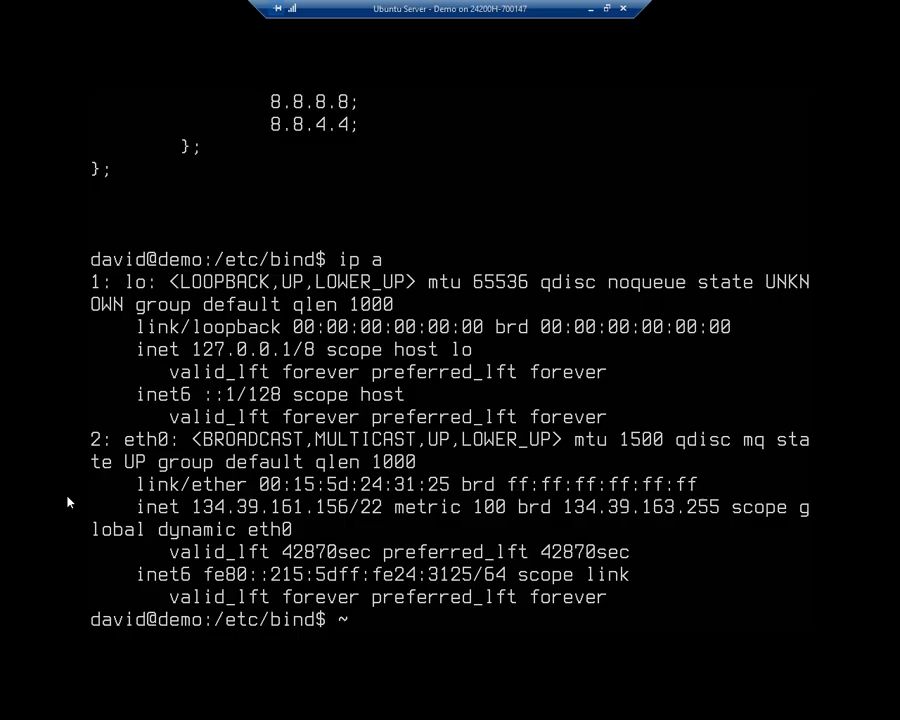
text(/)
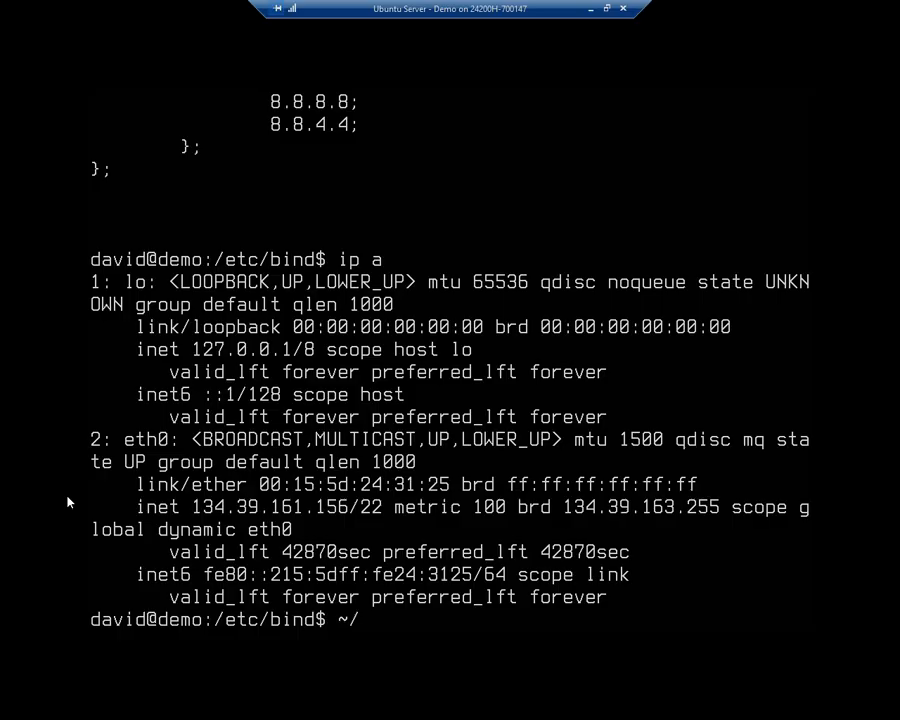
text(s)
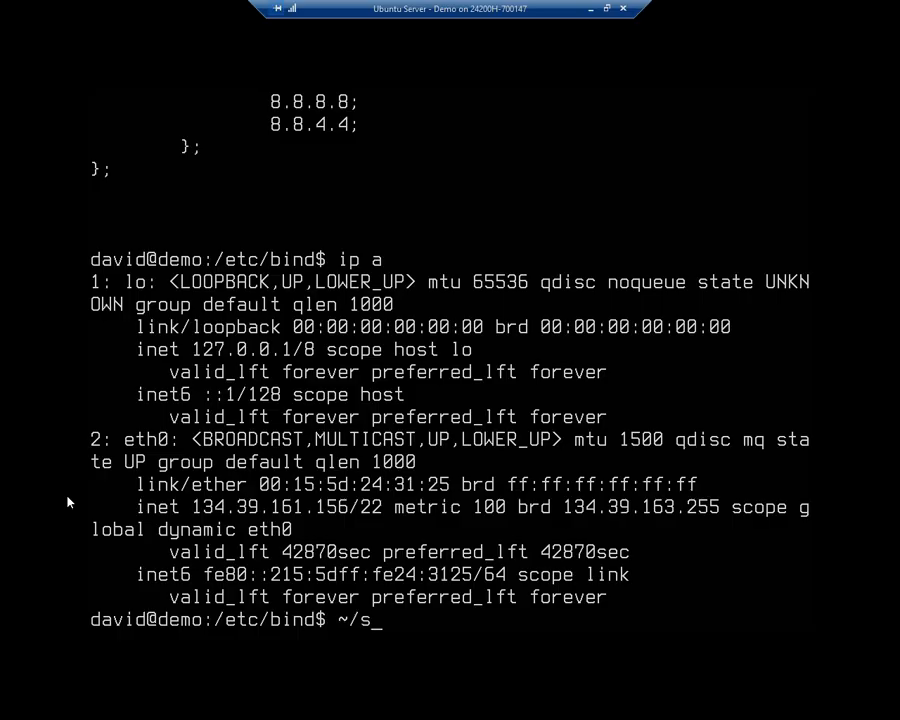
text(dhcp.sh)
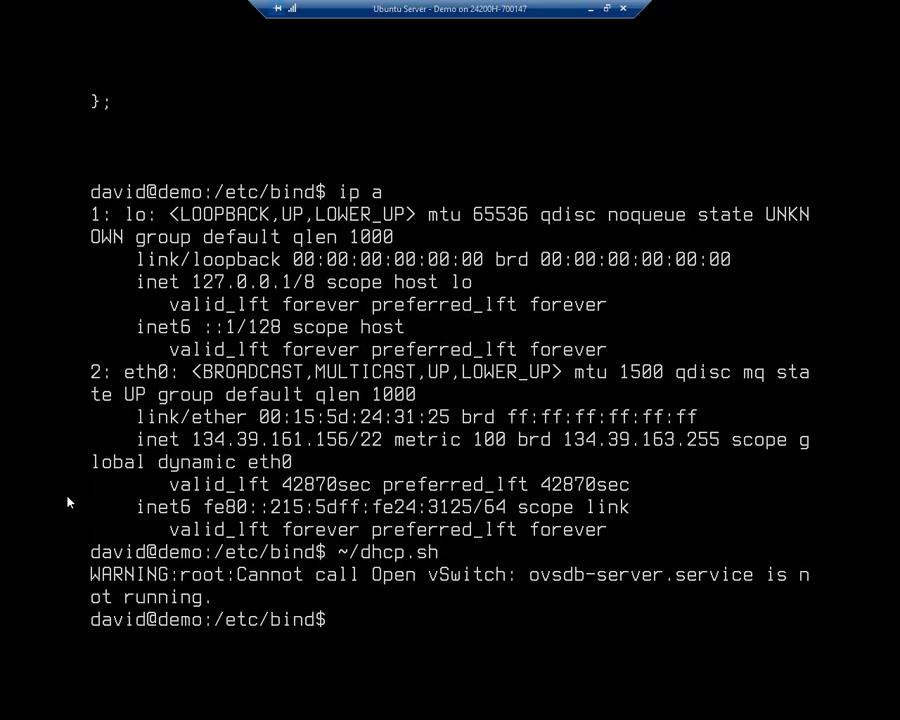
text(ip a)
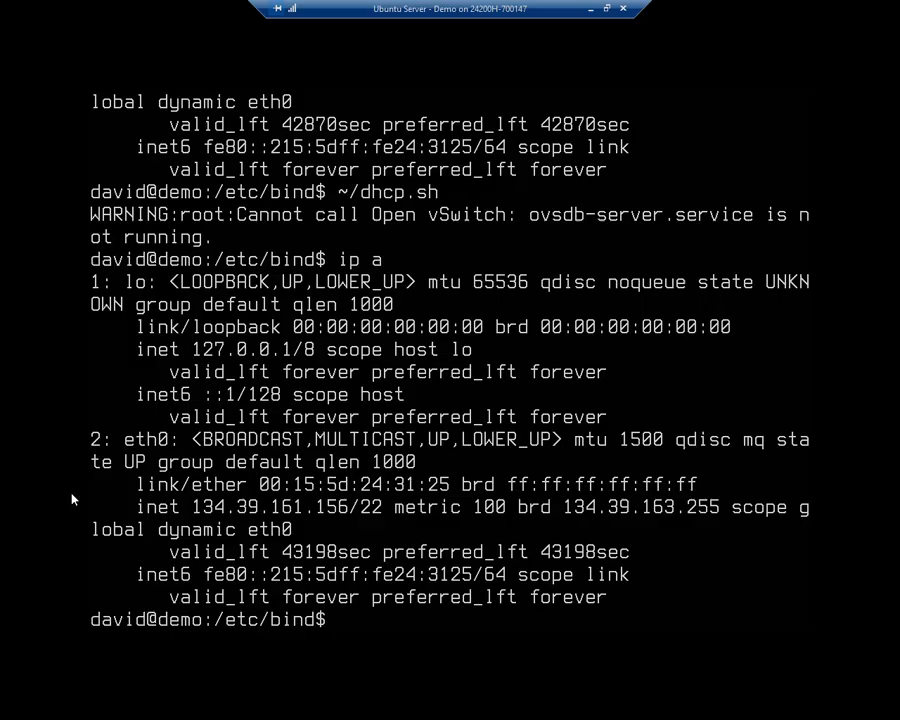
mouse_move(27, 517)
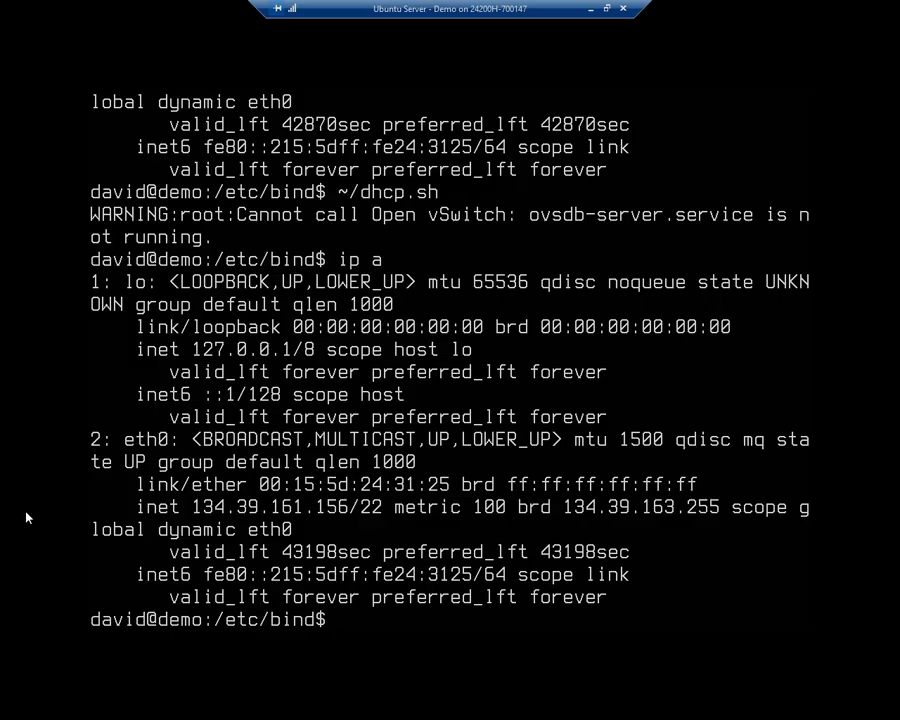
text(~/dhc.sh)
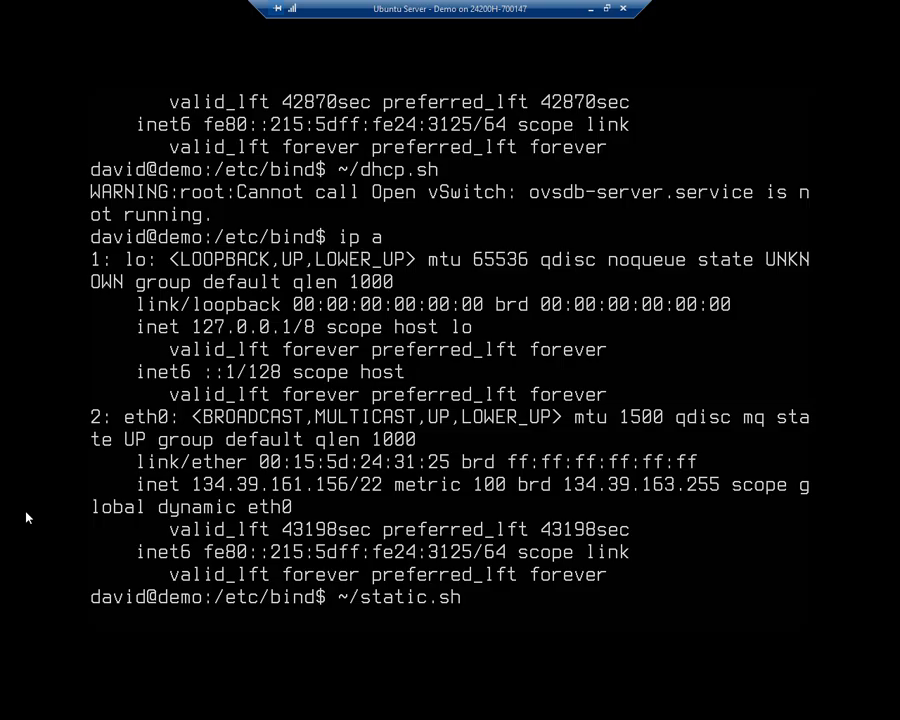
key(Return)
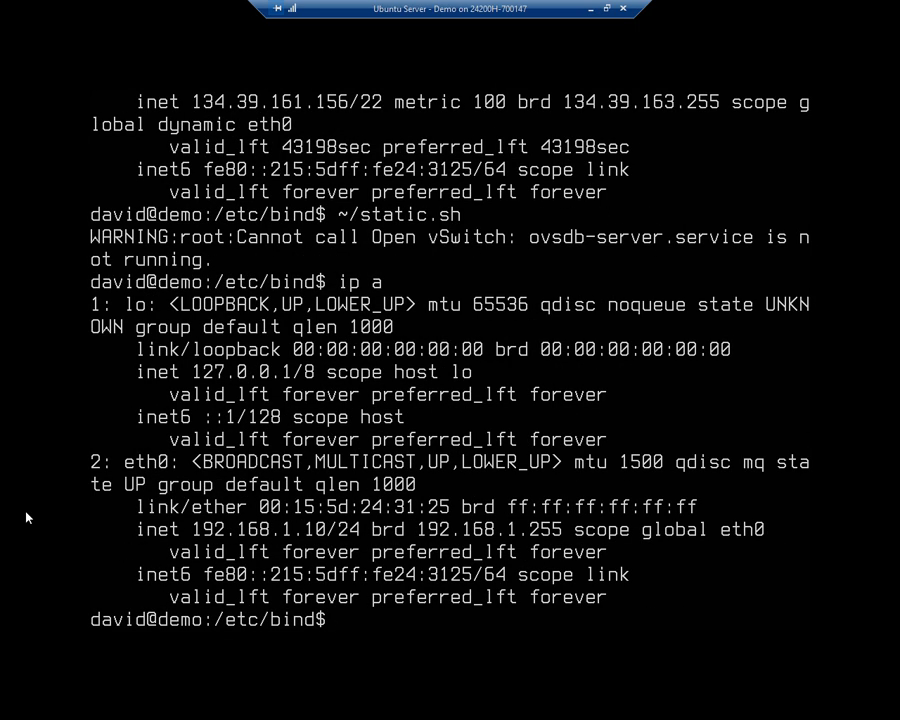
mouse_move(68, 535)
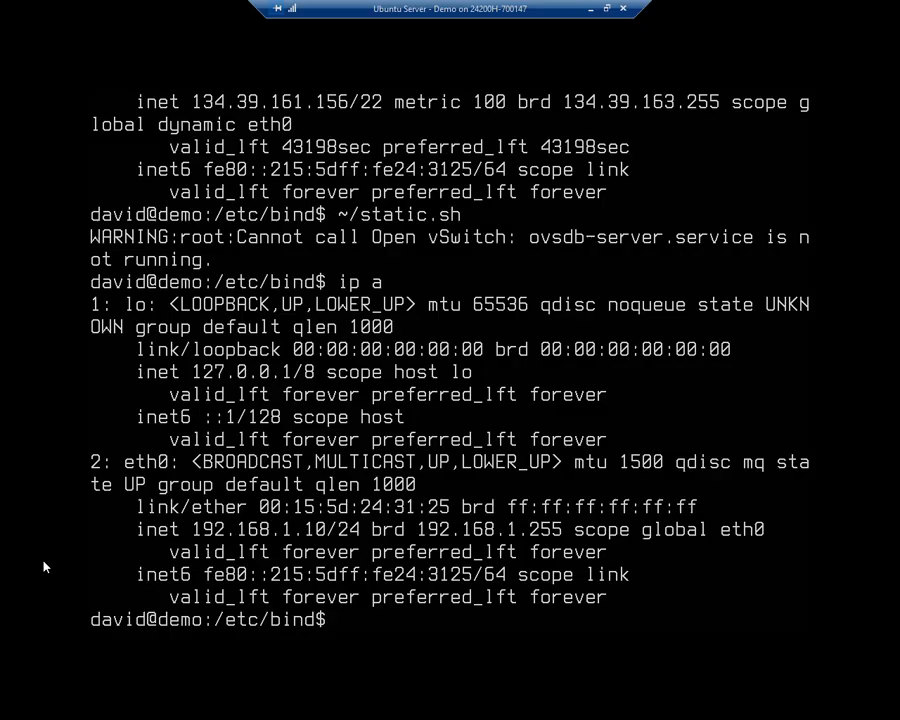
Step: Restart bind9 with systemctl, confirm its status shows active (running), and exit the status view
text(sudo)
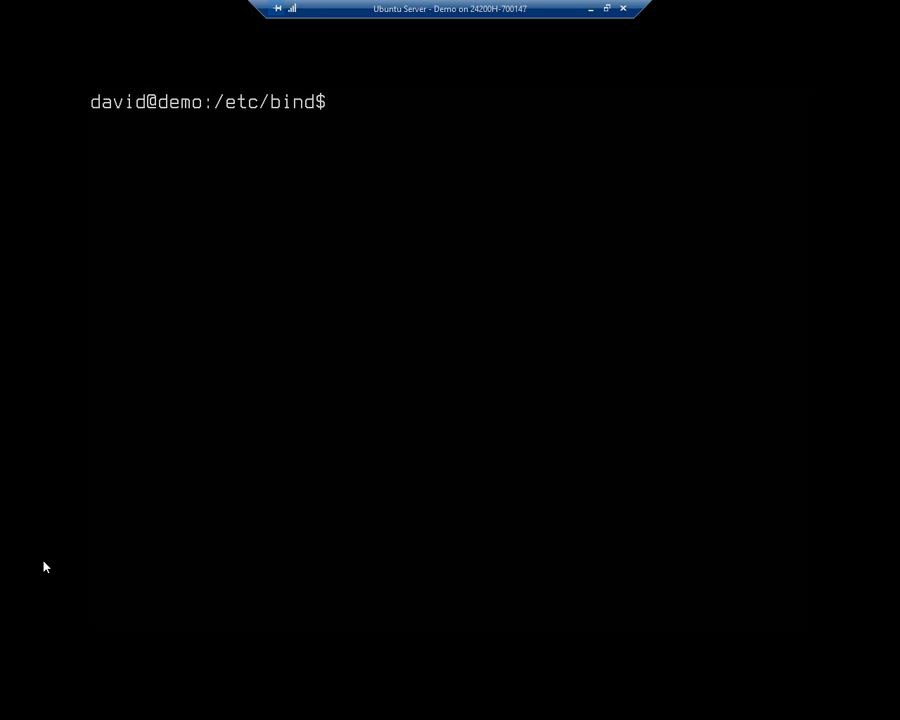
text(s)
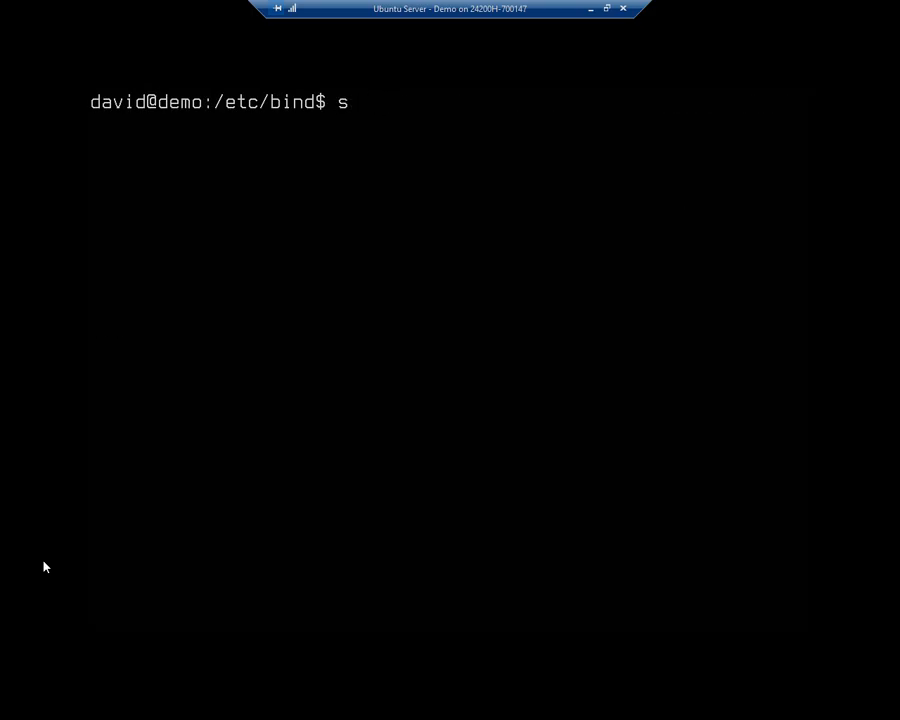
text(udo system)
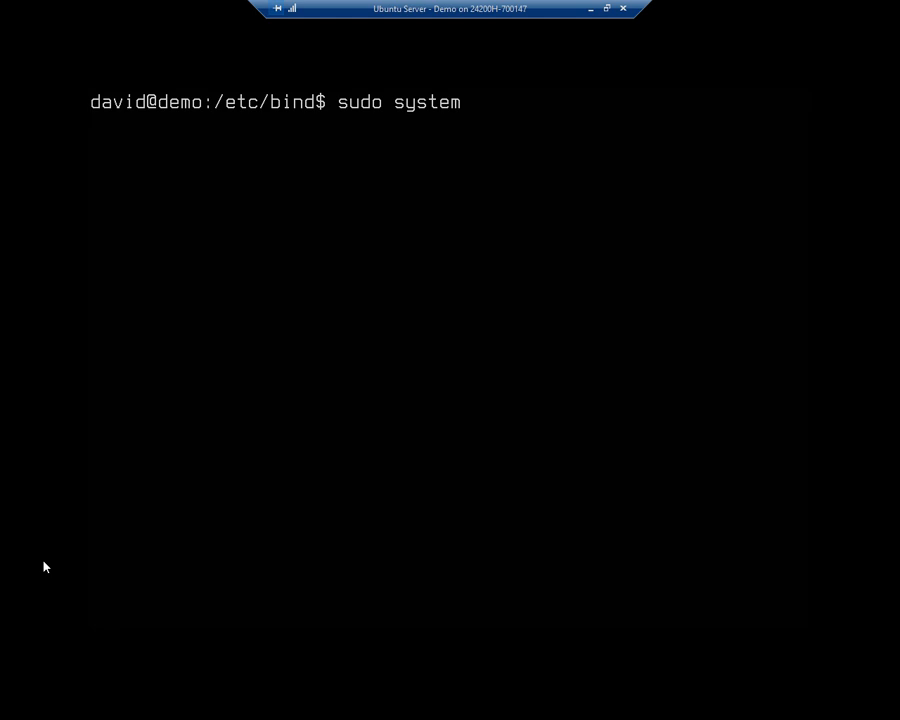
text(ctl)
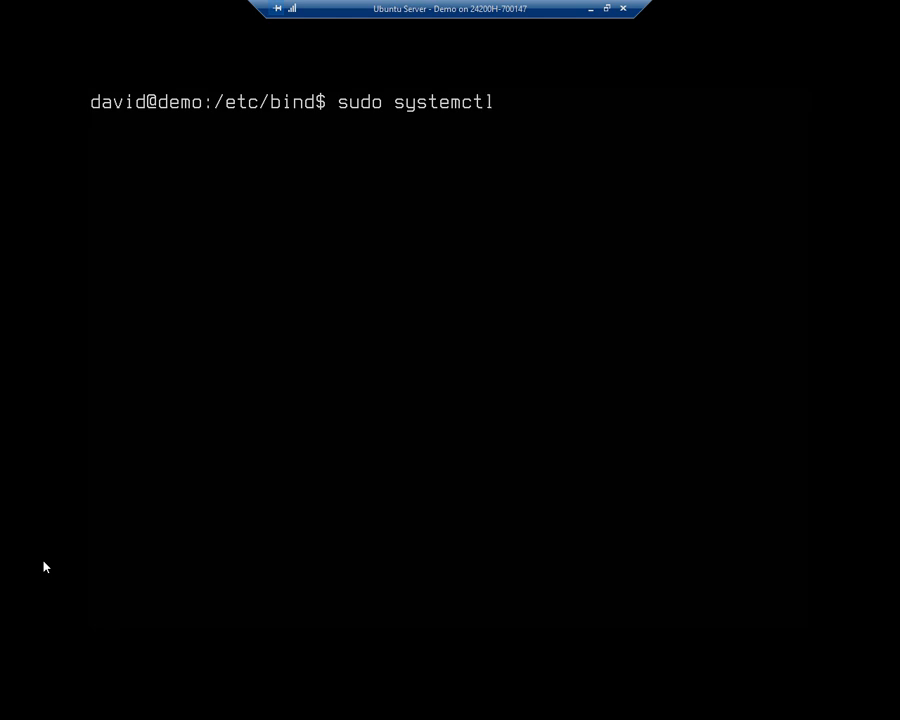
text(restart)
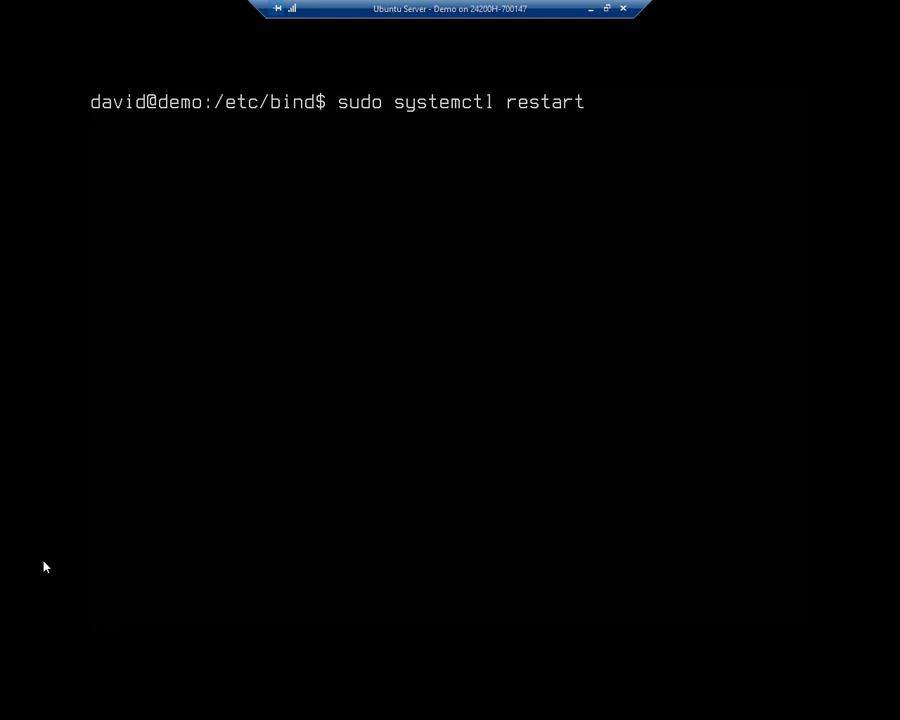
text(bind9)
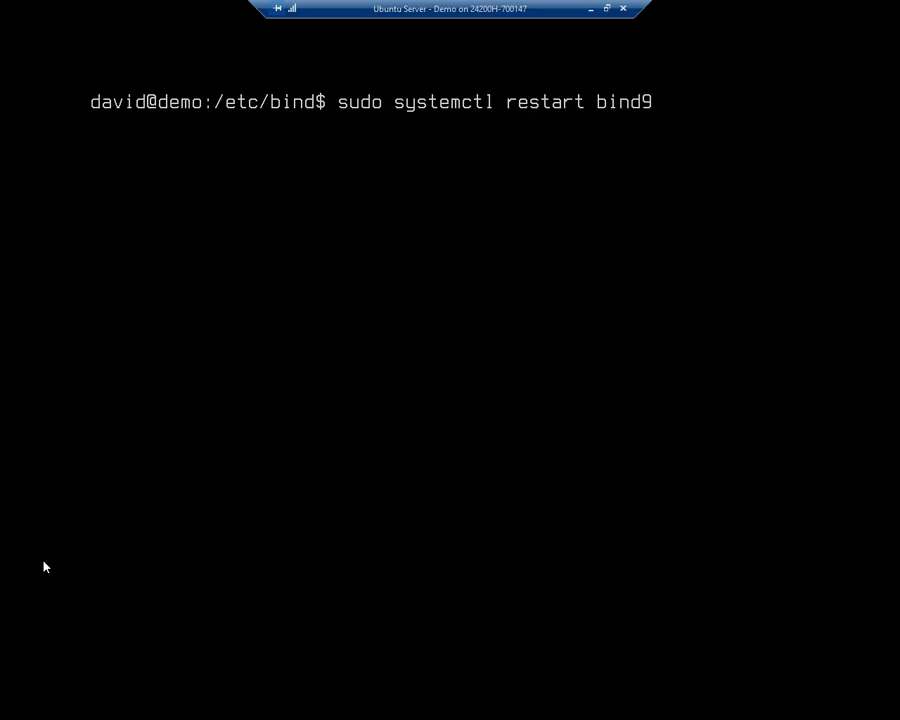
text(sudo system)
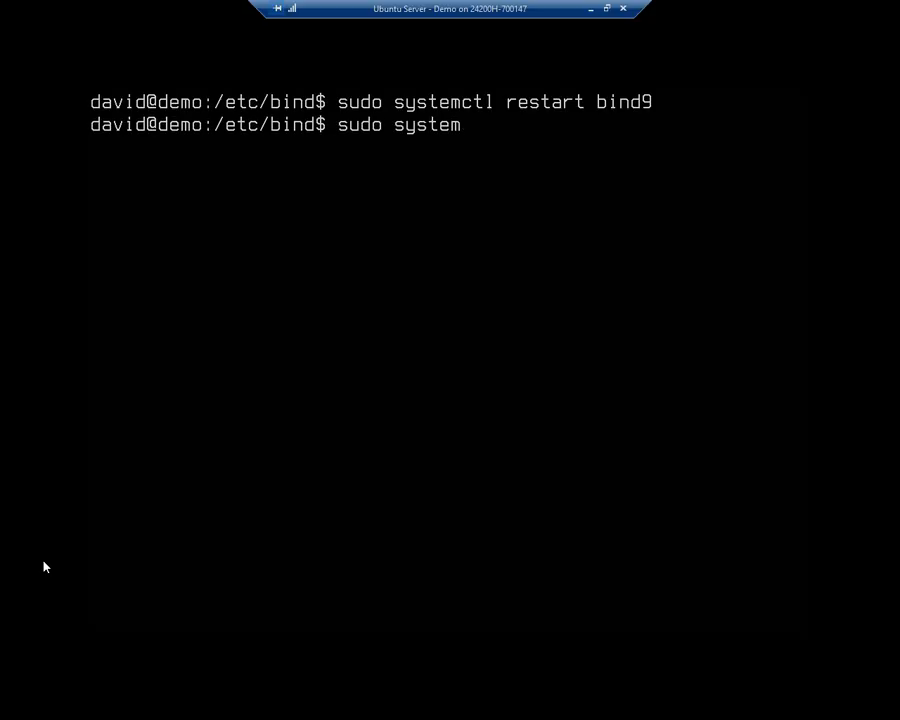
text(ctl statuc)
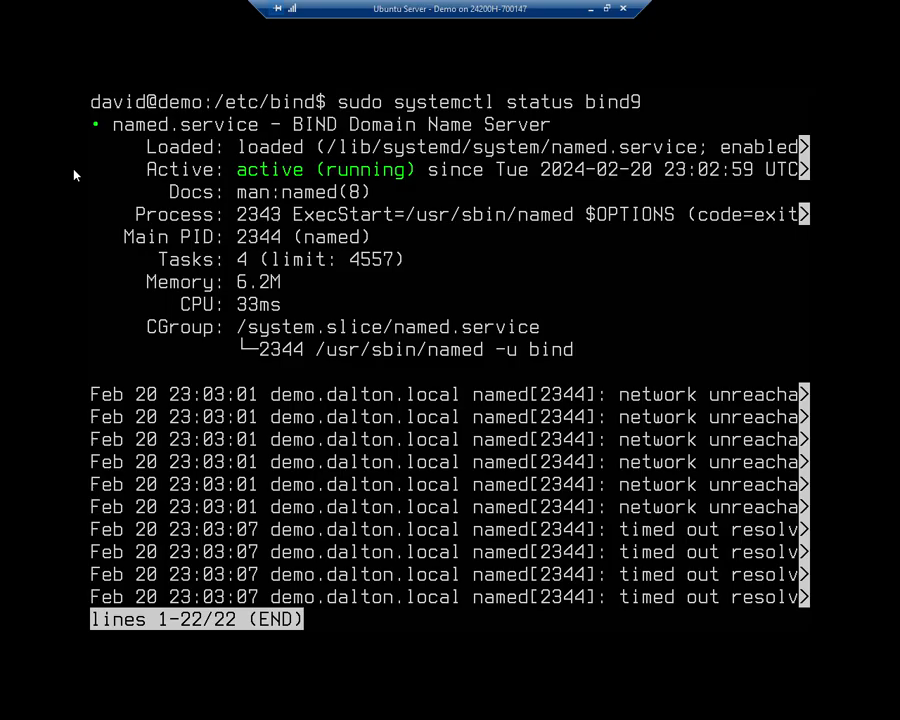
mouse_move(60, 524)
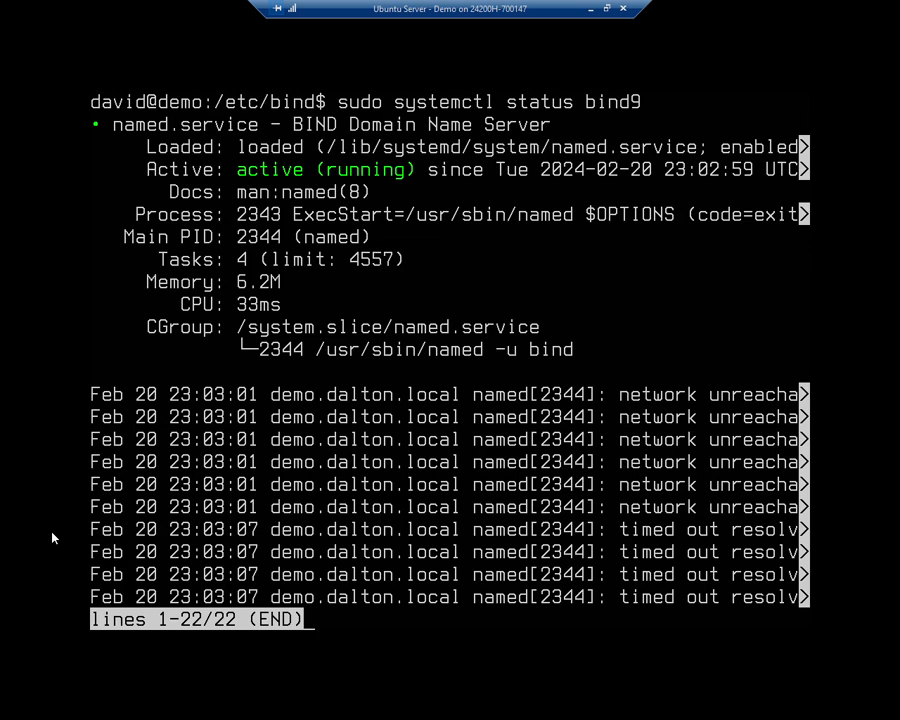
mouse_move(75, 174)
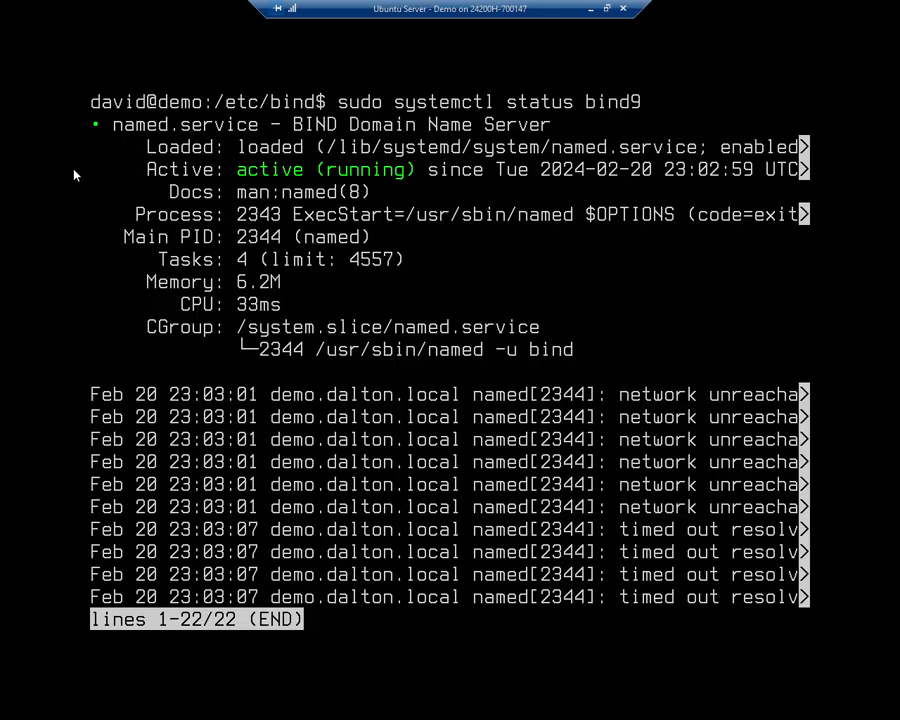
key(q)
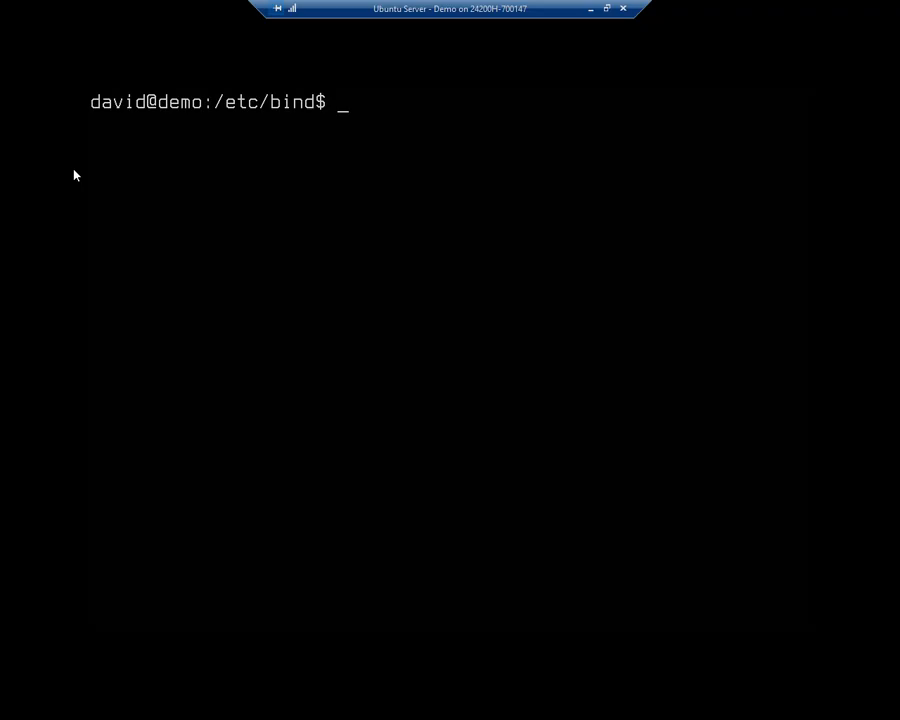
Step: Display named.conf and the comment-only named.conf.local, then clear and relist /etc/bind
text(nano)
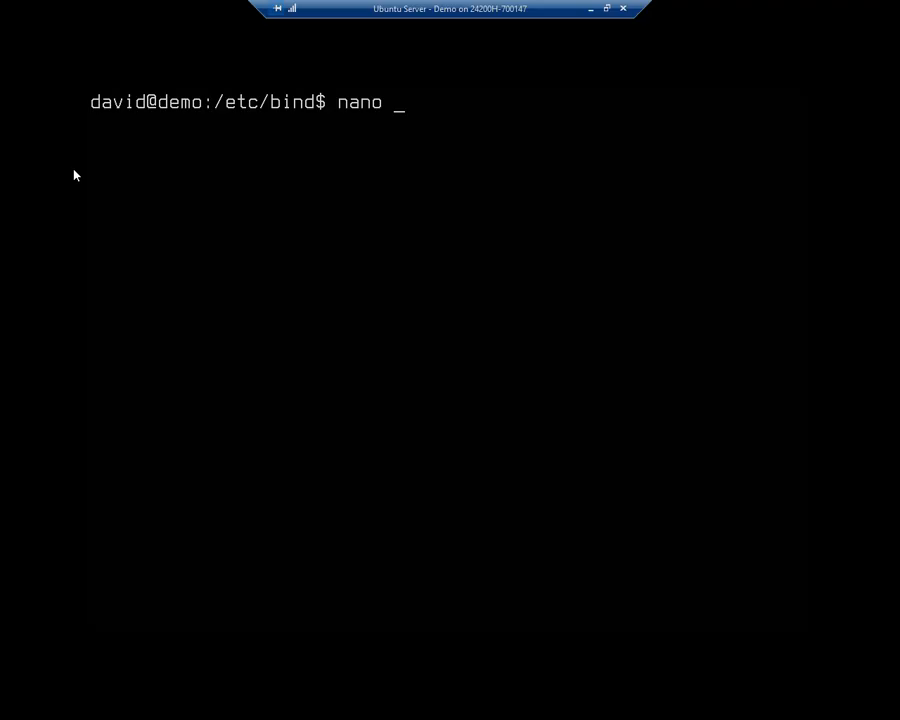
text(named.con)
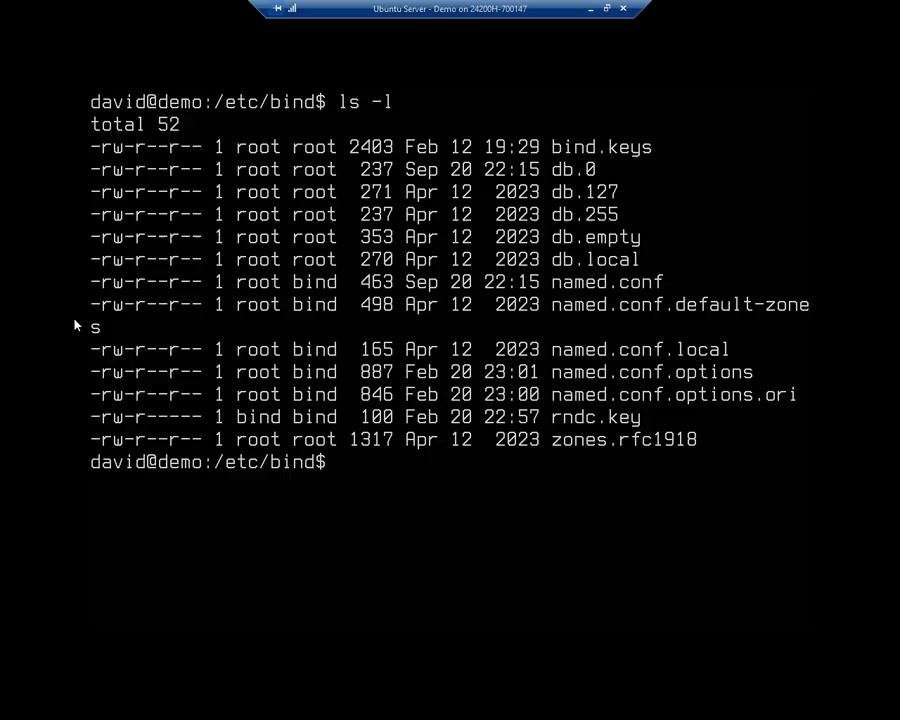
text(cat named)
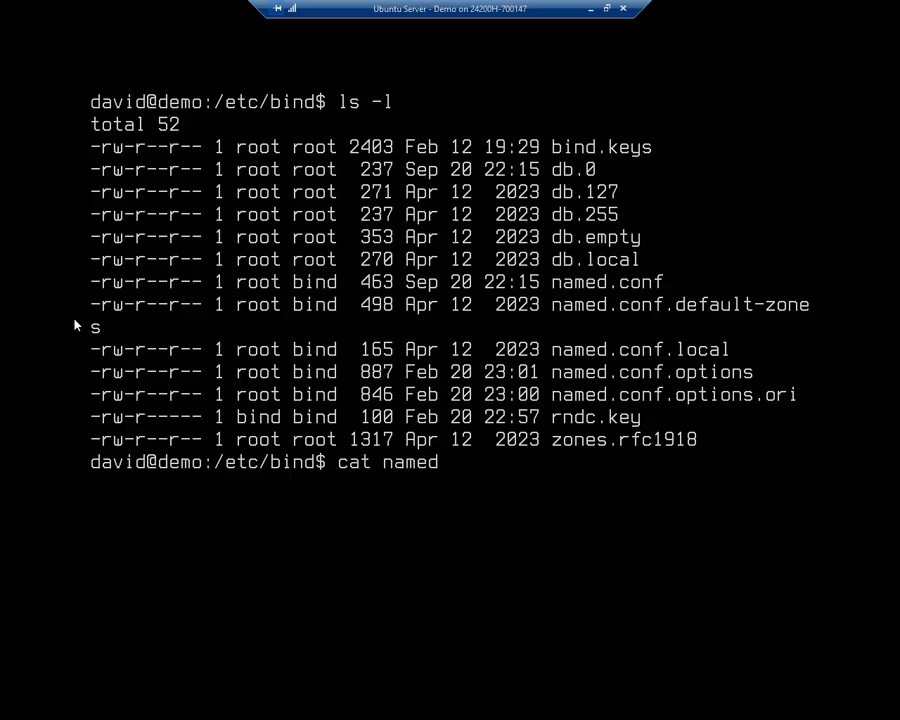
text(.conf)
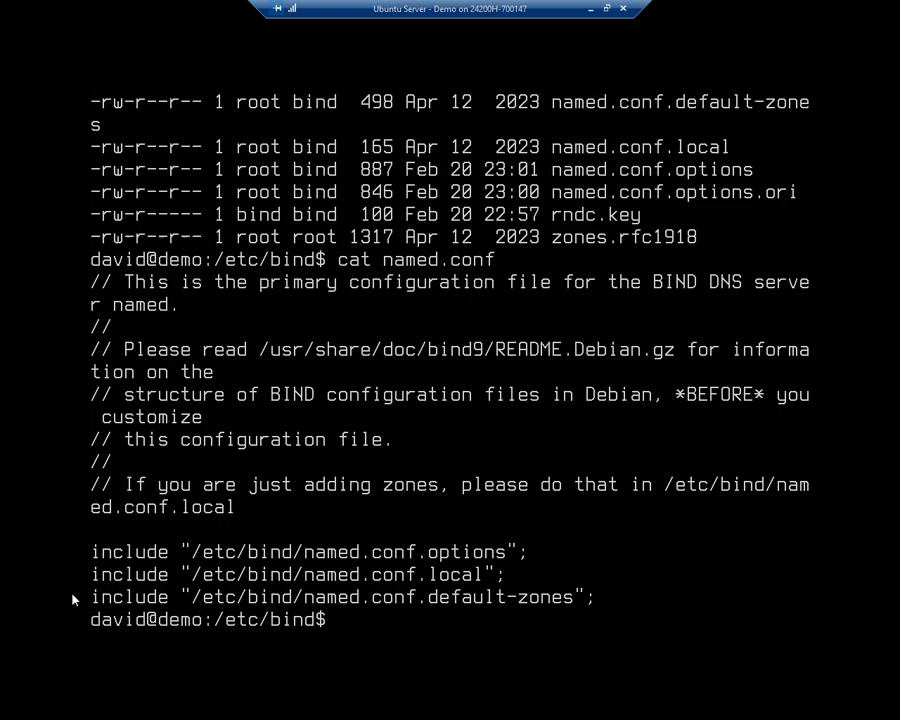
text(cat named)
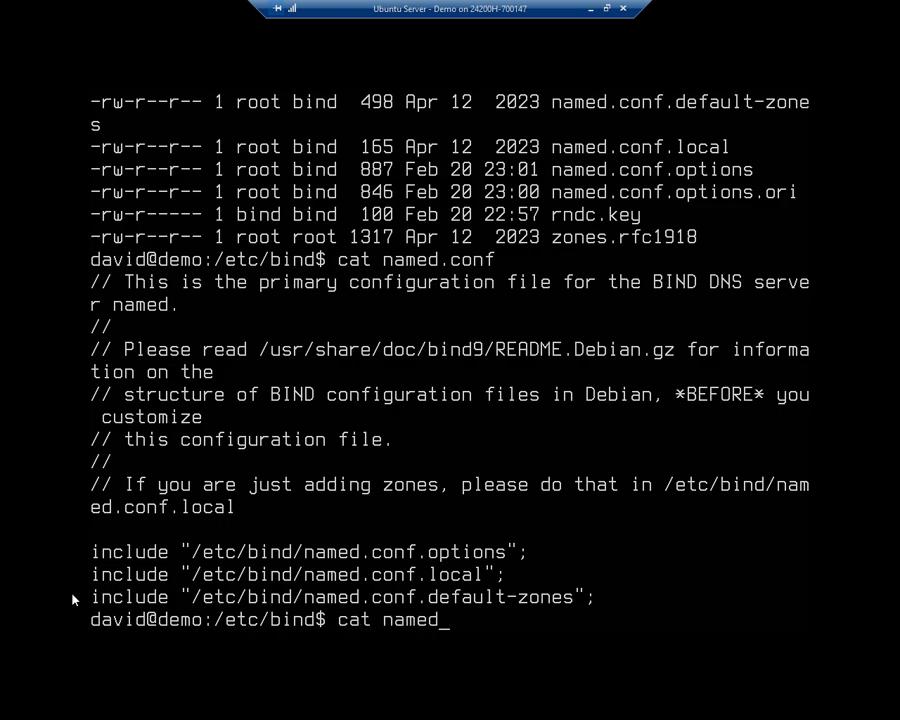
text(.conf.loc)
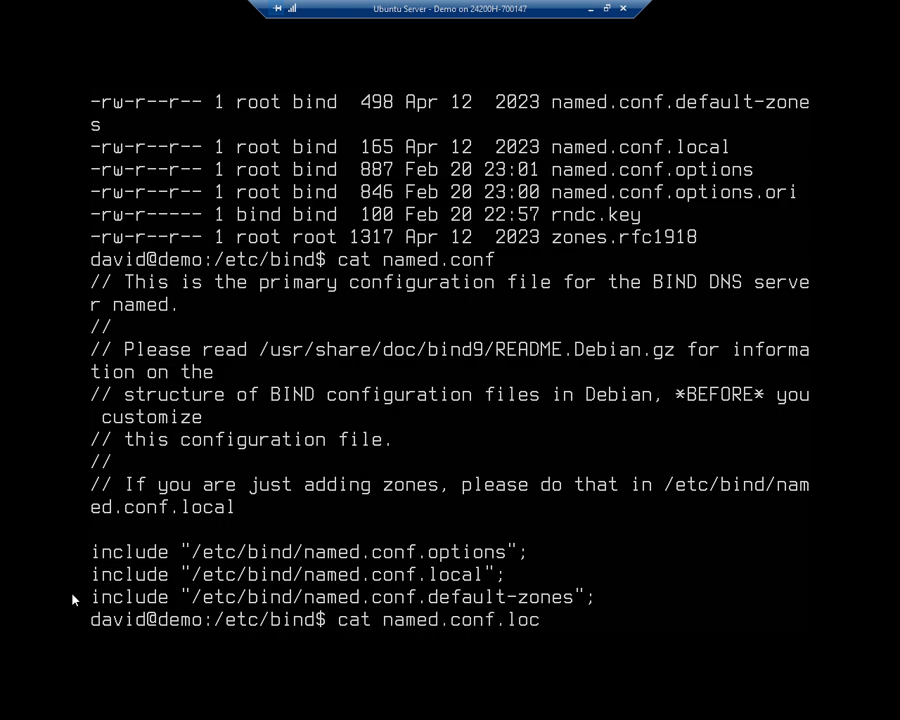
key(Return)
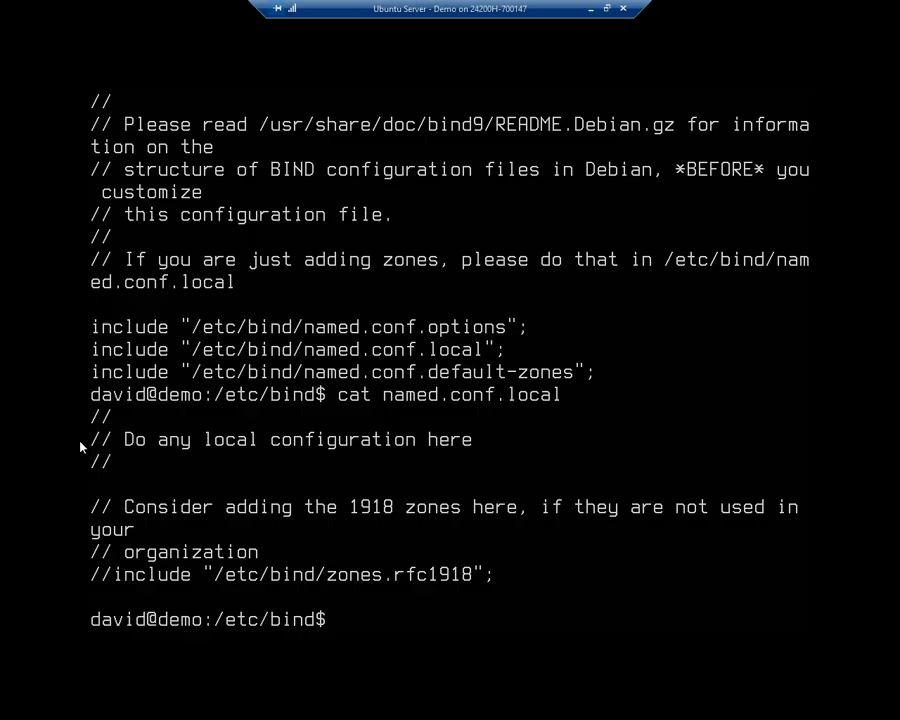
mouse_move(82, 589)
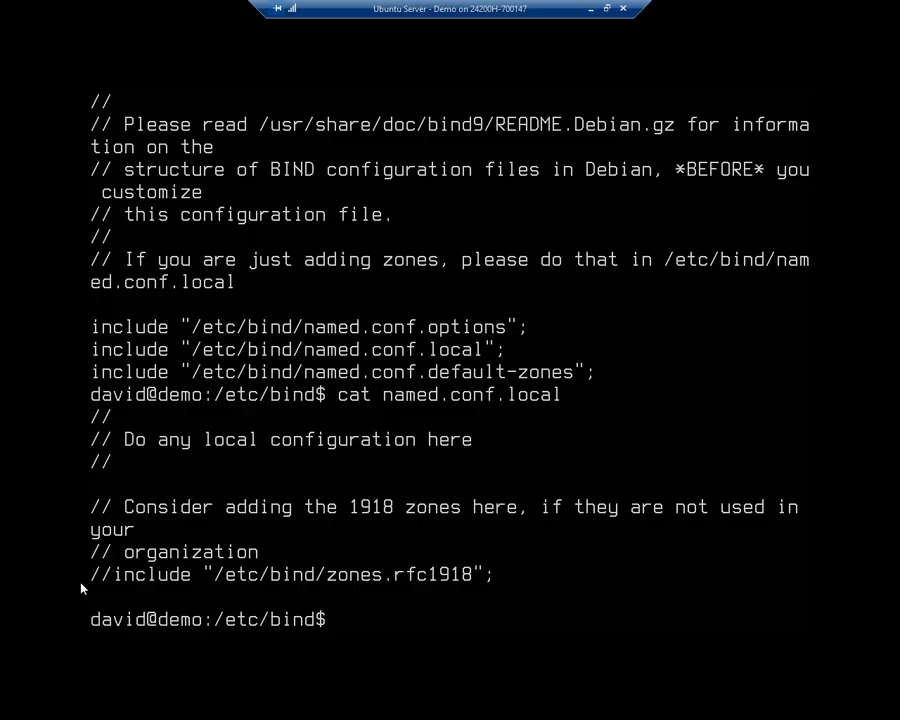
text(clea)
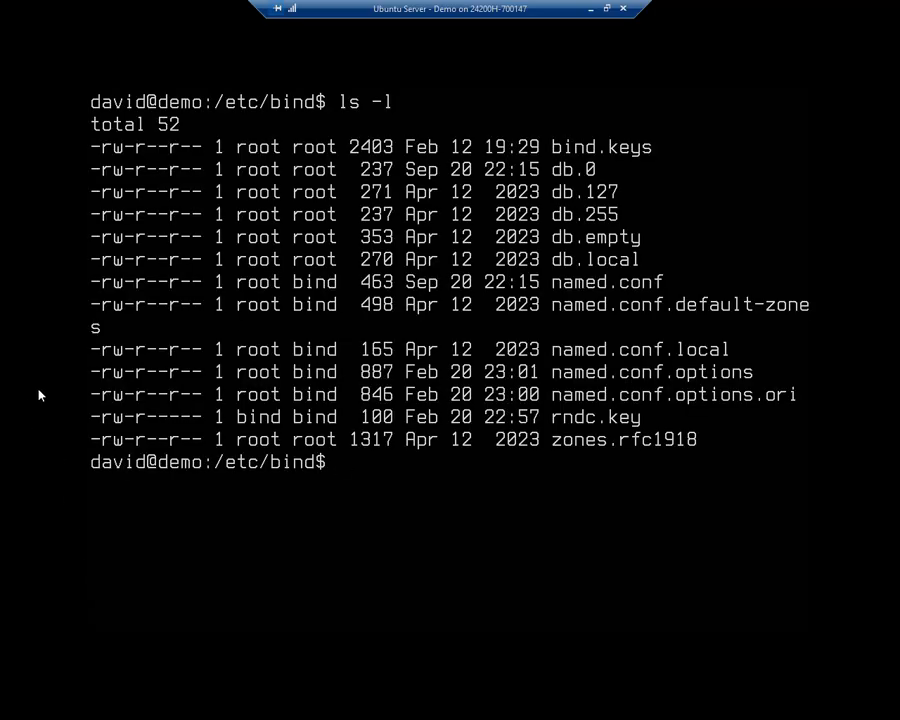
mouse_move(64, 399)
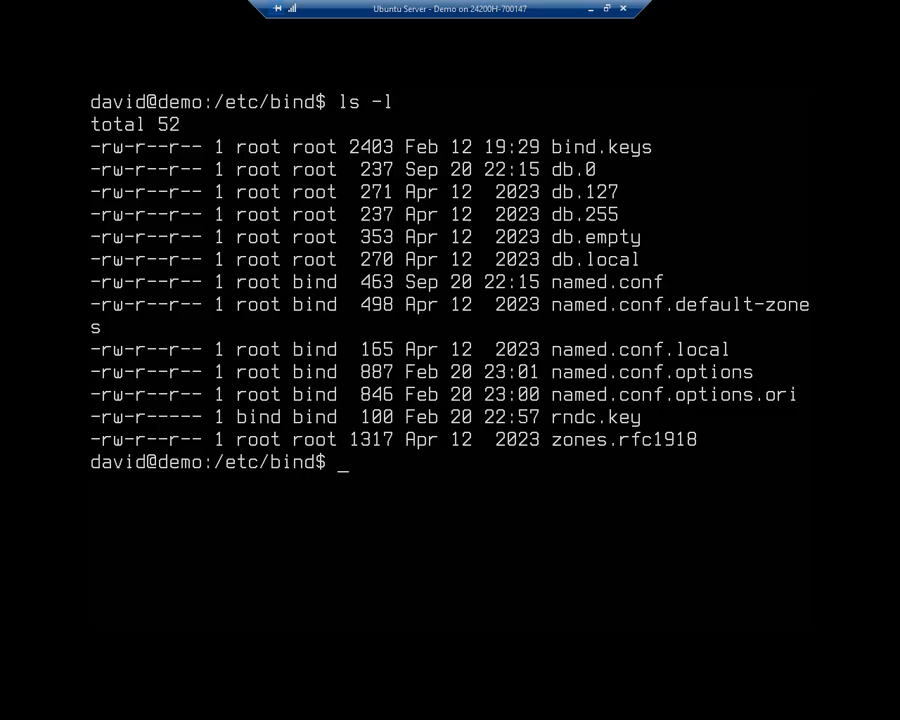
mouse_move(47, 315)
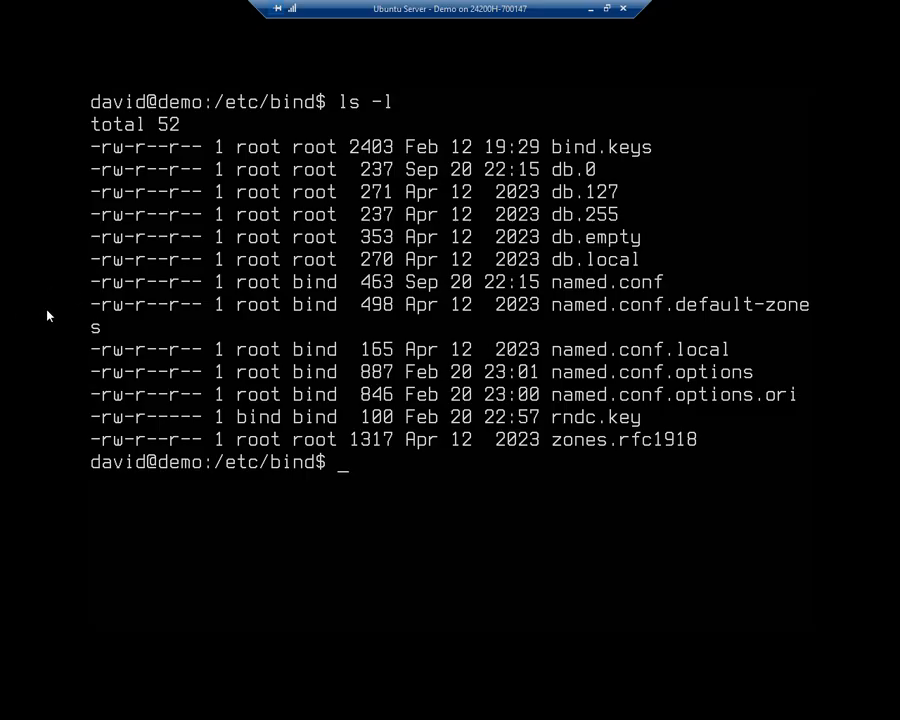
Step: Display named.conf.default-zones with its localhost, 127, 0 and 255 zones, then clear
text(cat named.confi)
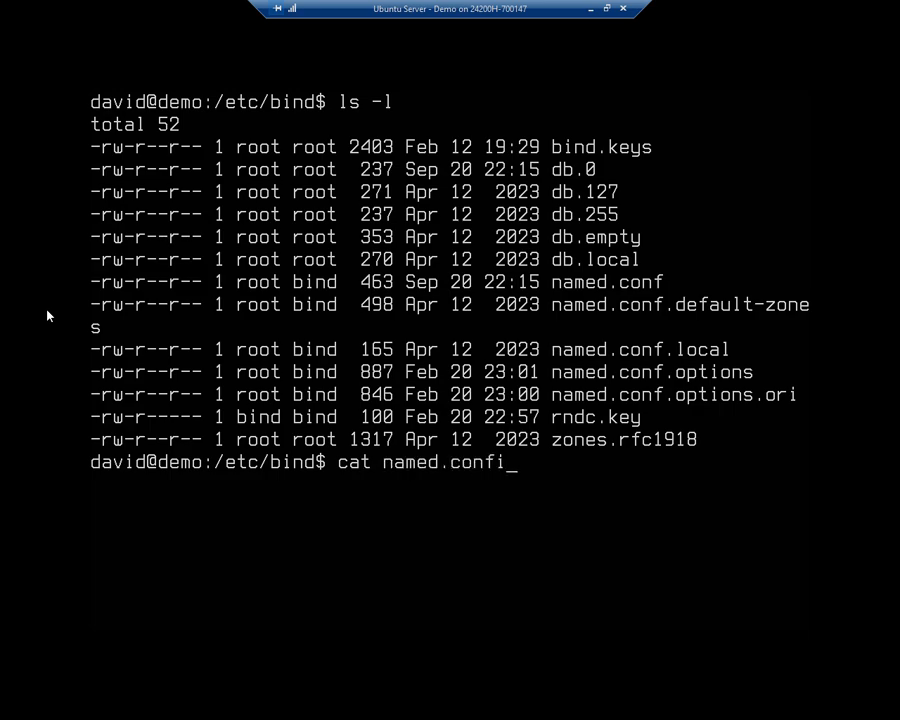
text(.defaul)
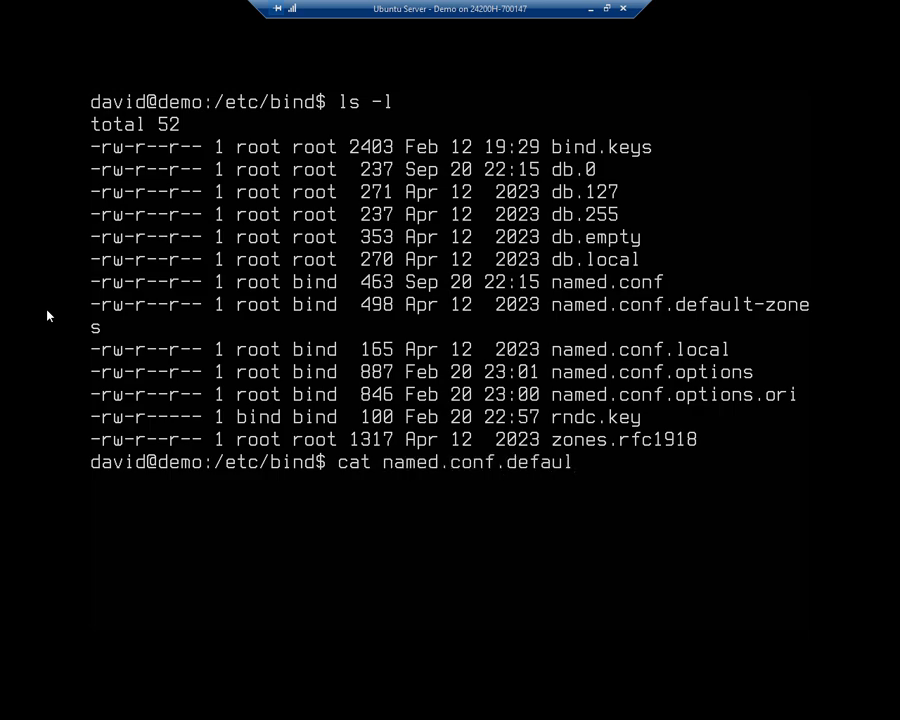
text(t)
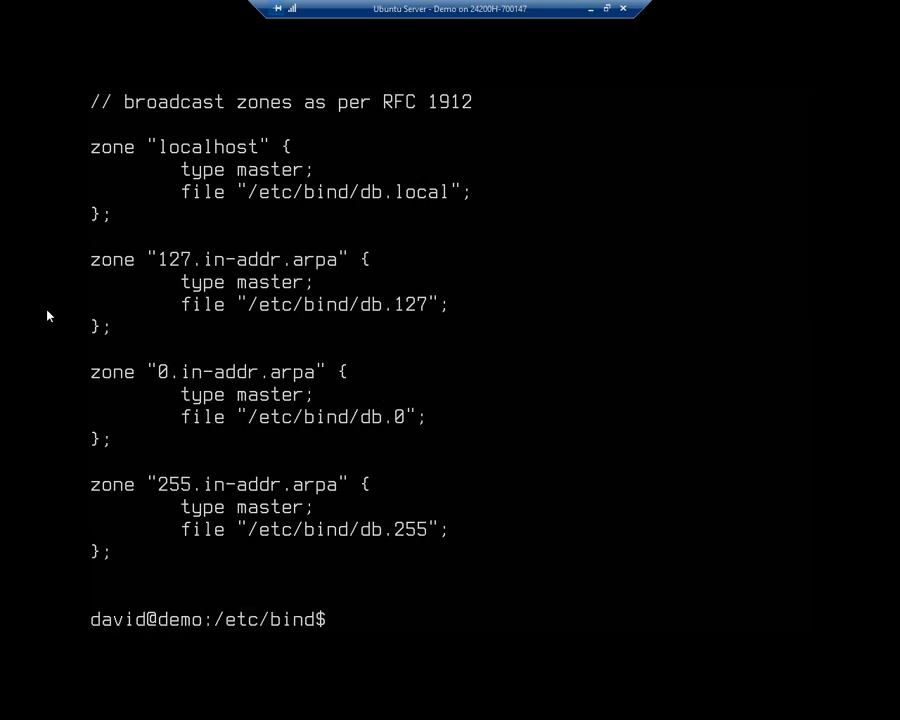
mouse_move(85, 79)
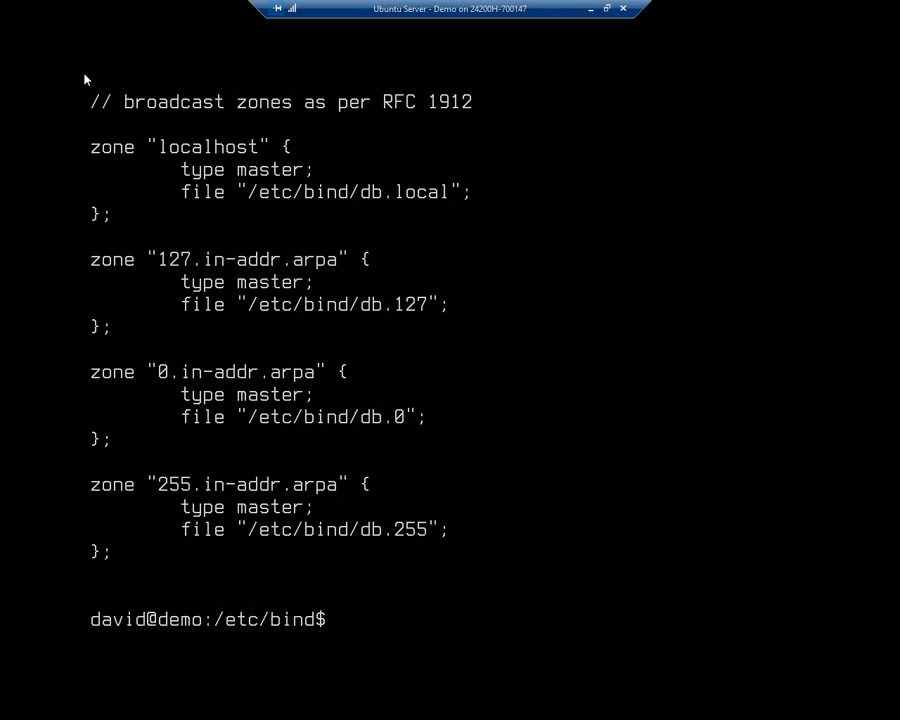
mouse_move(27, 230)
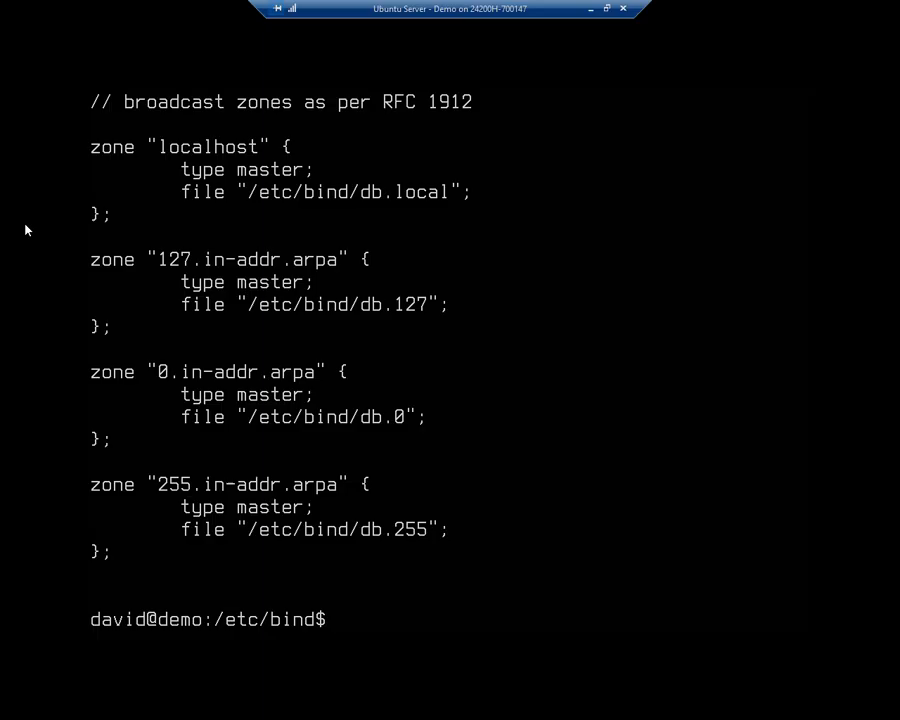
text(clear)
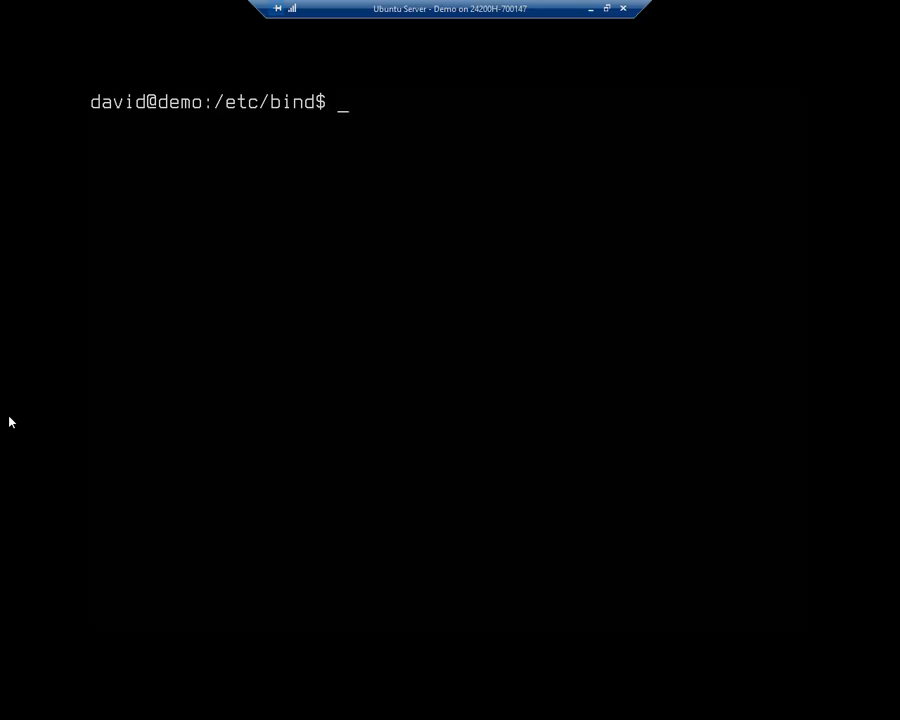
Step: Open named.conf with sudo nano and begin a zone "dalton.local" IN declaration
text(sudo nano n)
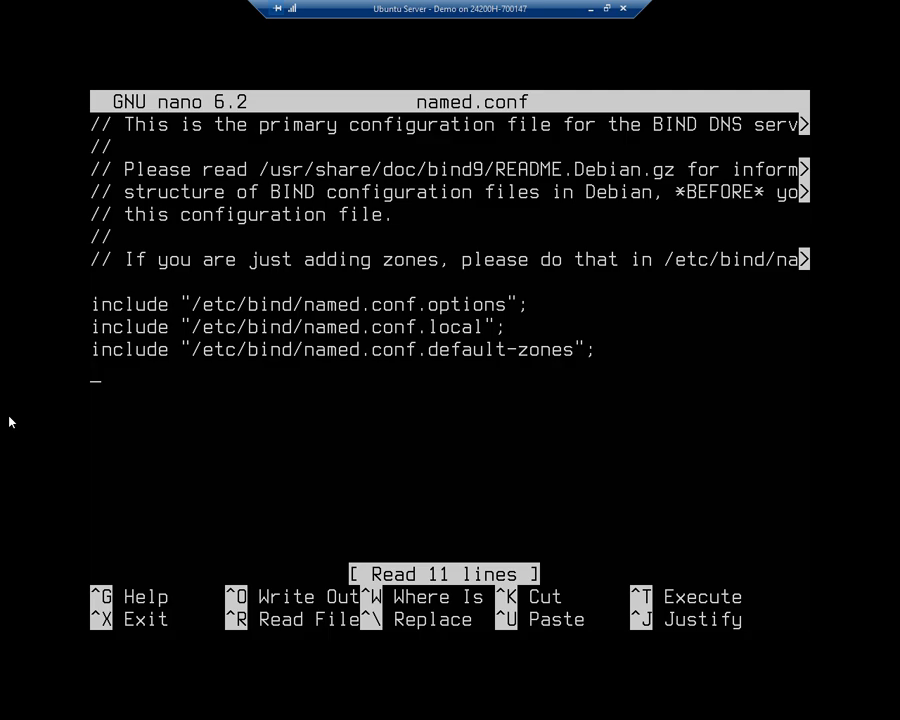
key(Backspace)
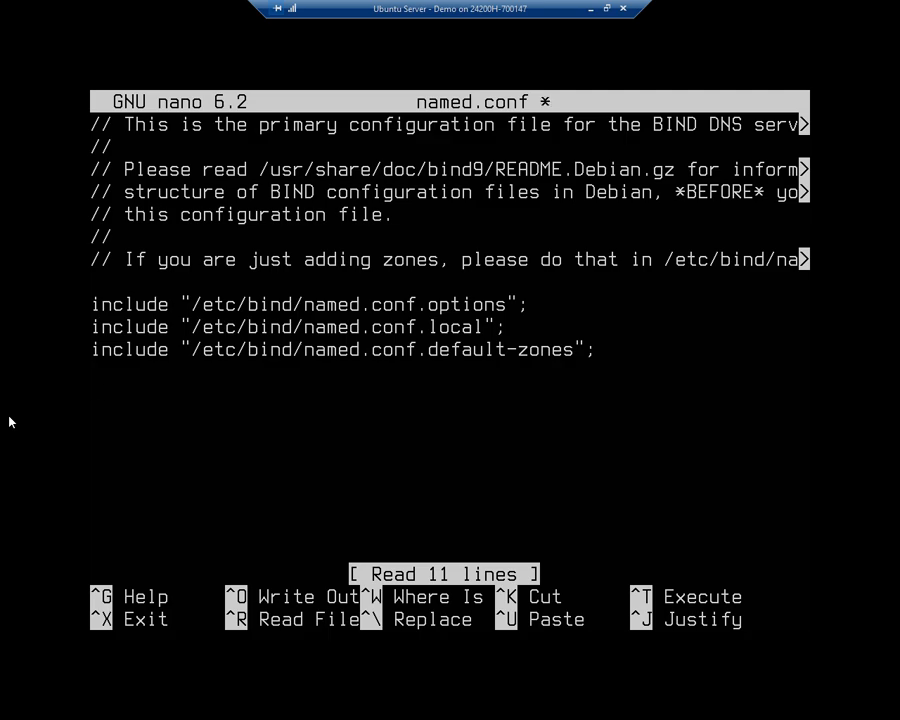
text(zone)
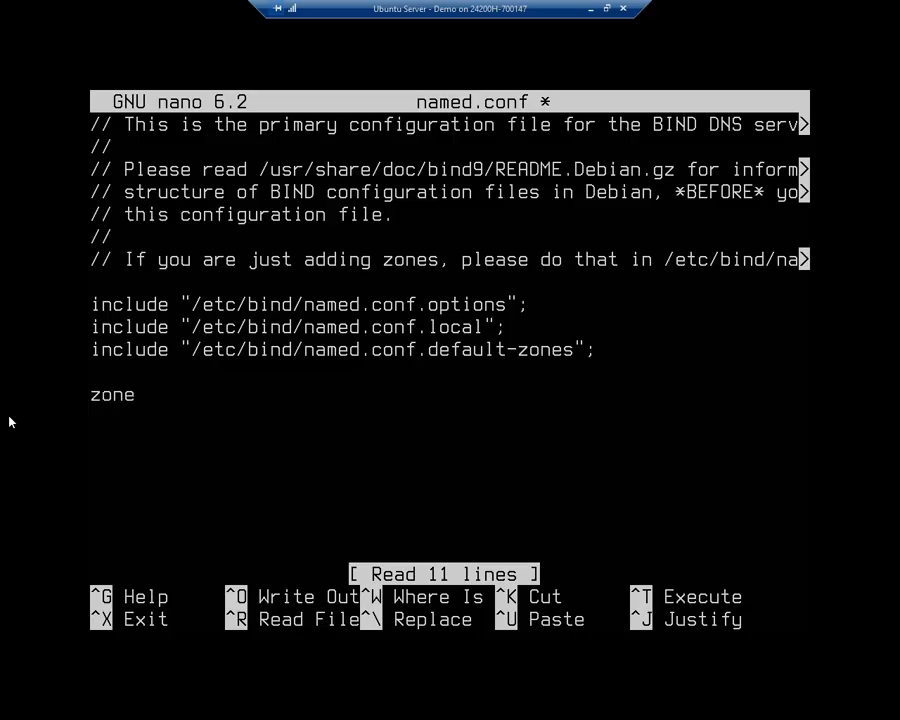
key(BackSpace)
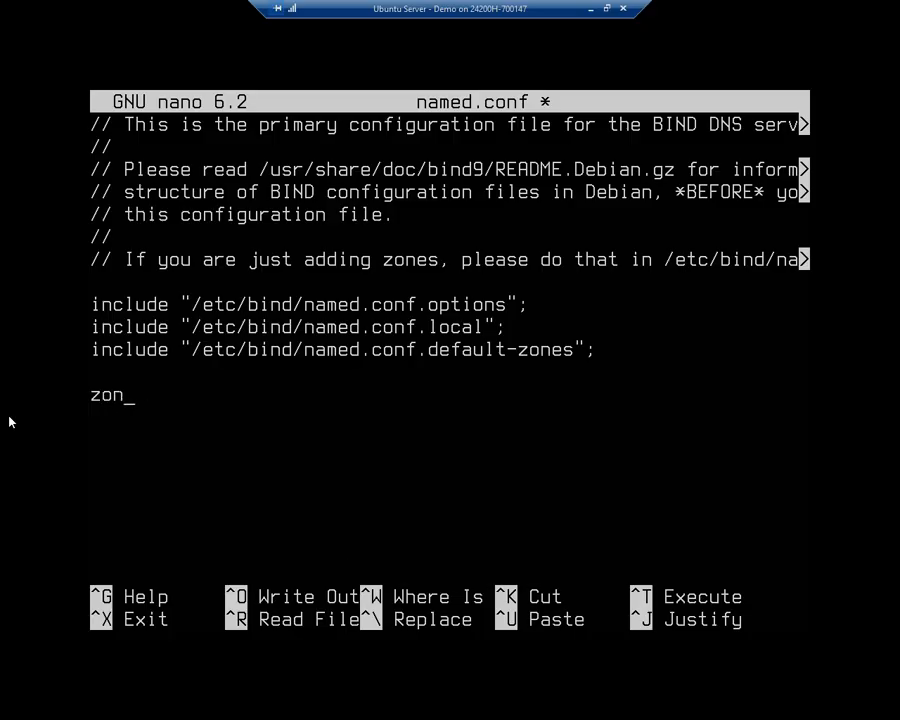
text(e "dalton)
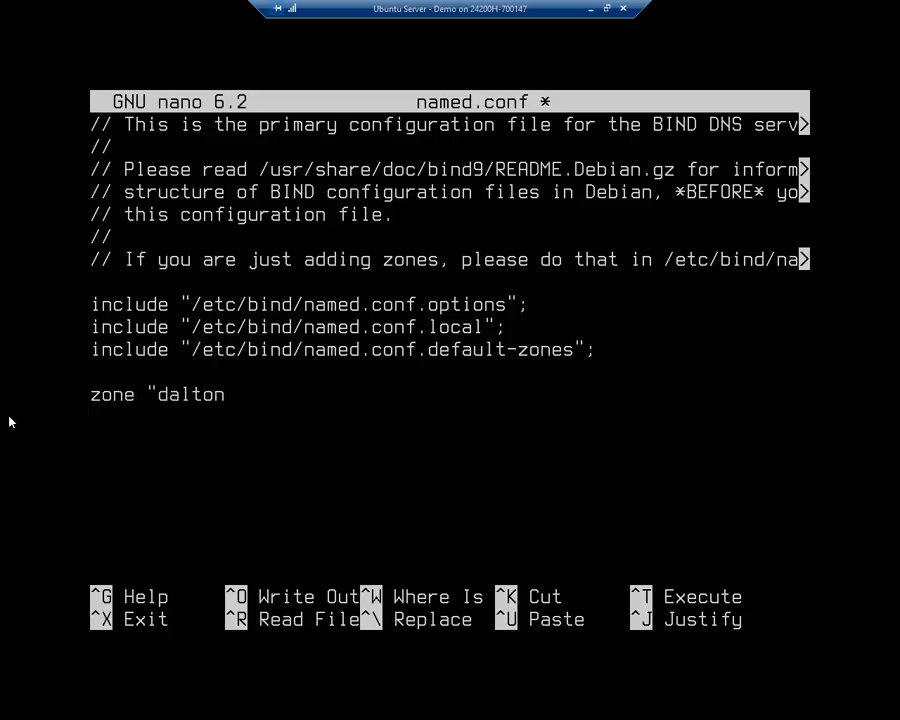
text(.local" I)
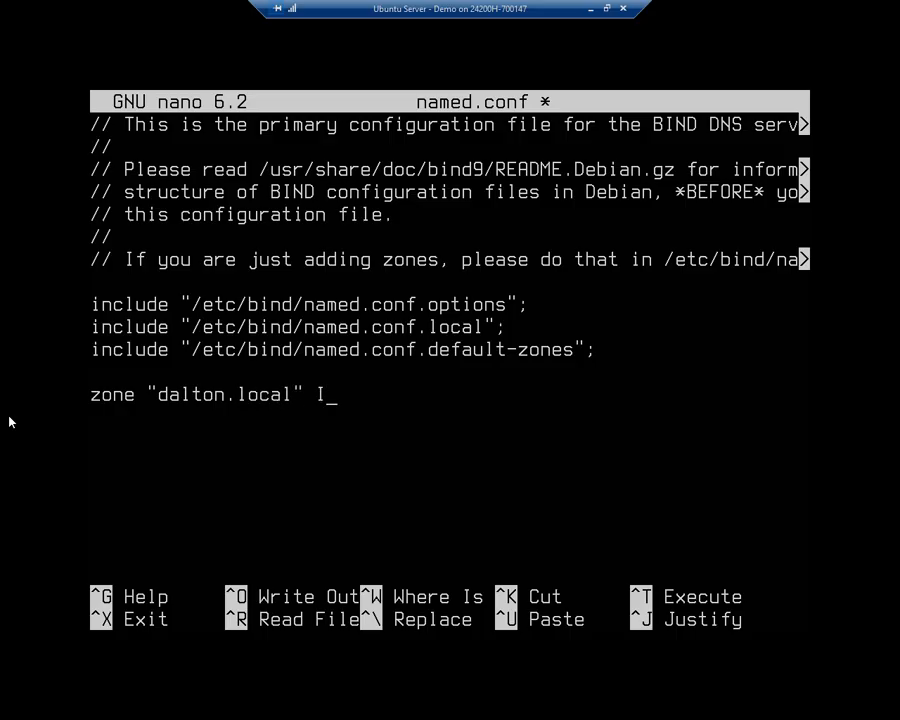
text(N {)
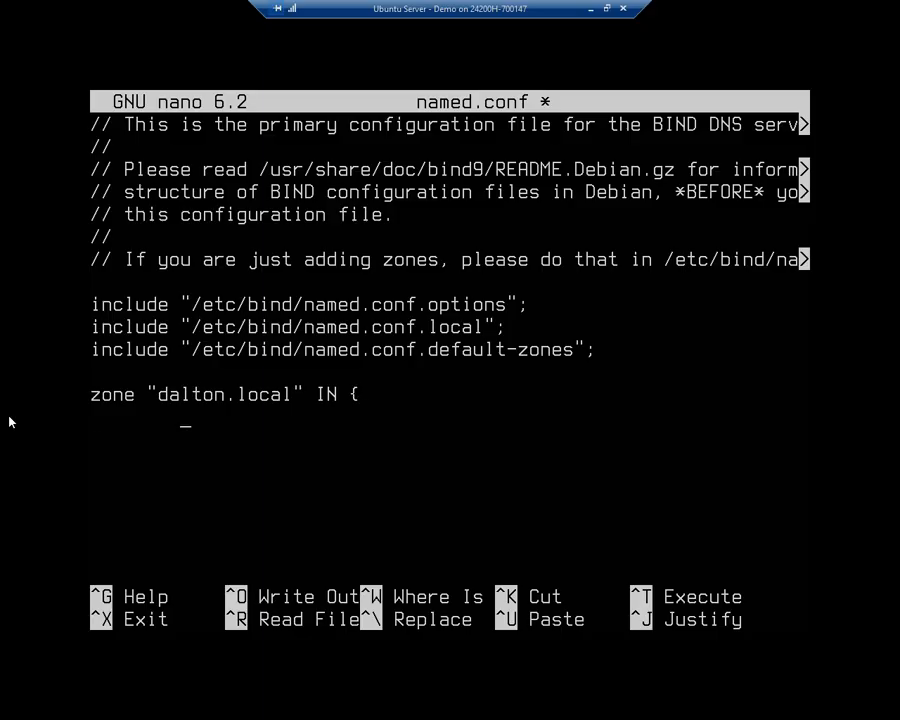
Step: Give the zone type master and file "/etc/bind/net.dalton.local", close it, and save named.conf
text(type master;)
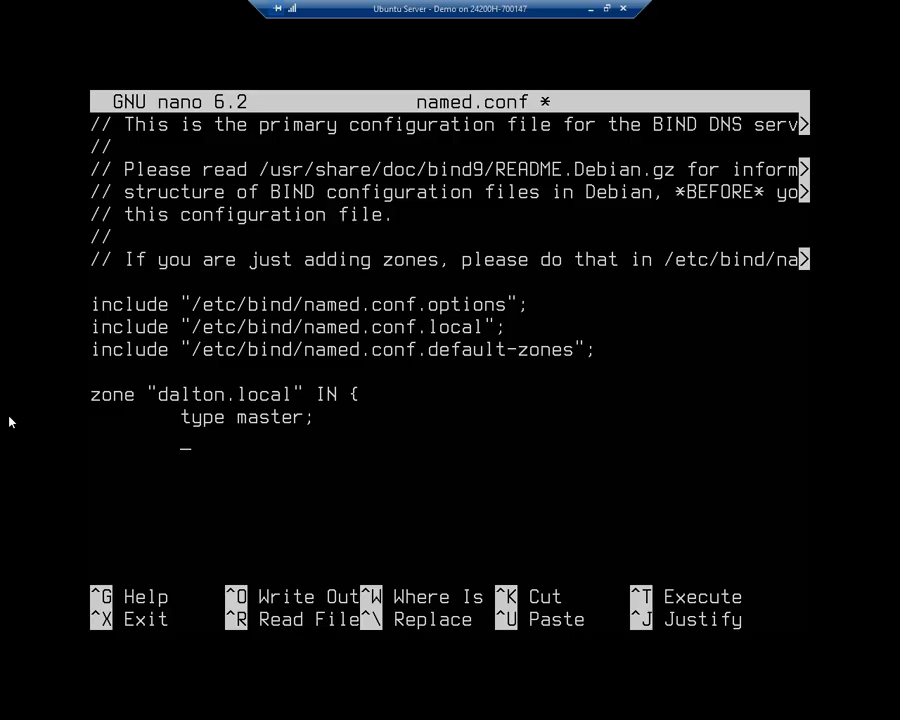
text(file)
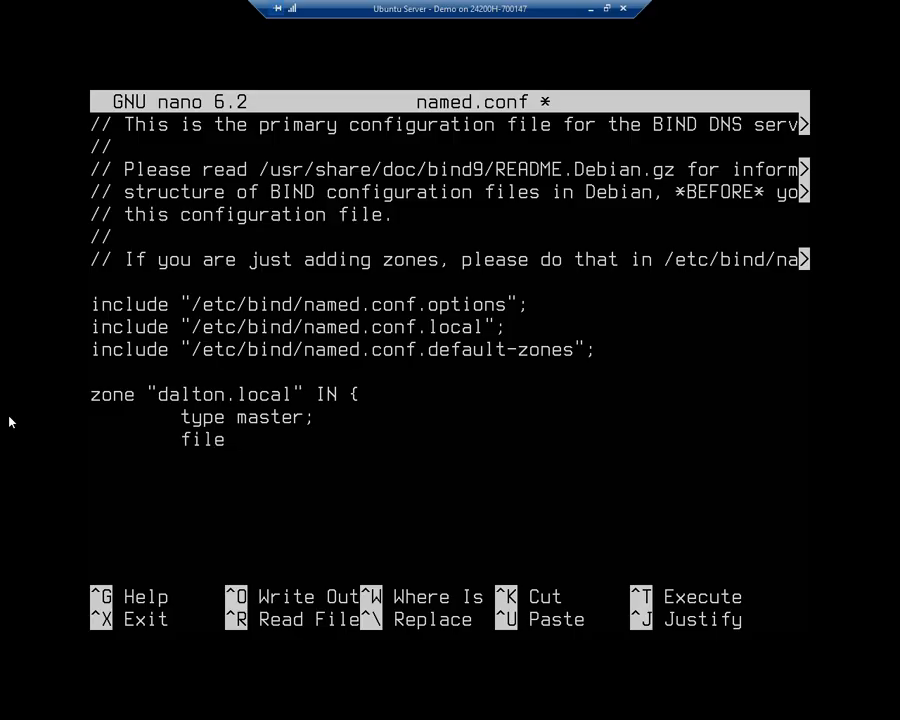
text(")
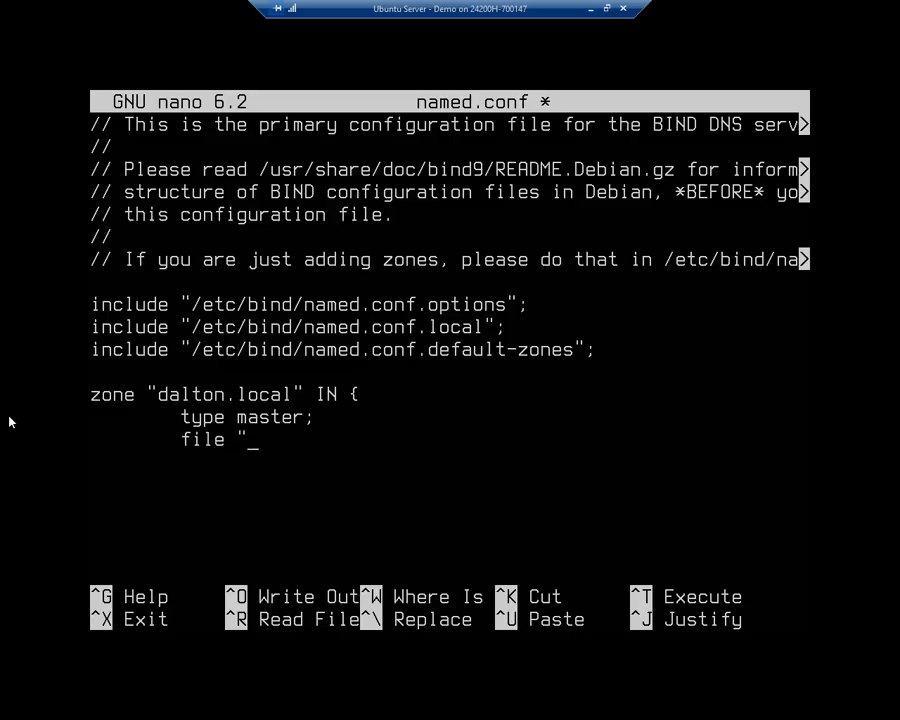
text(/etc/bind)
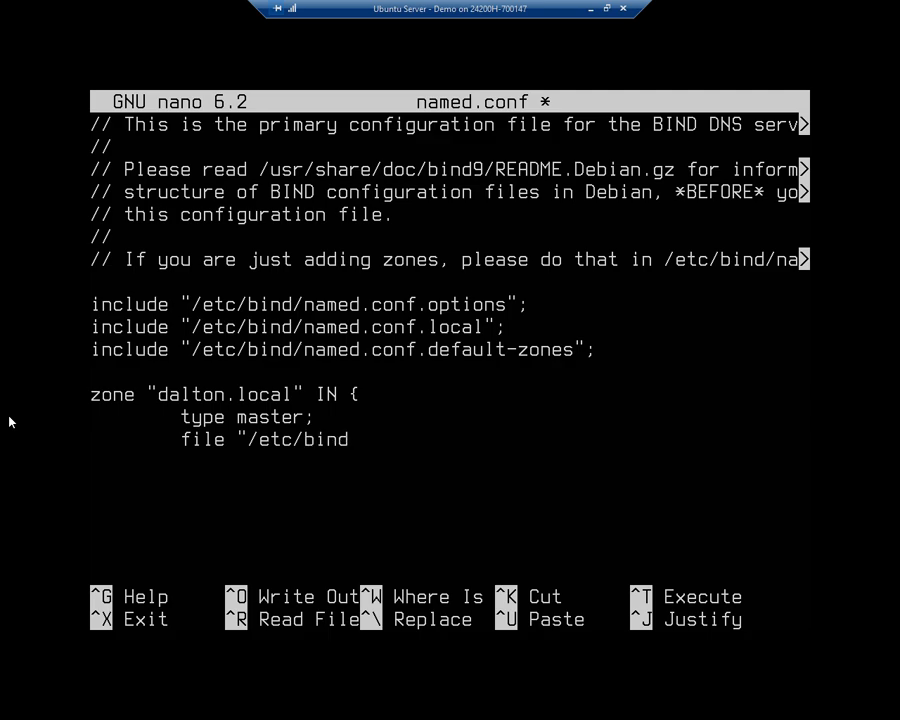
text(net.dalton.l)
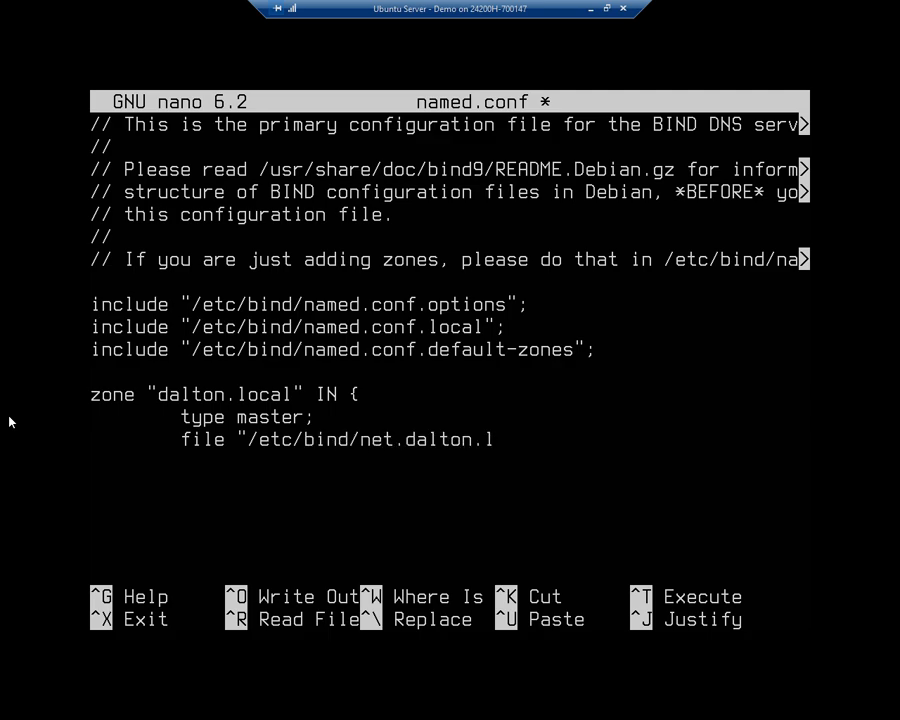
text(ocal)
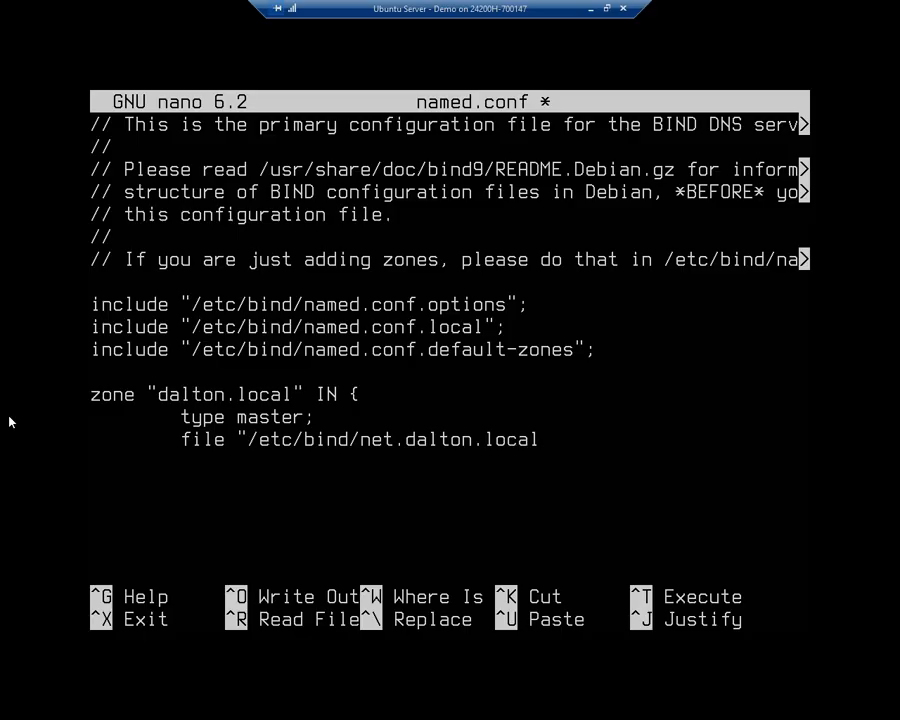
text(")
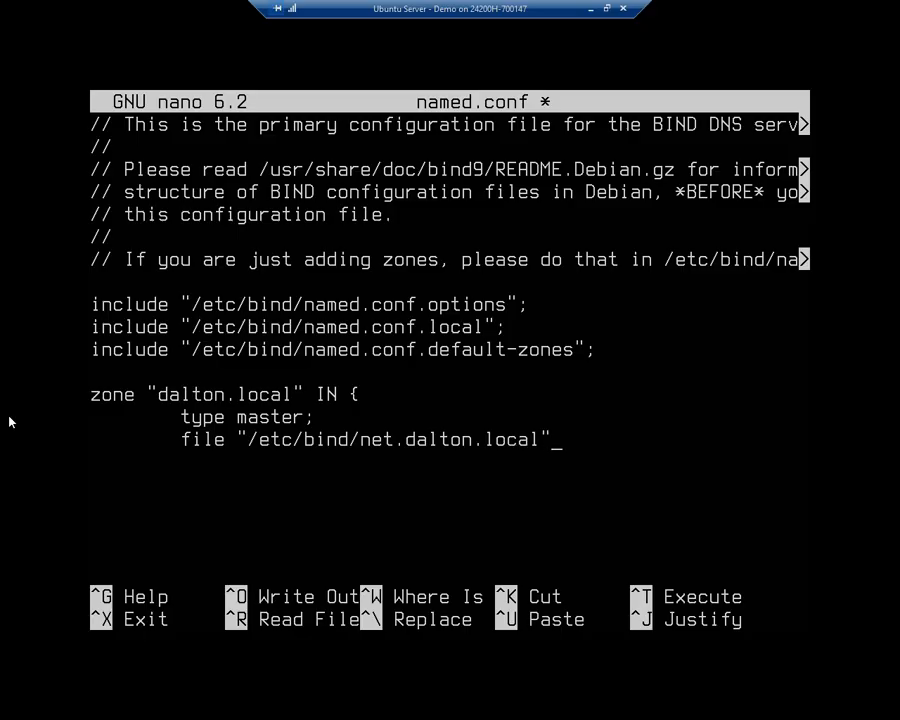
key(Enter)
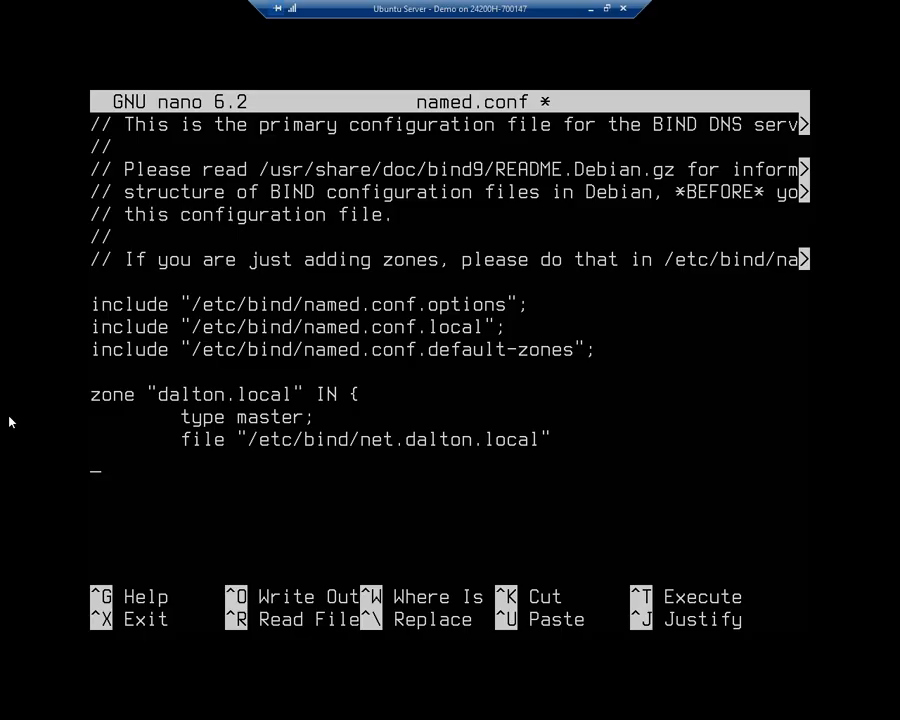
text(})
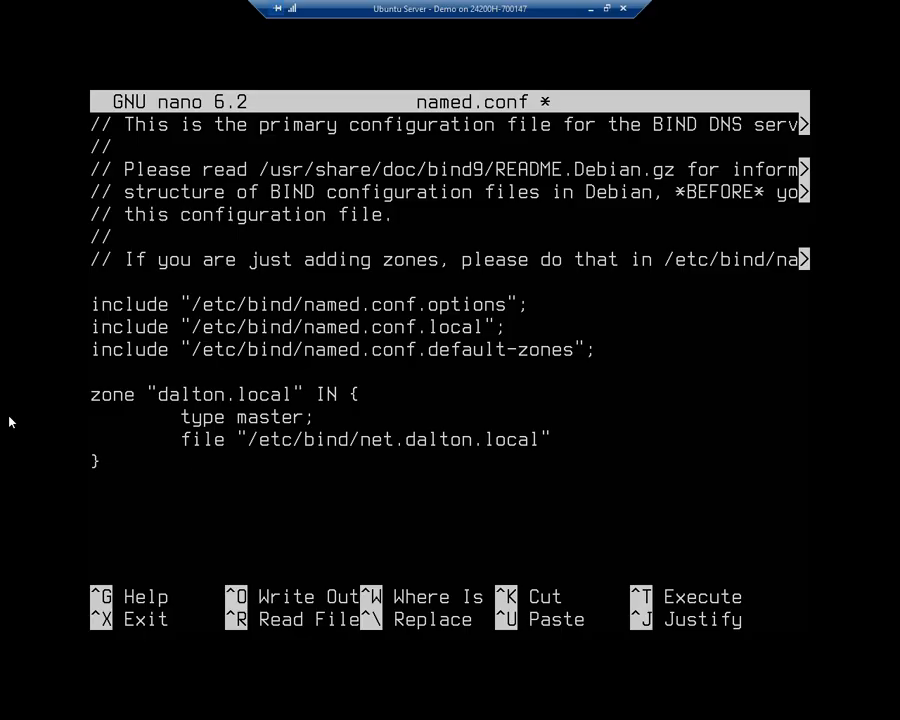
text(;)
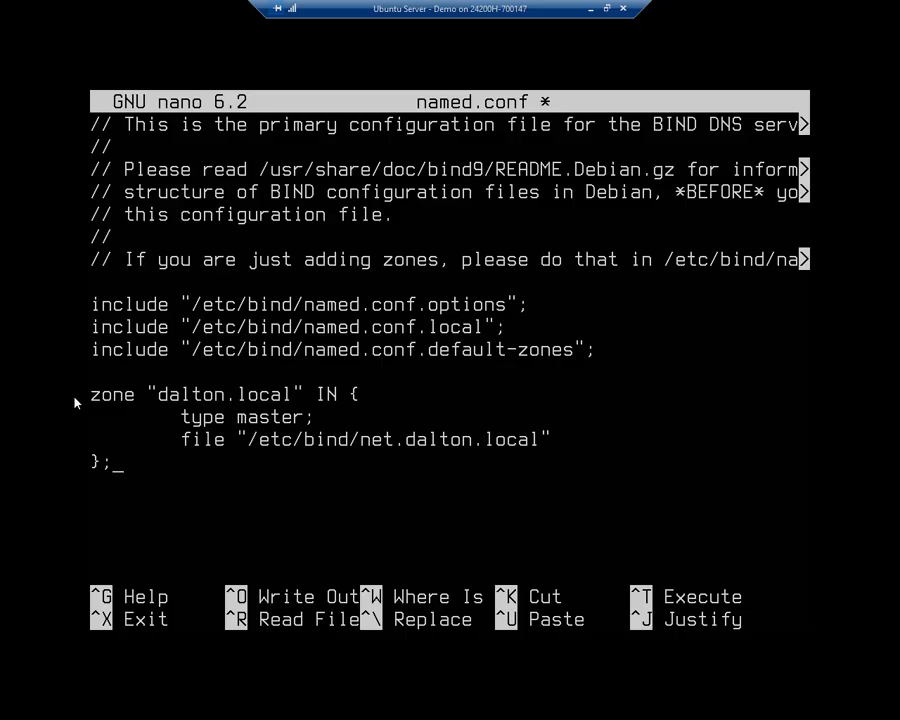
mouse_move(84, 427)
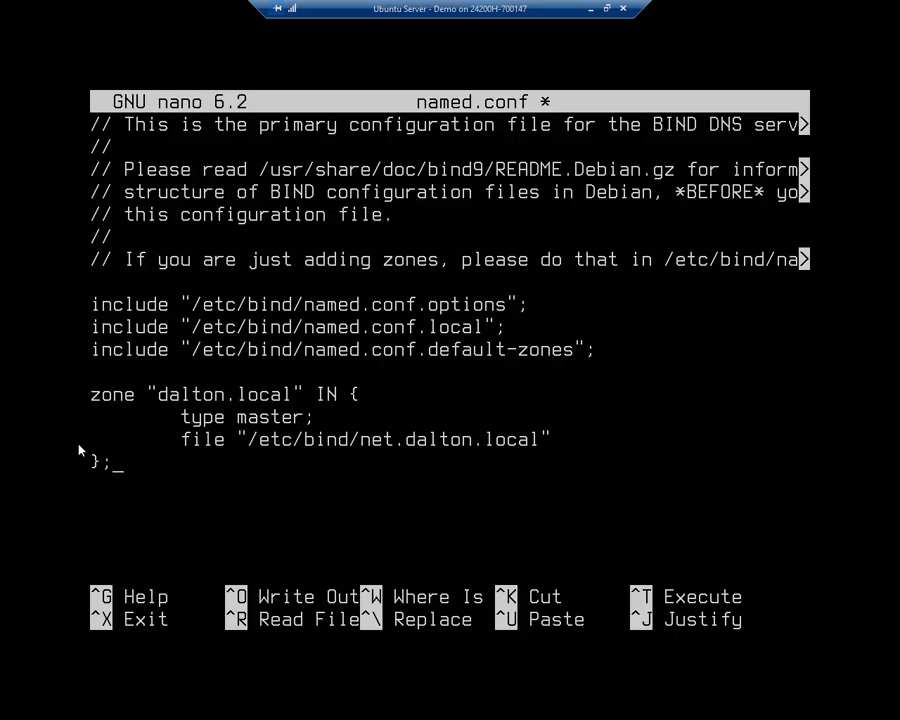
mouse_move(78, 463)
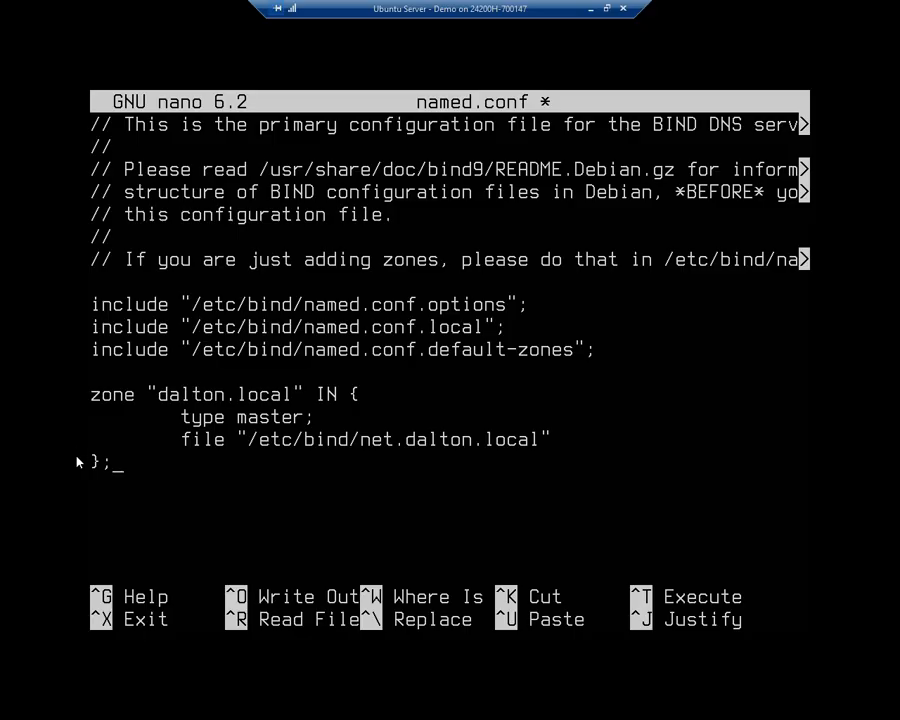
key(ctrl+o)
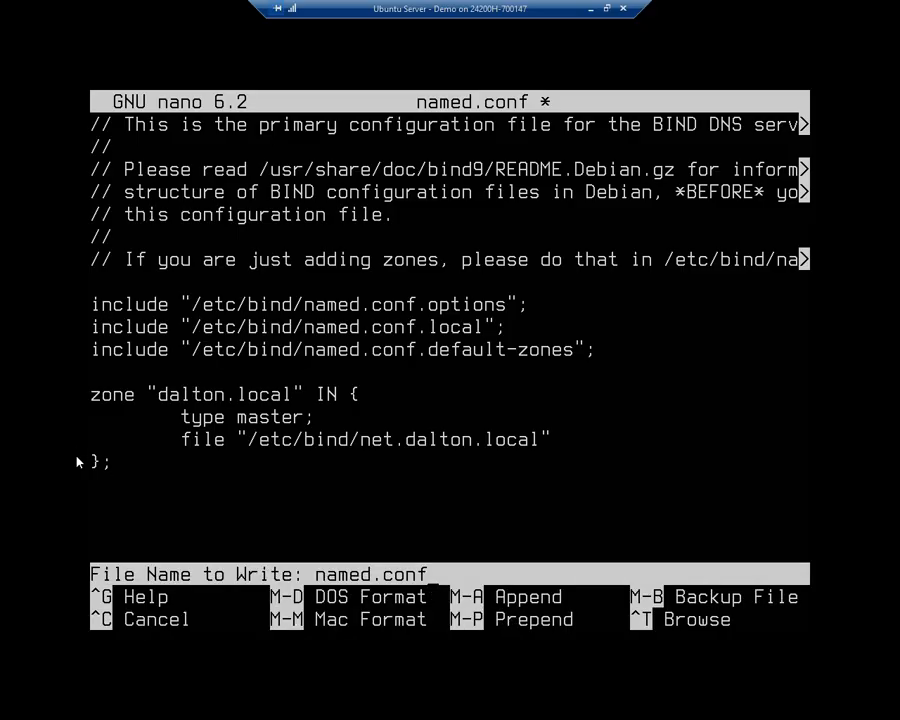
key(Enter)
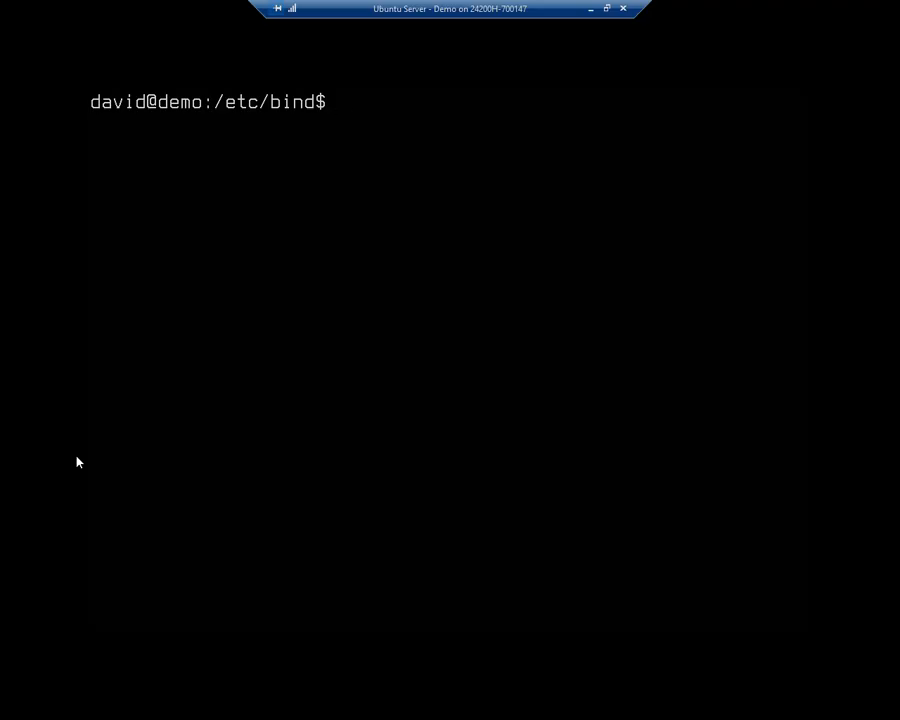
Step: List /etc/bind and copy db.local to a new zone file net.dalton.local with sudo
text(ls -l)
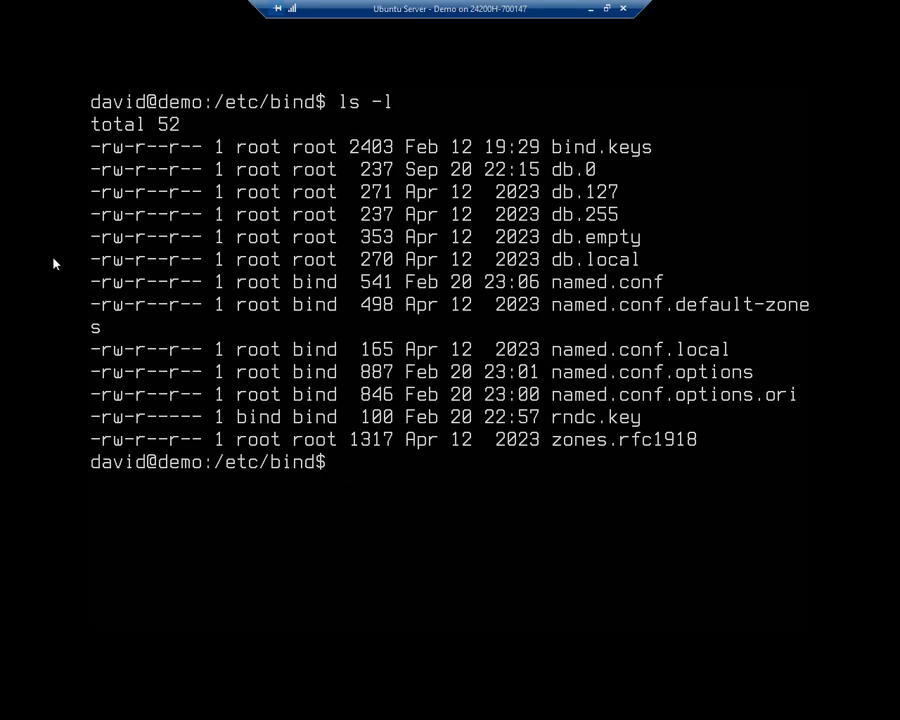
mouse_move(64, 247)
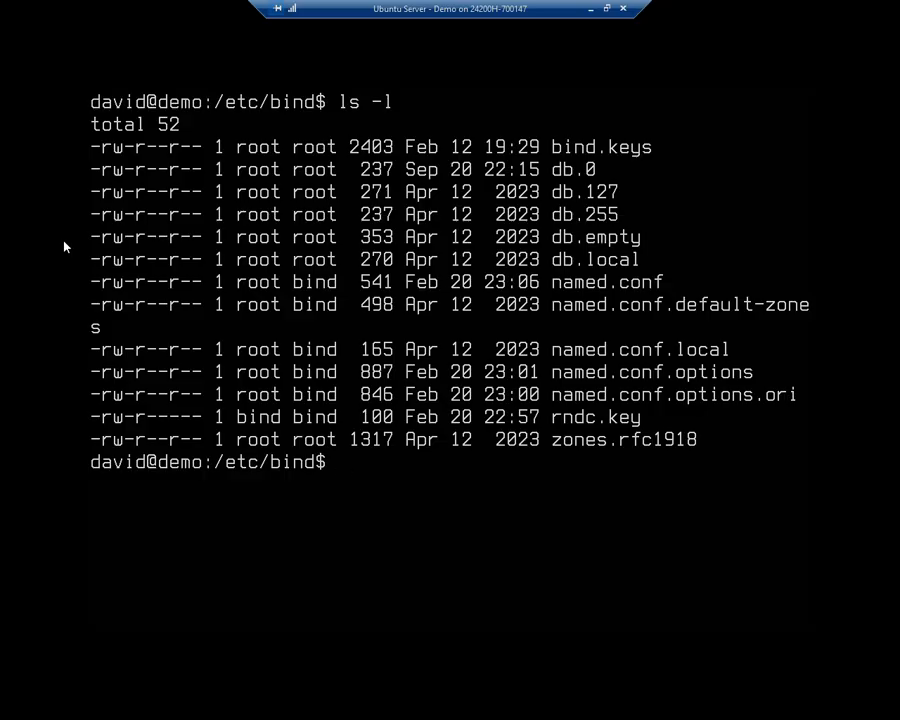
mouse_move(32, 252)
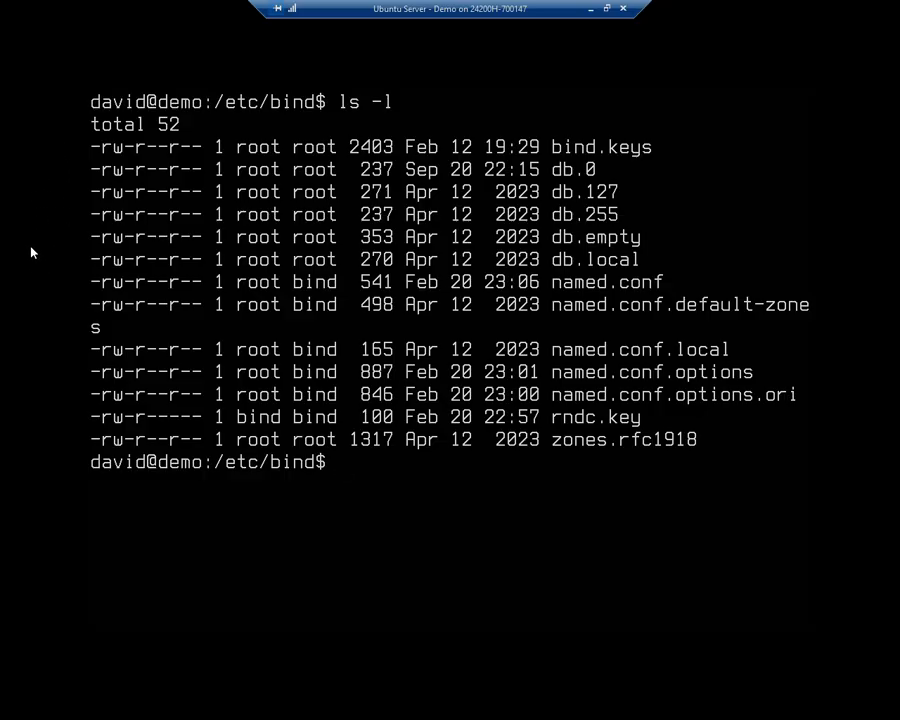
mouse_move(72, 272)
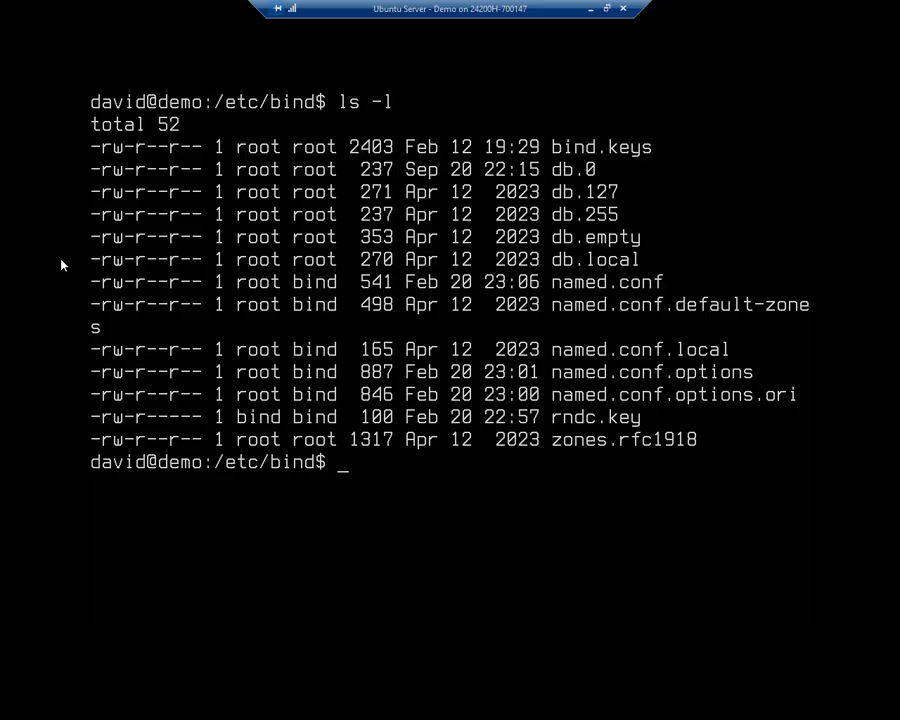
text(sudo c)
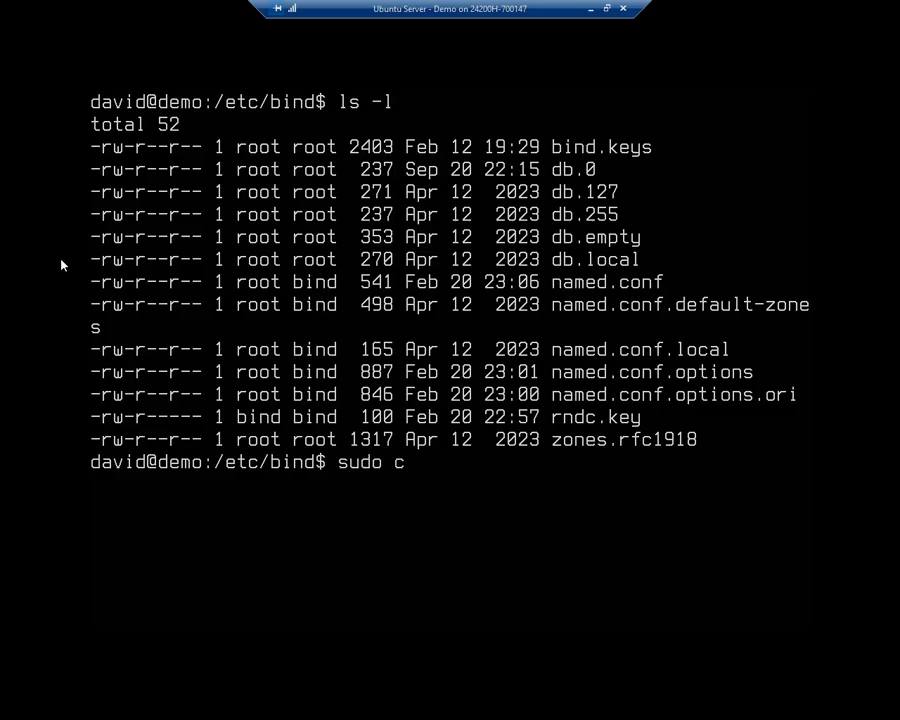
text(p db.local)
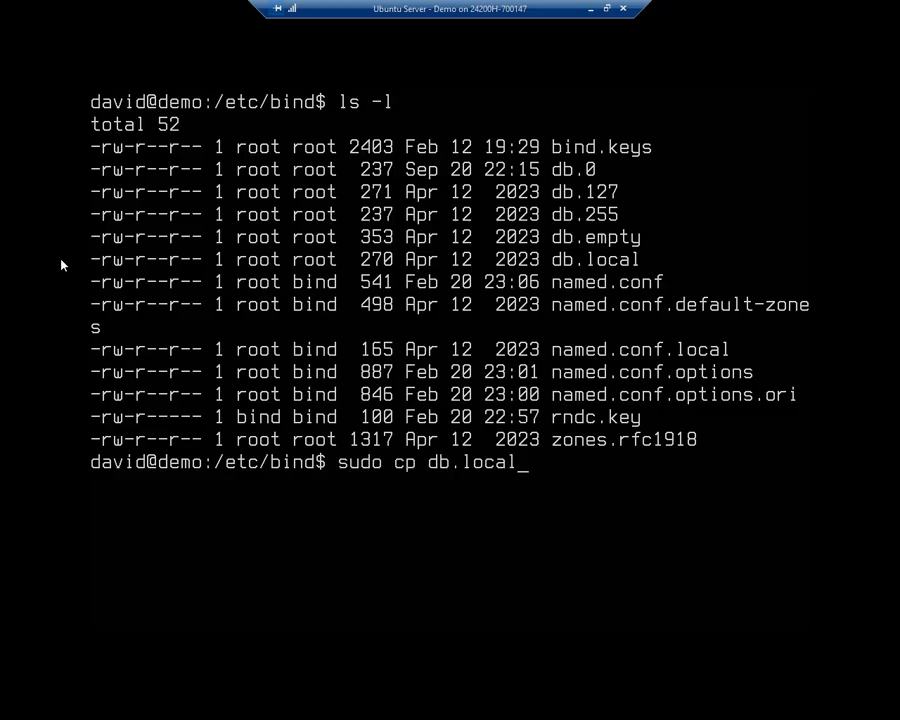
text(" ")
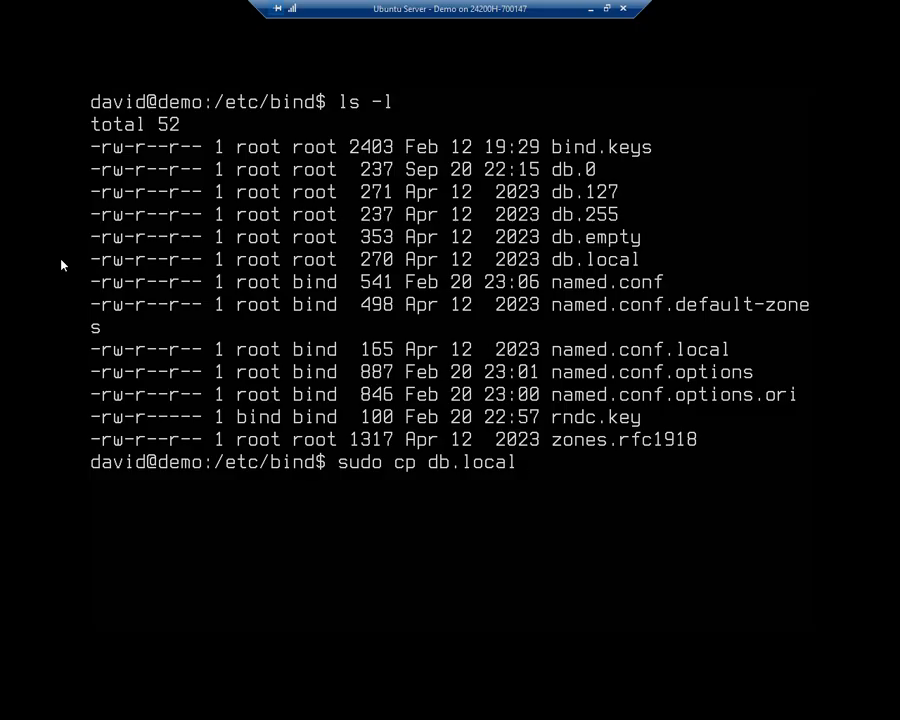
text(net.dalton.l)
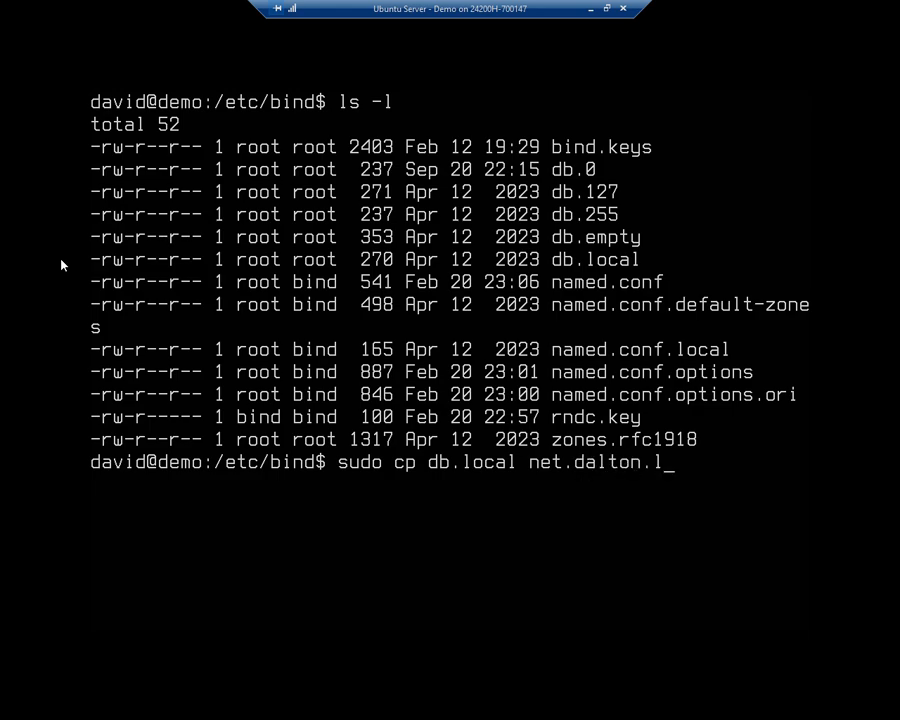
text(ocal)
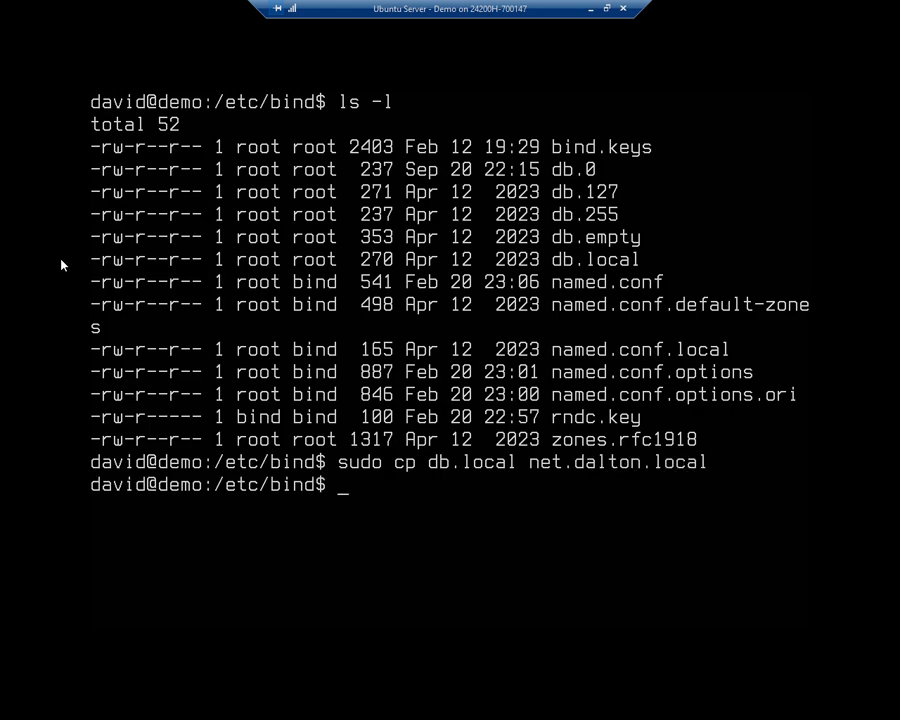
text(sudo nano)
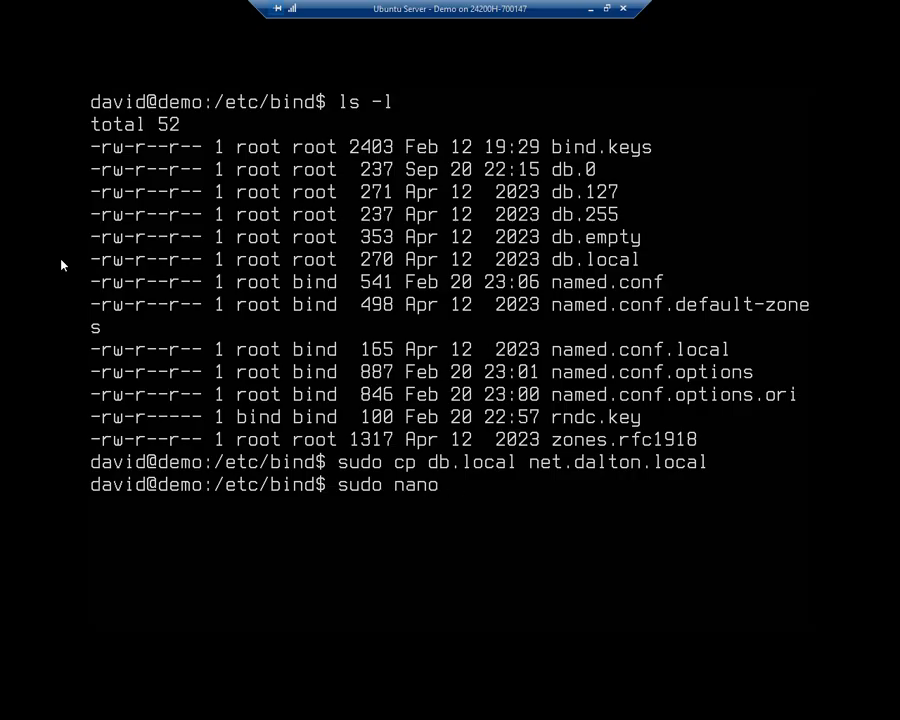
Step: In net.dalton.local, set the SOA name to dalton.local. and the serial to 3
text(net.dalton.loo)
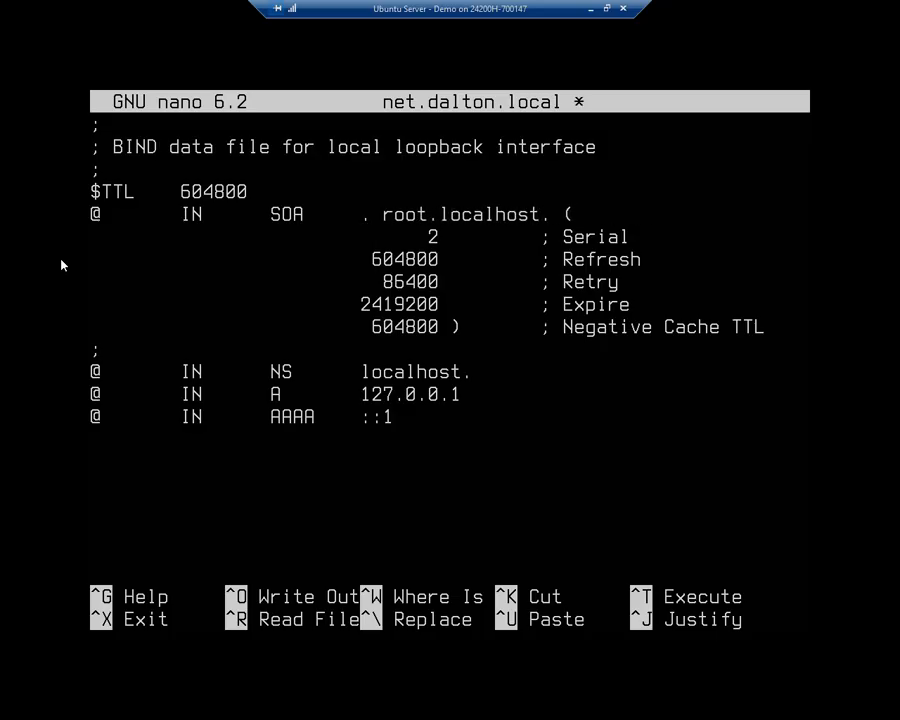
text(dalton.local.)
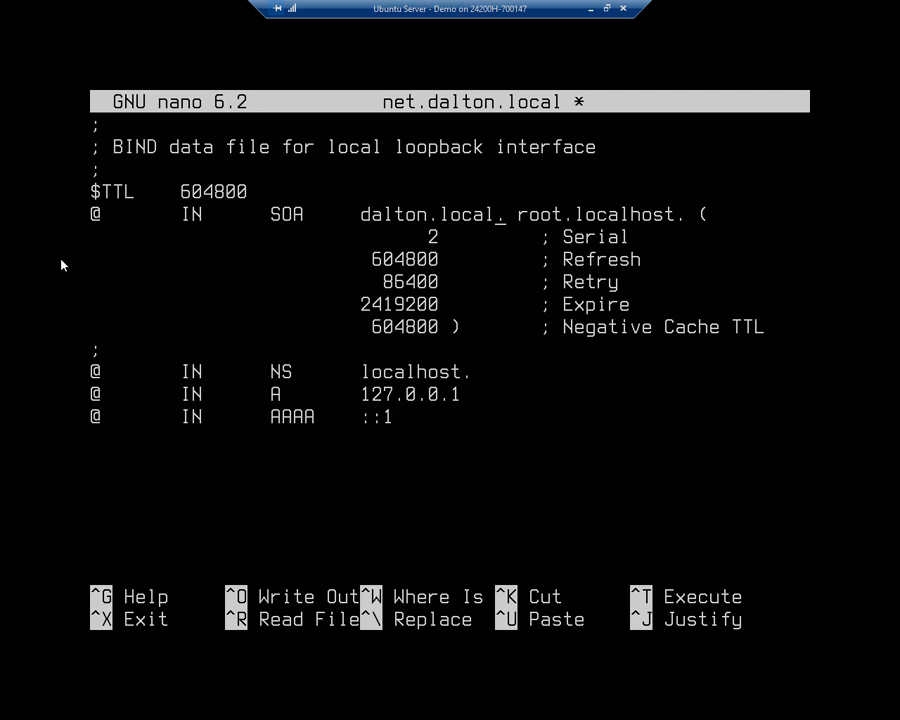
text(3)
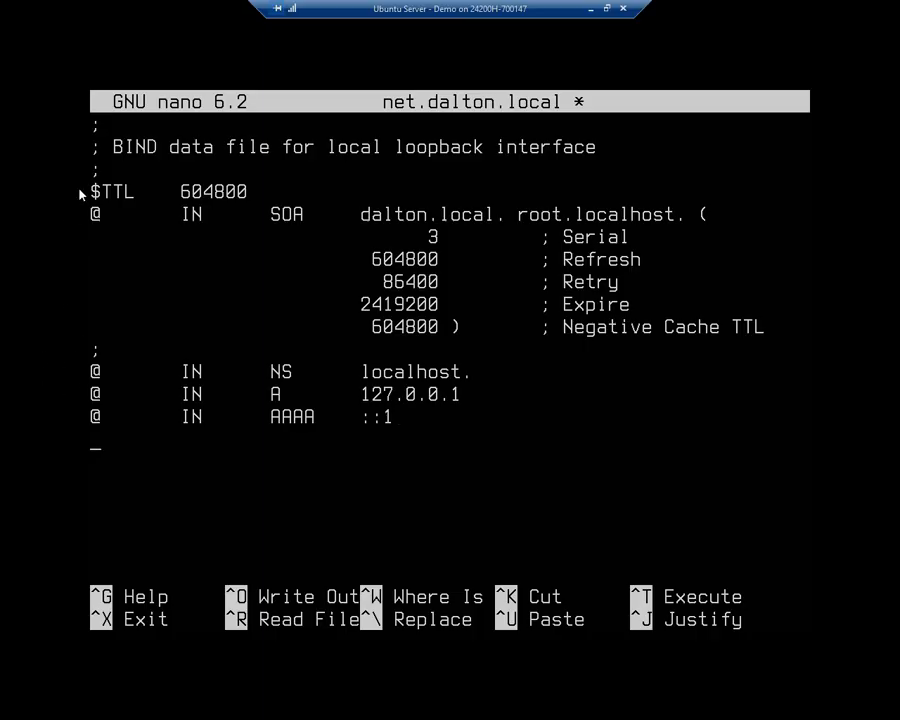
mouse_move(84, 361)
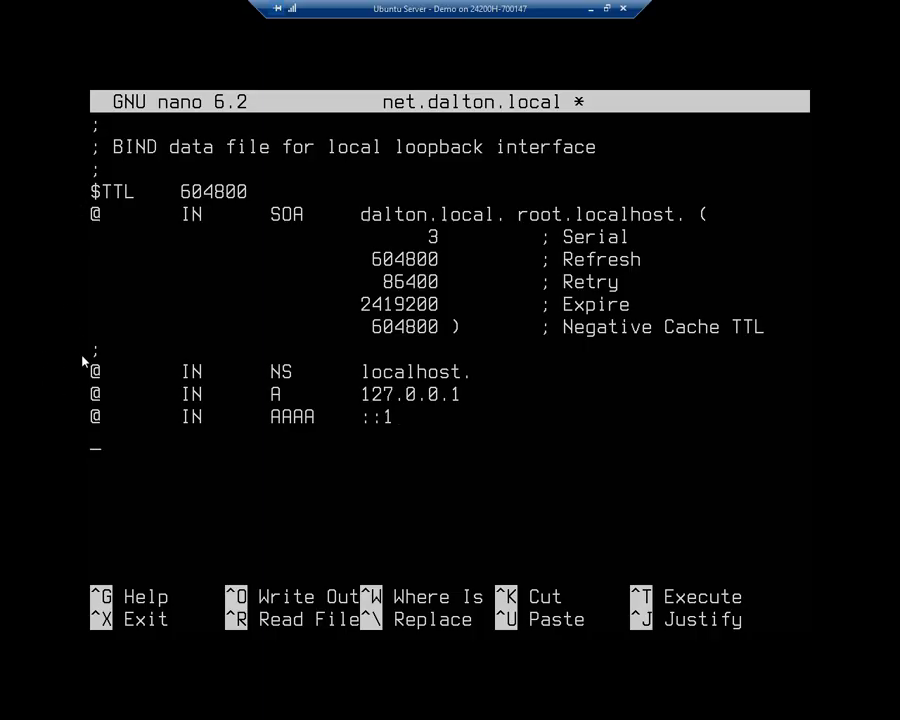
mouse_move(78, 396)
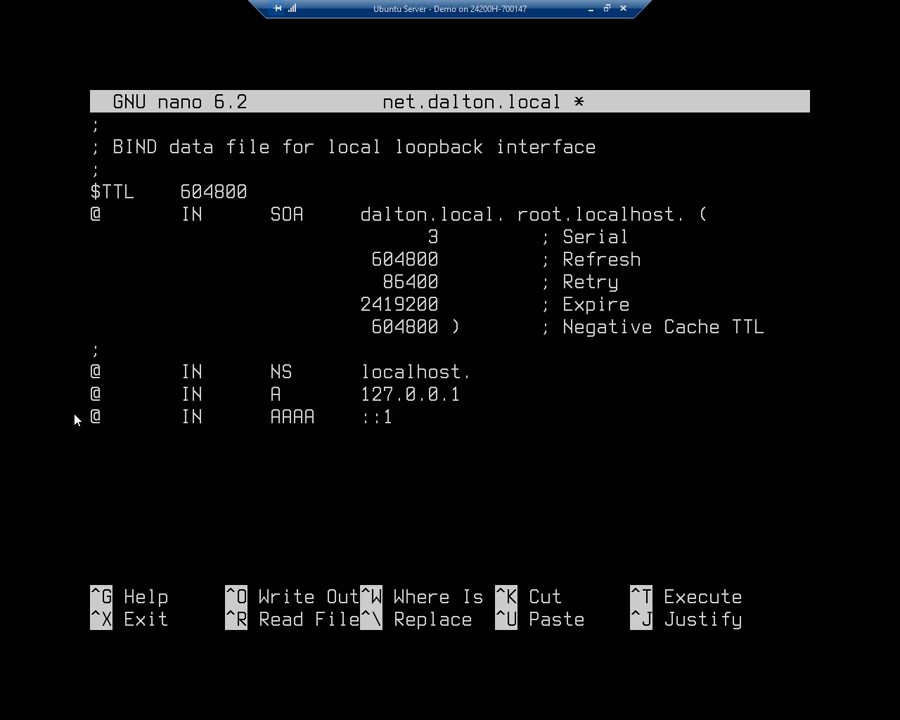
Step: Add A records fileserv 192.168.1.101 and webserv 192.168.1.102, and save the zone file
text(fileserv        IN)
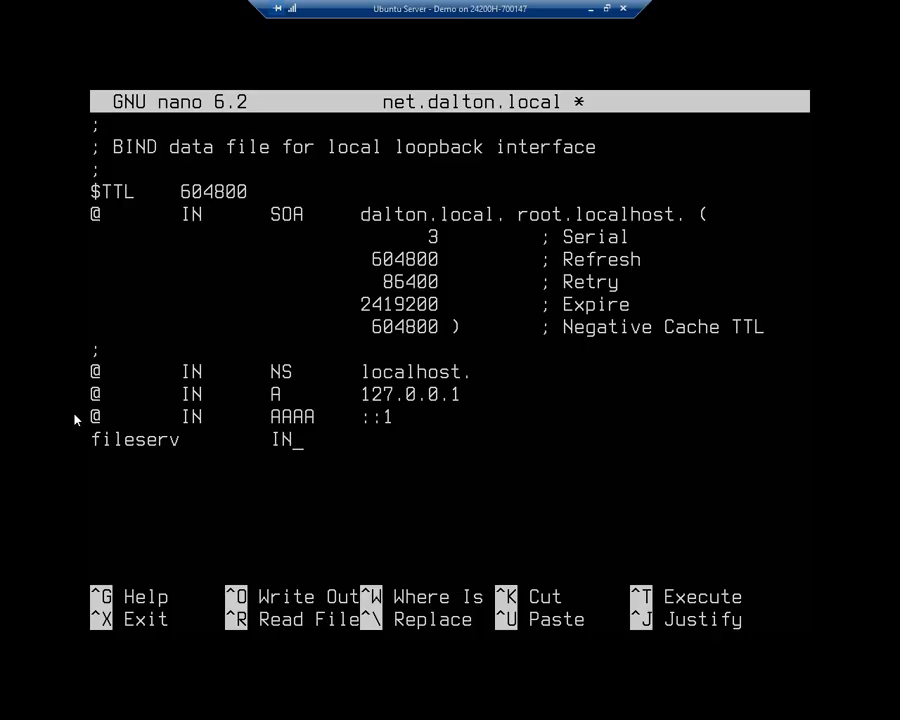
text(A)
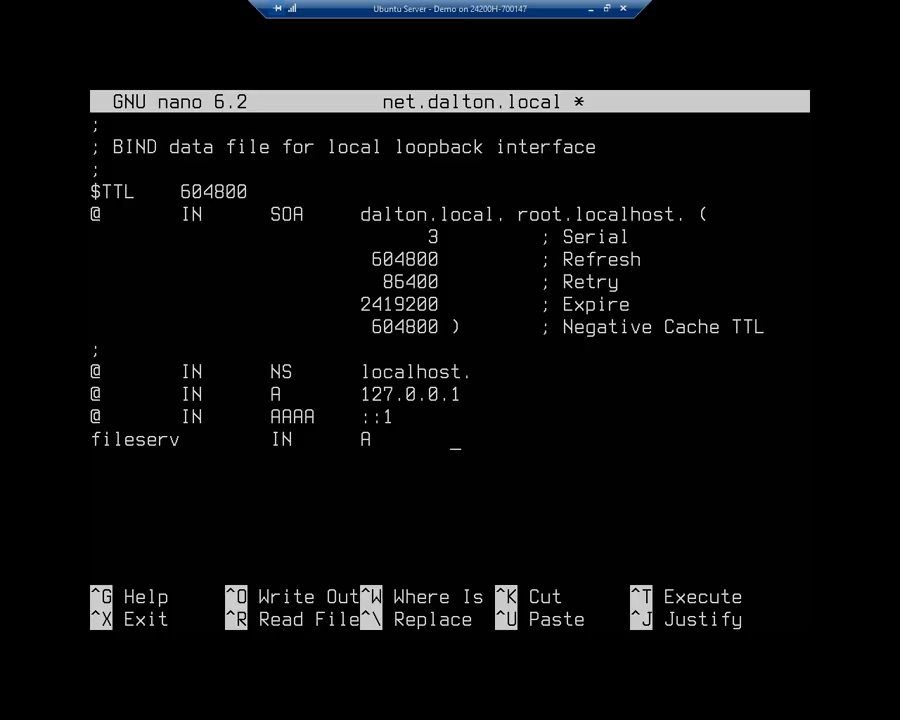
text(192.168.1.)
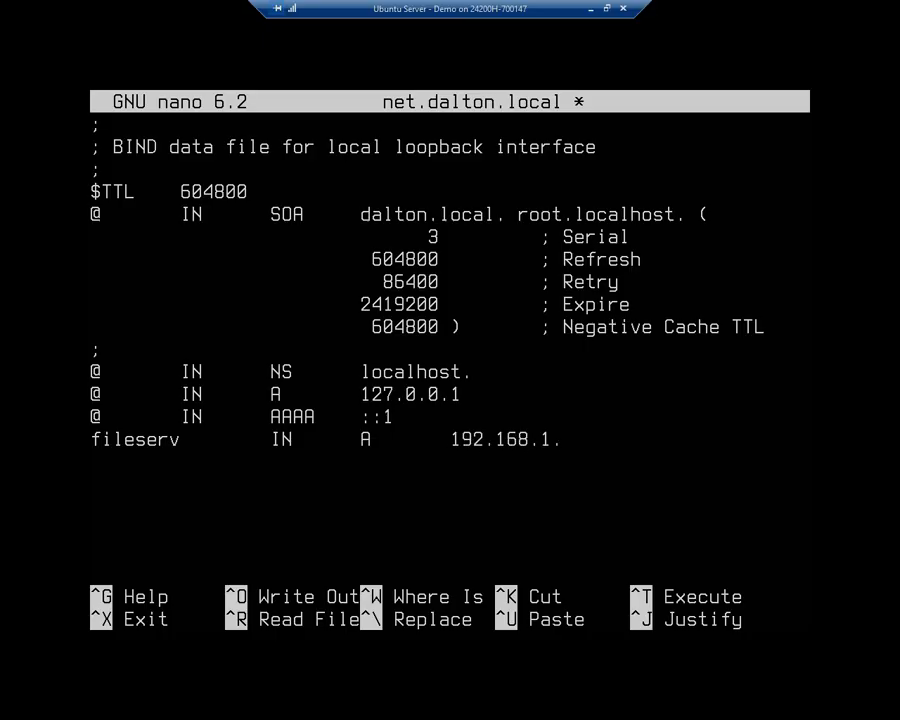
text(101)
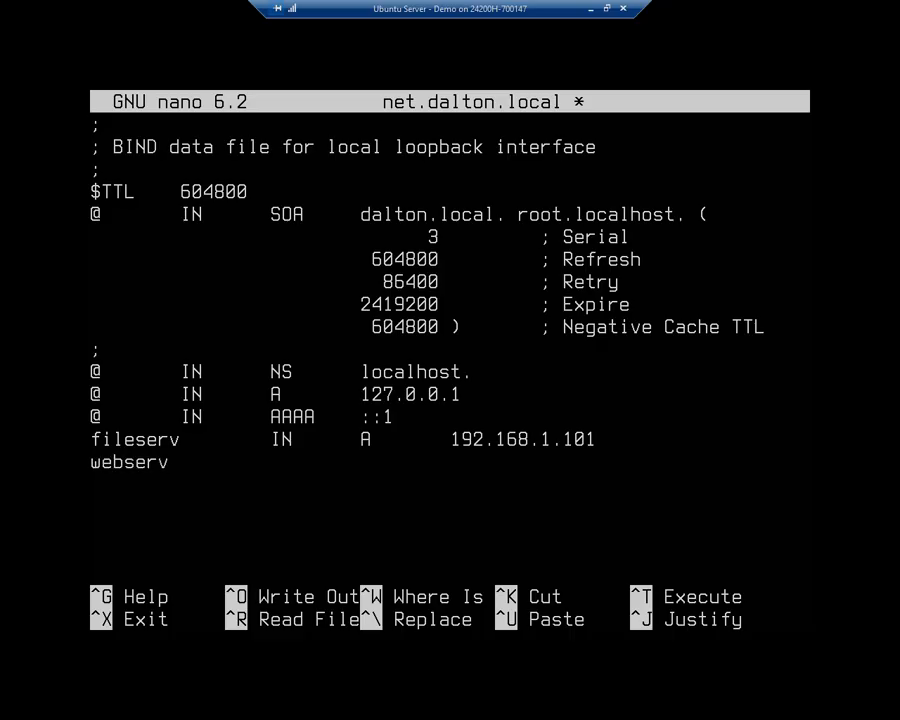
text(IN      A)
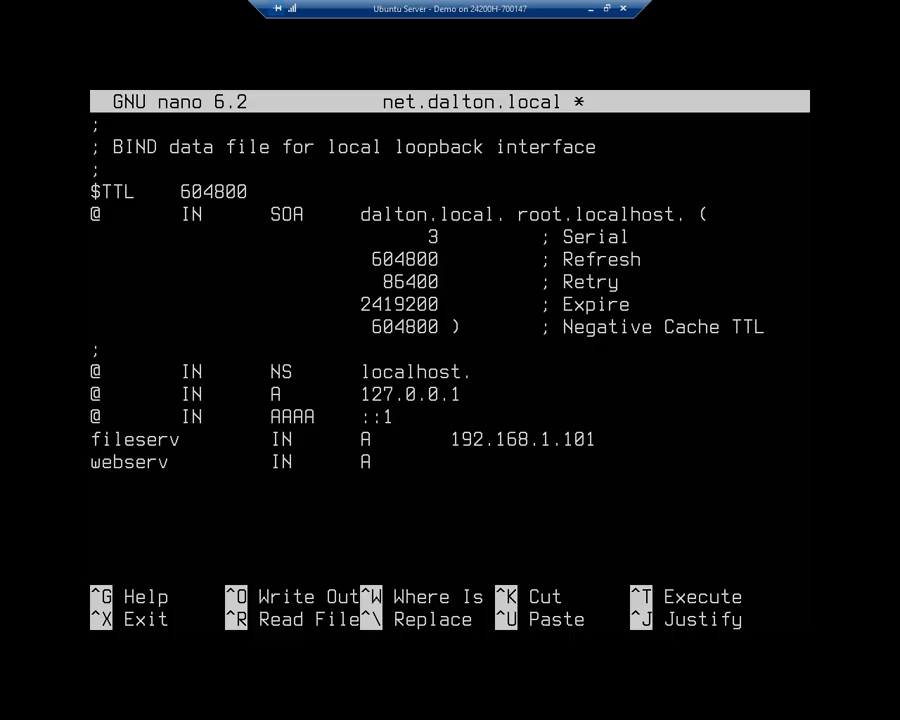
text(192.168.1)
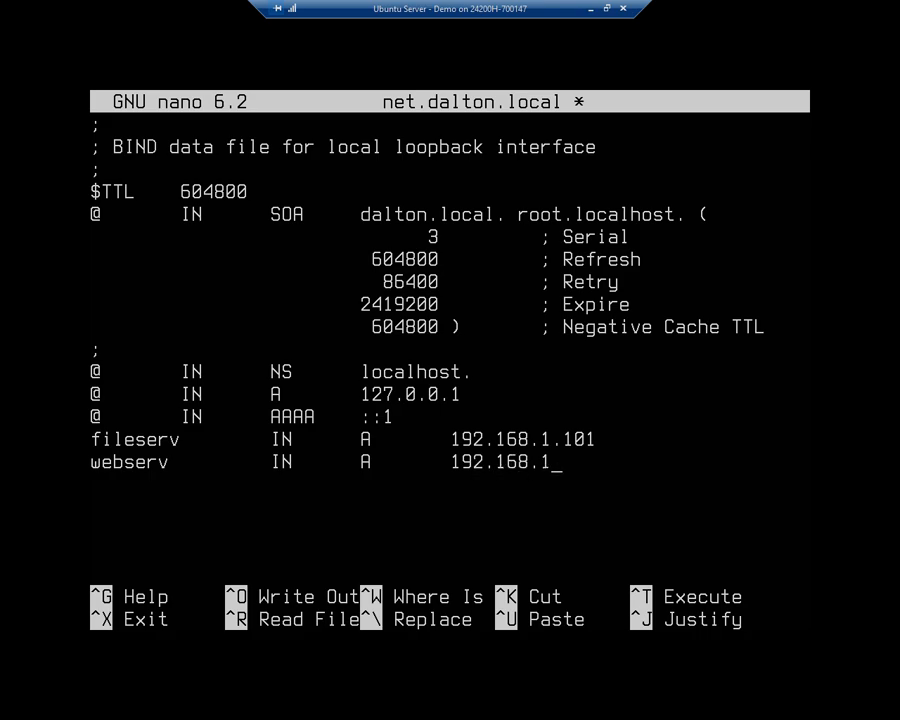
text(102)
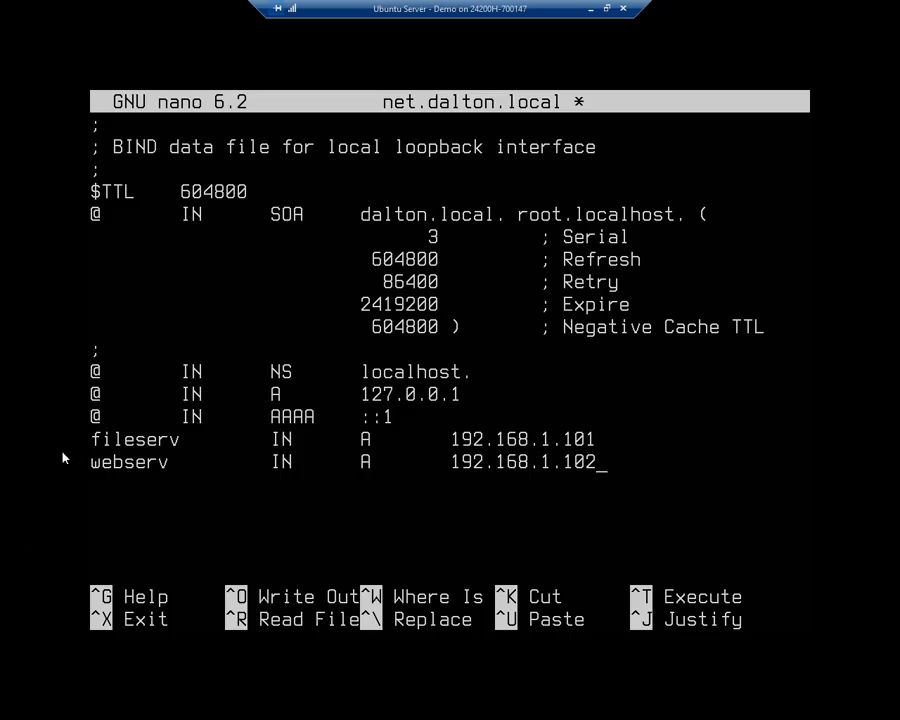
key(ctrl+o)
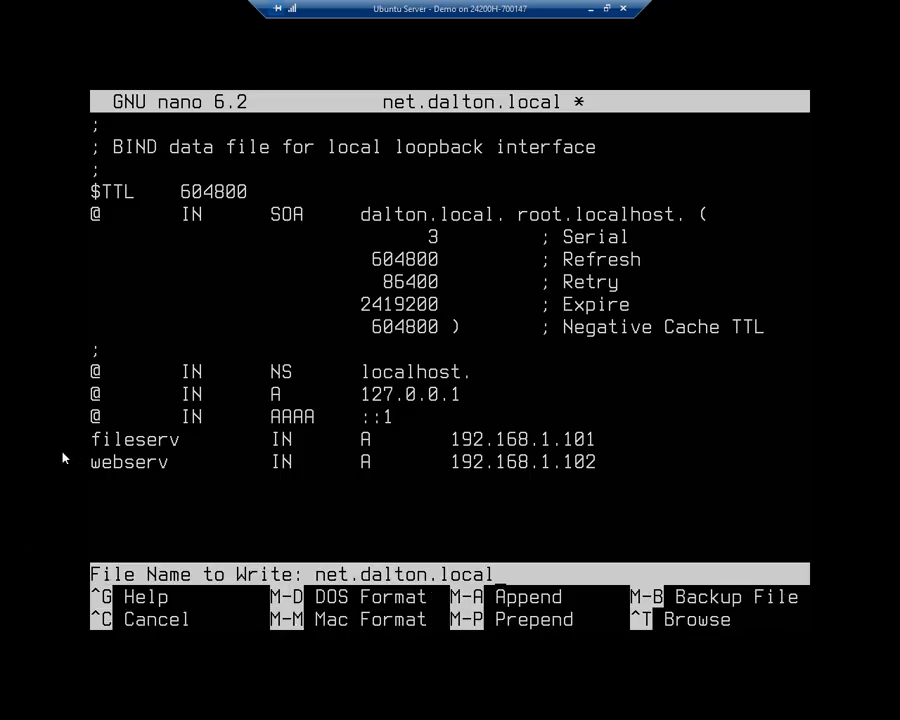
key(Enter)
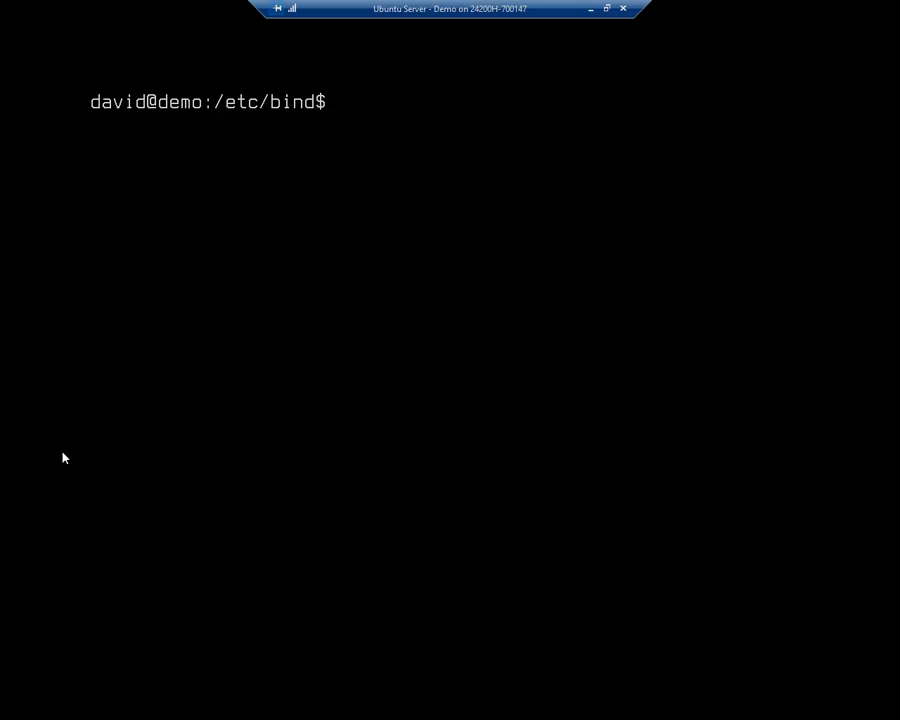
Step: Restart bind9 with sudo systemctl, which fails with a named.service error code
text(sudo)
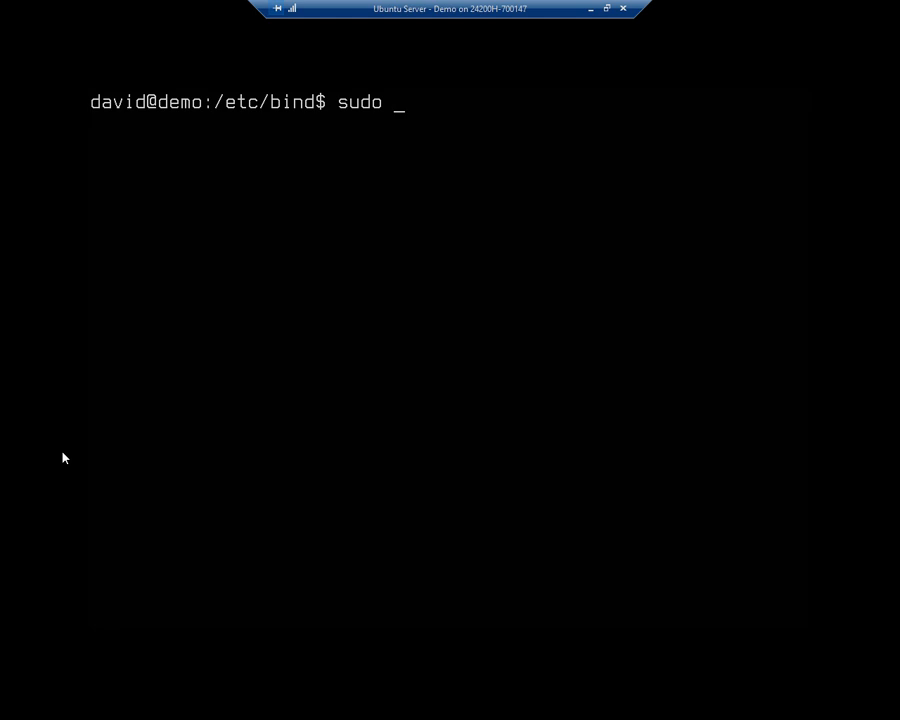
text(syste)
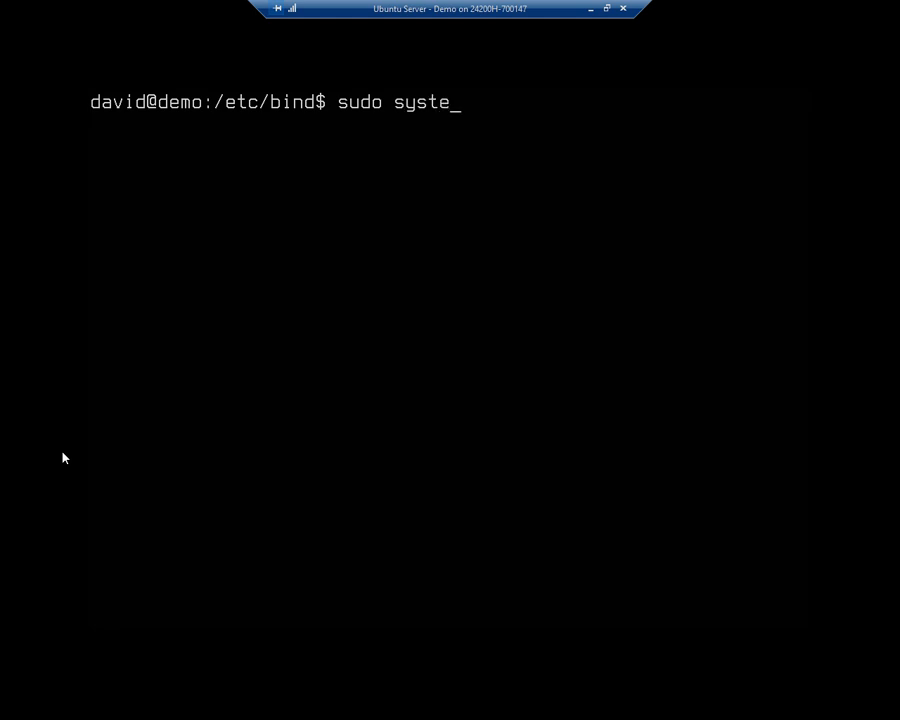
text(mctl)
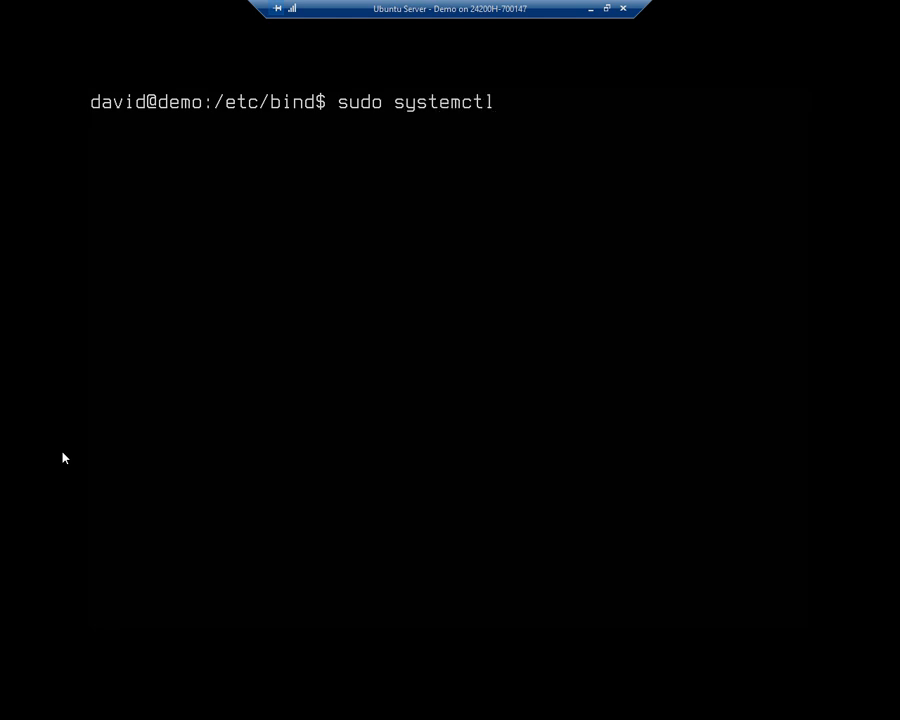
text(restart bind9)
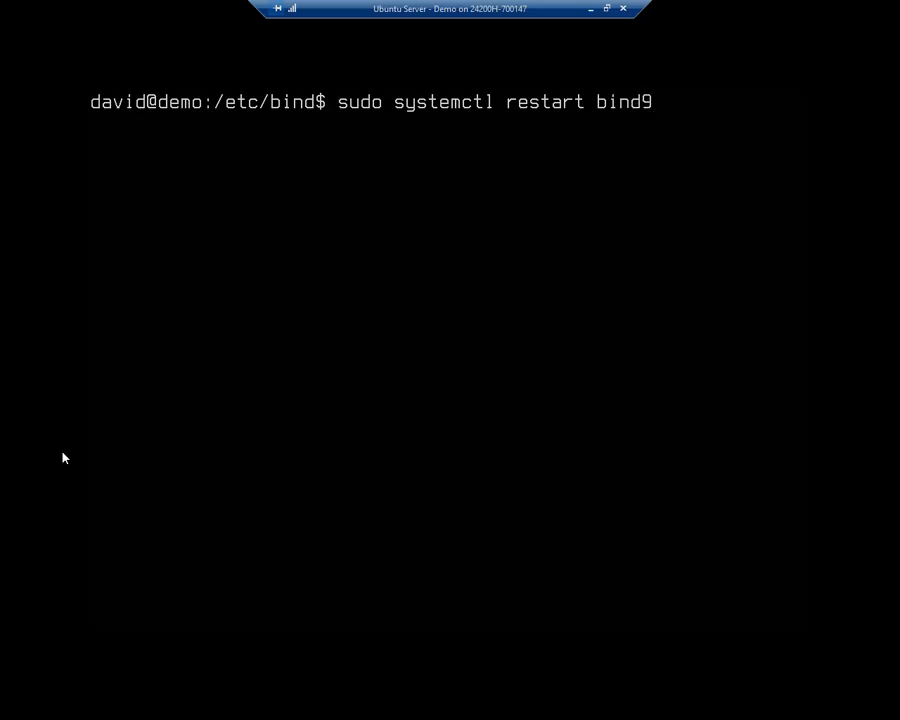
key(Return)
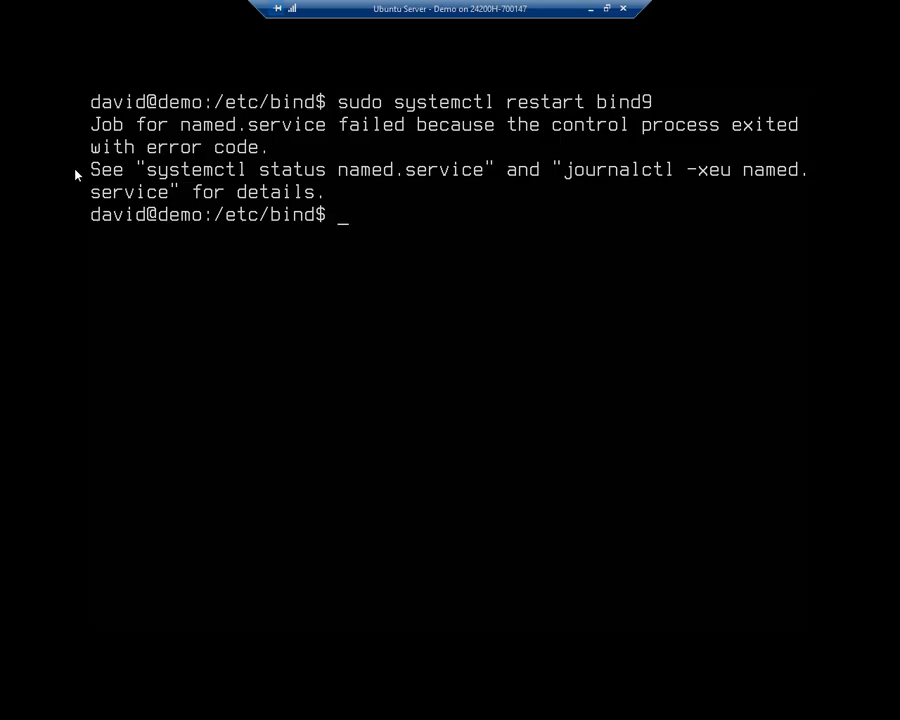
Step: Check named.service status, revealing a missing ';' on named.conf line 16
text(systemctl)
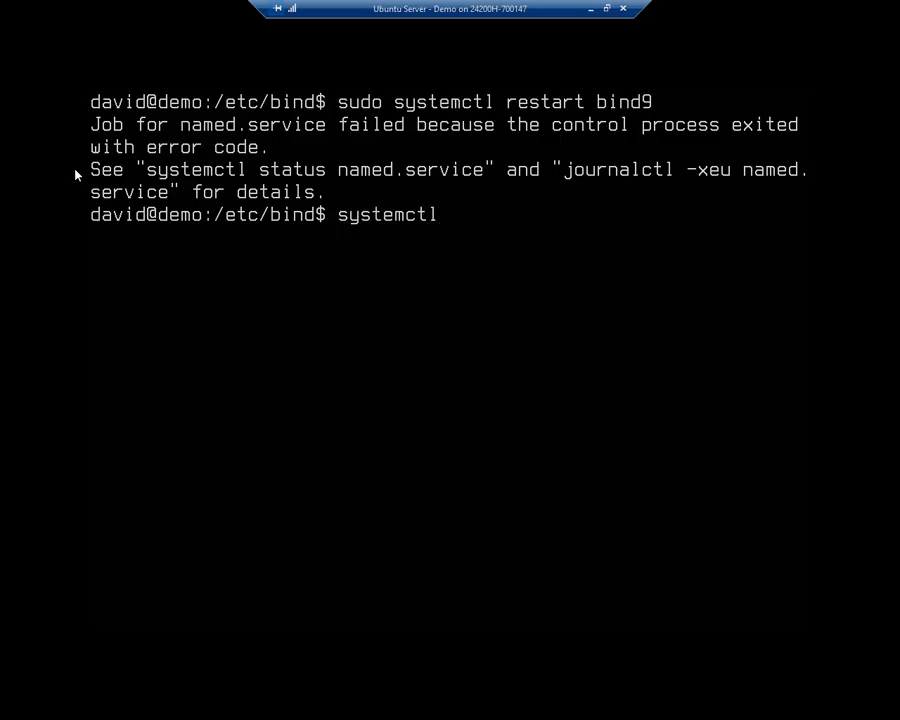
text(named.se)
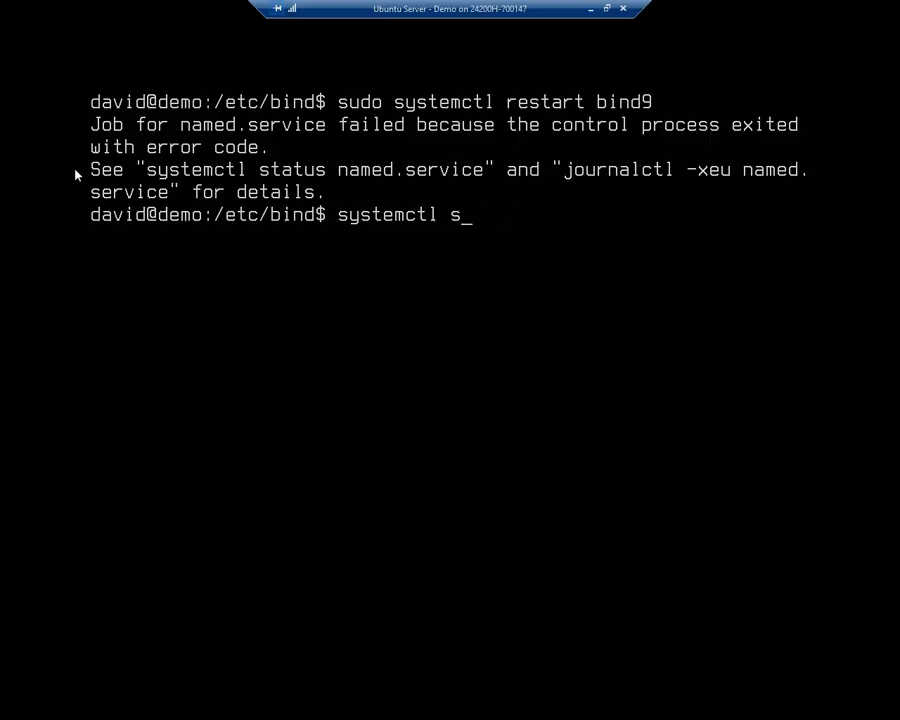
text(tatus named.service)
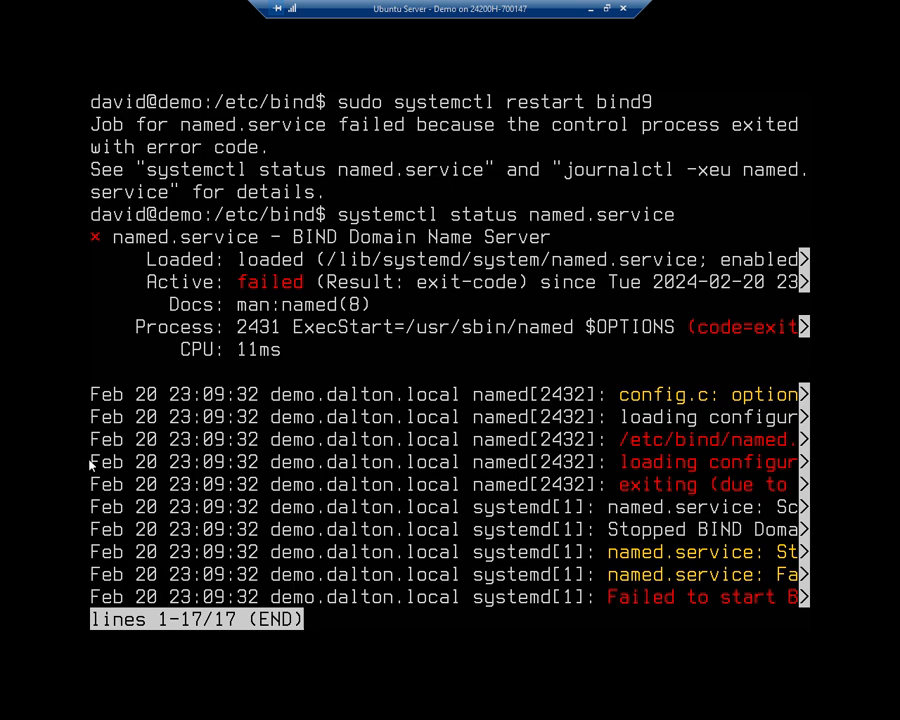
mouse_move(79, 484)
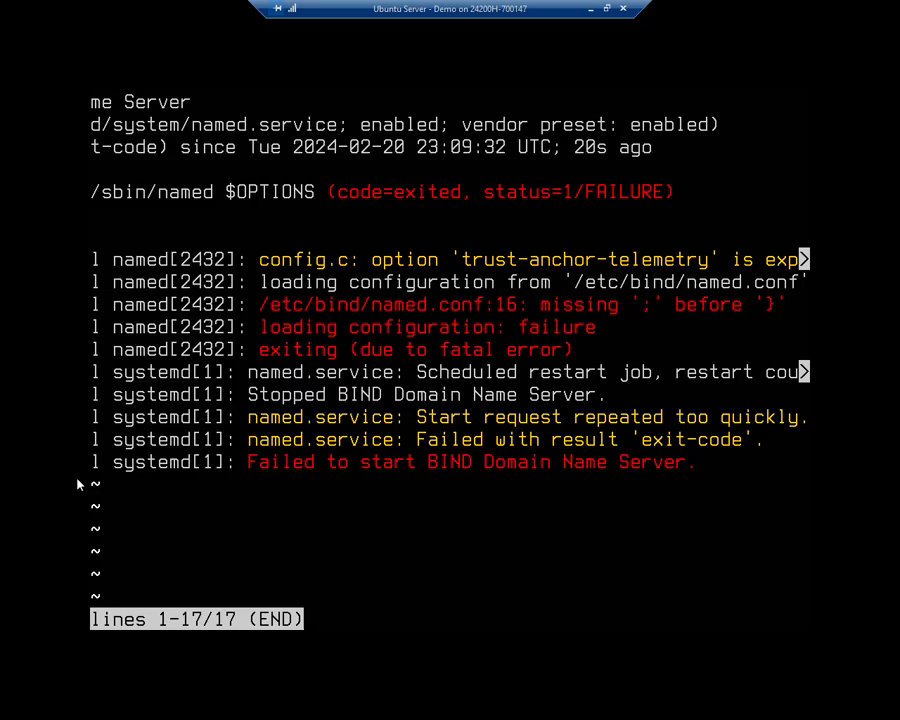
mouse_move(31, 293)
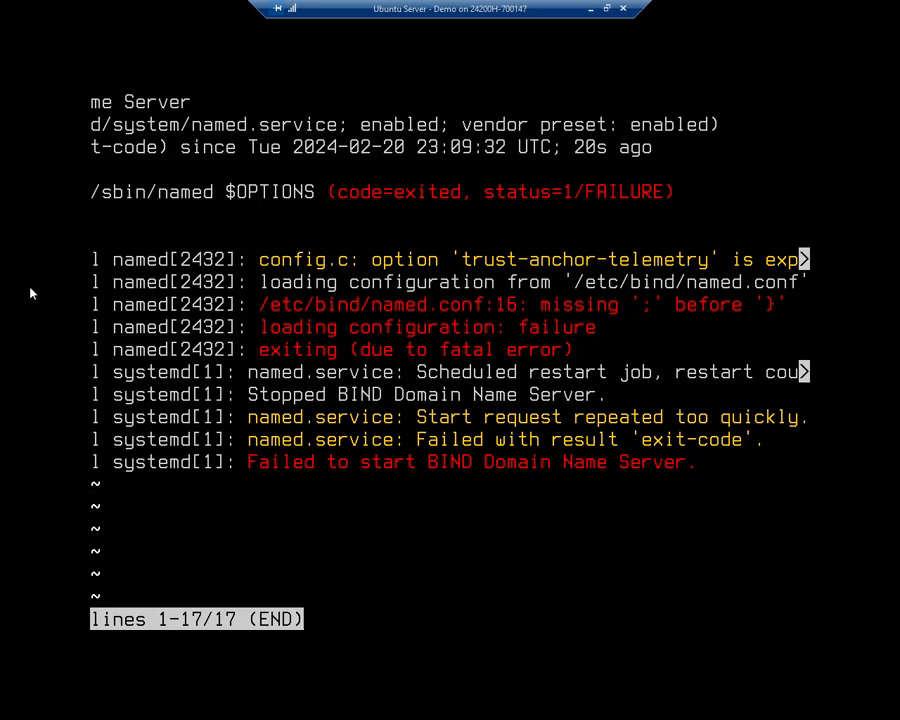
mouse_move(44, 328)
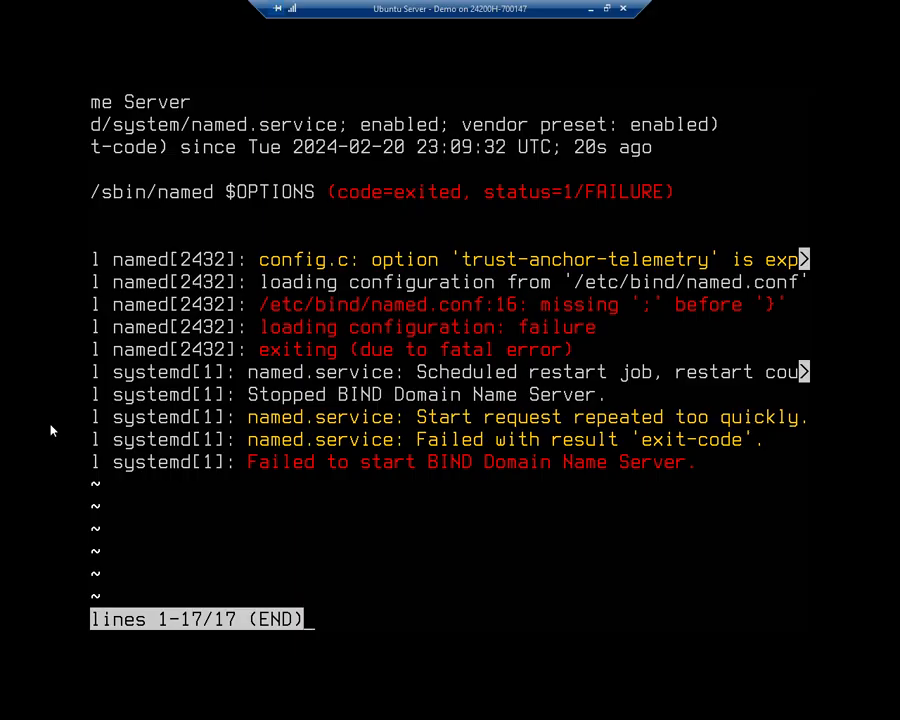
key(q)
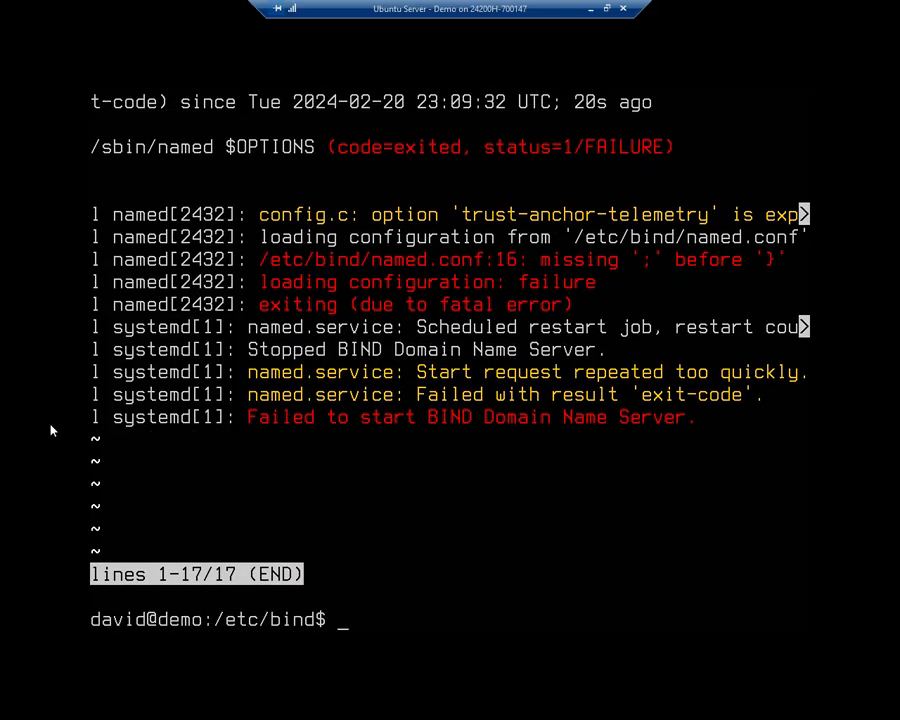
Step: Clear the screen and list /etc/bind in long format with ls -l
text(ls -l)
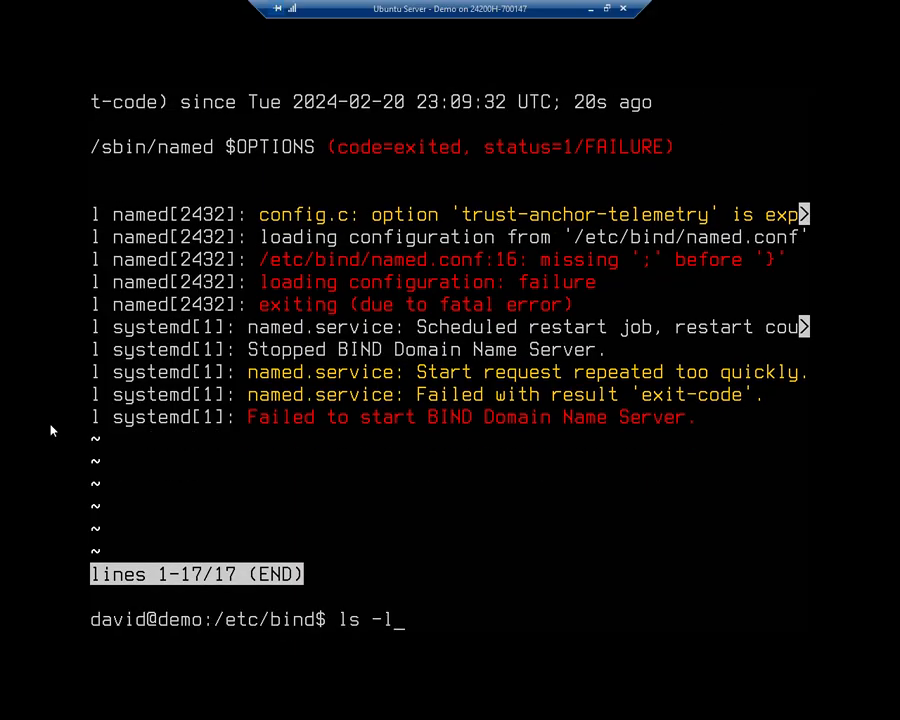
key(q)
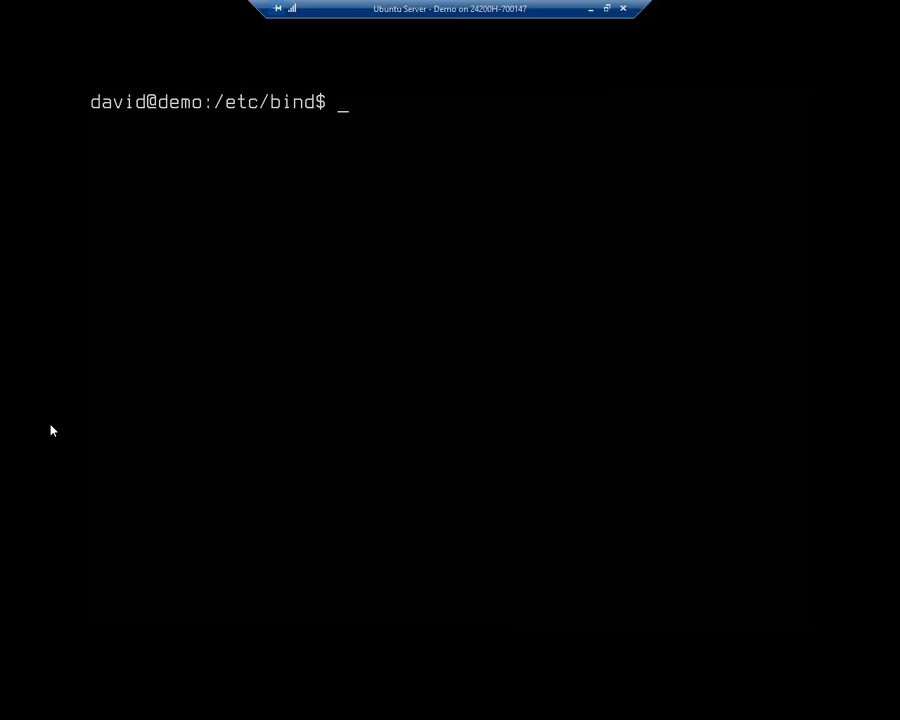
text(ls -l)
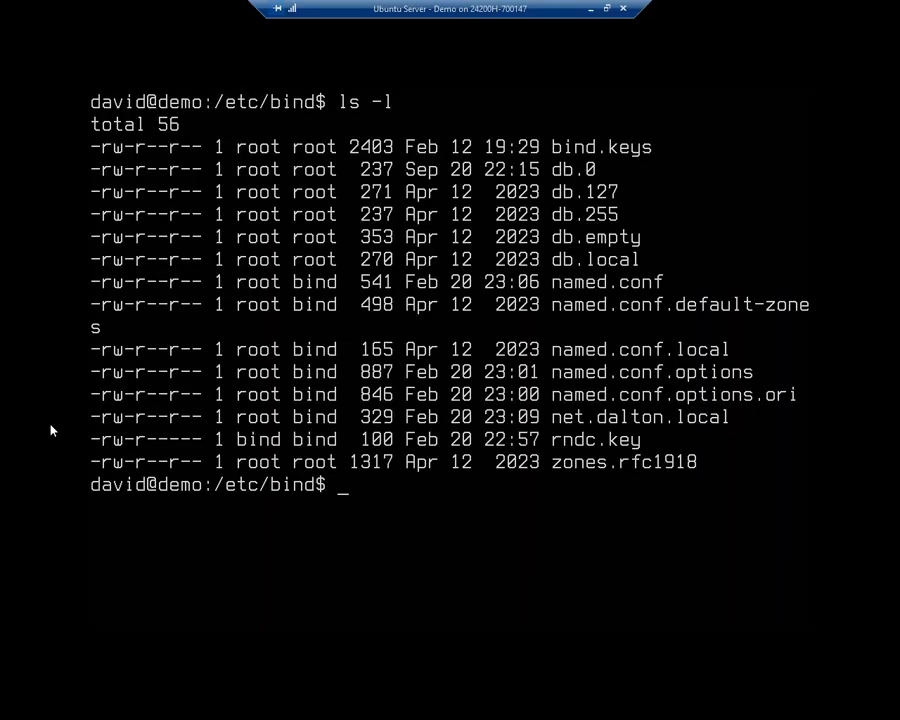
mouse_move(18, 289)
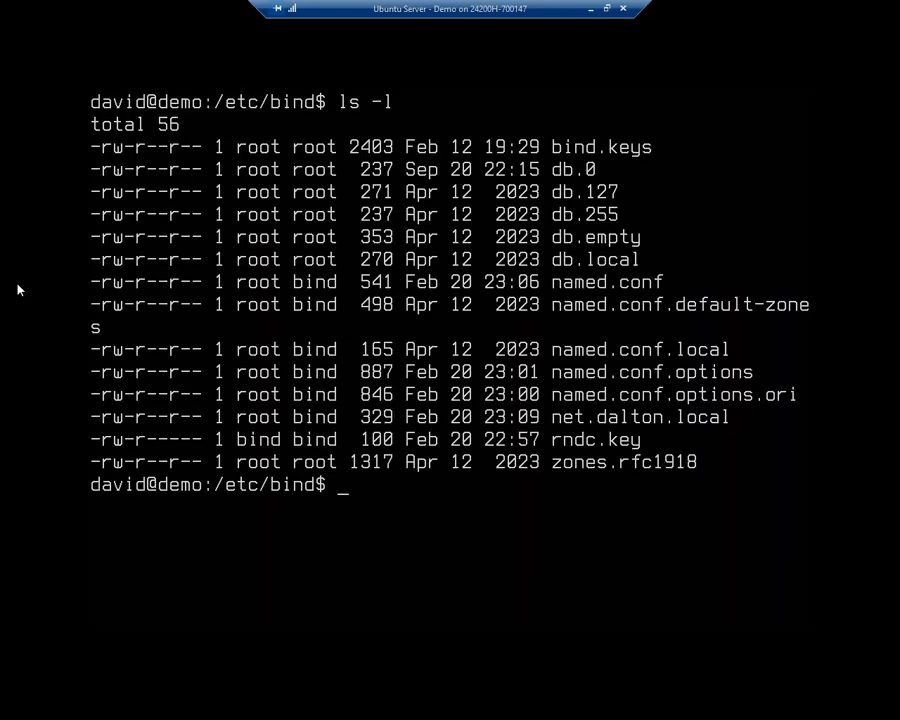
mouse_move(47, 289)
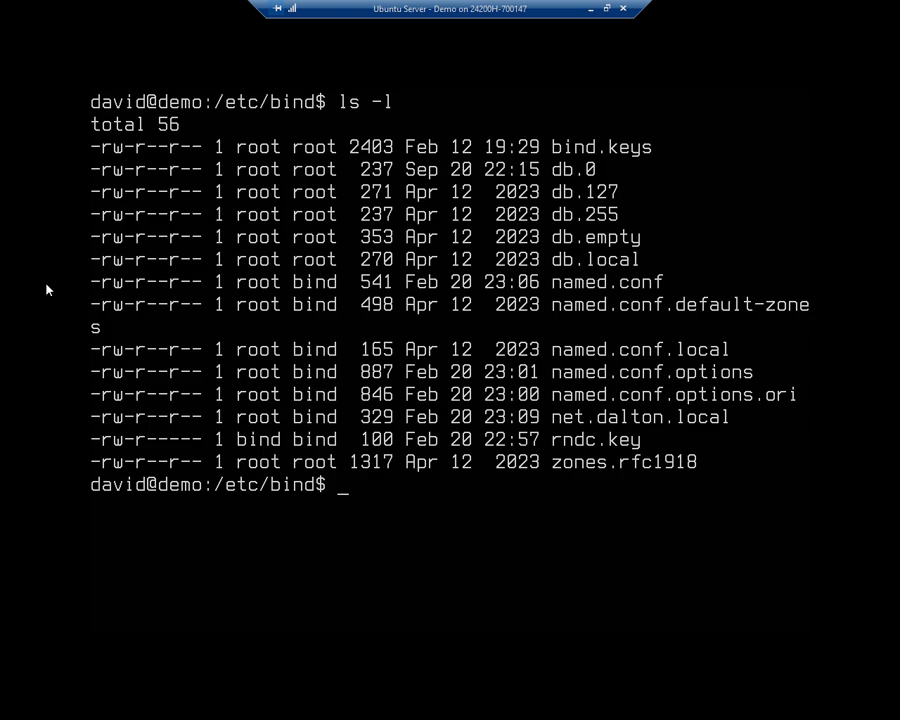
Step: Add the missing semicolon after the file path line in named.conf and exit nano
text(sudo nano n)
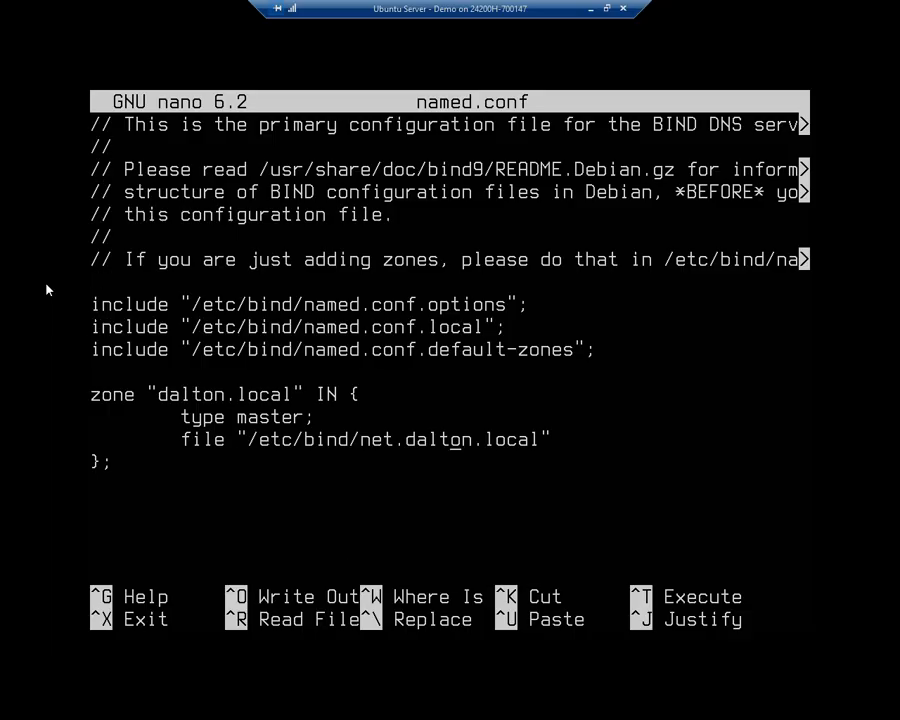
text(;)
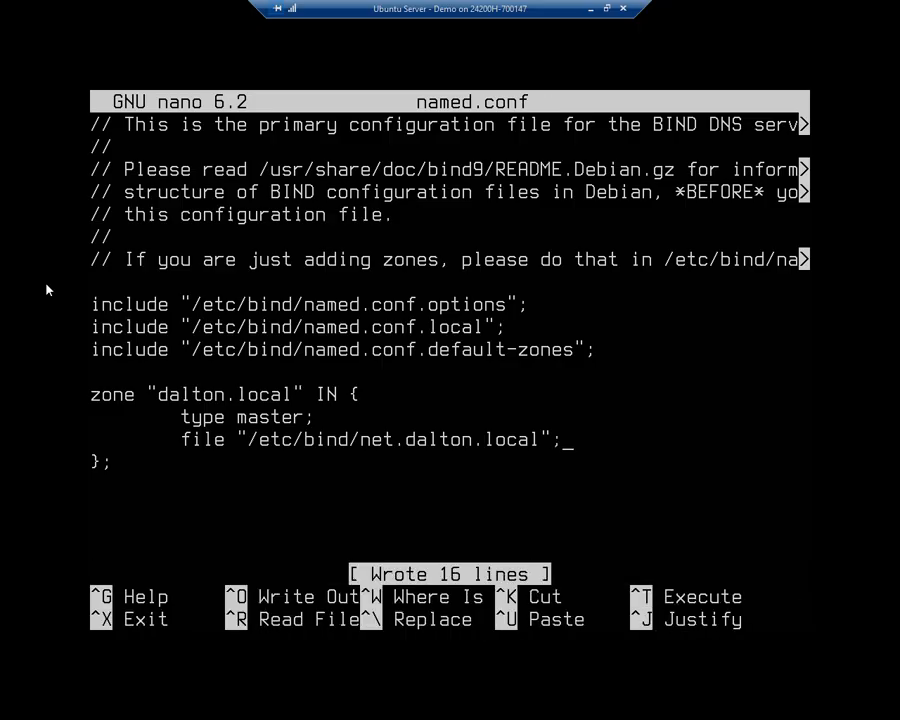
key(ctrl+x)
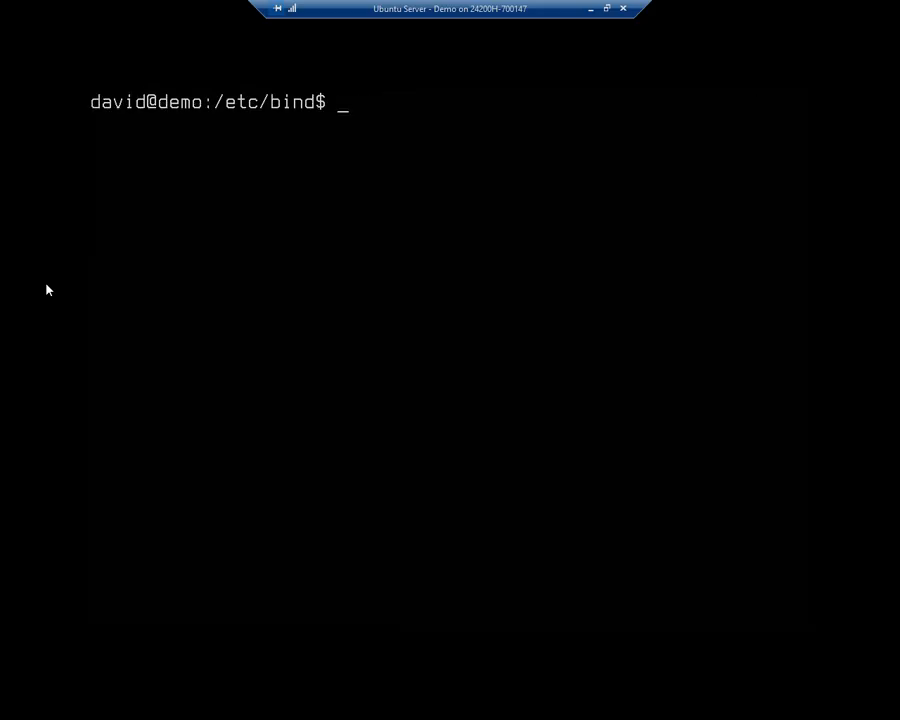
Step: Start the bind9 service with sudo systemctl
text(sudo)
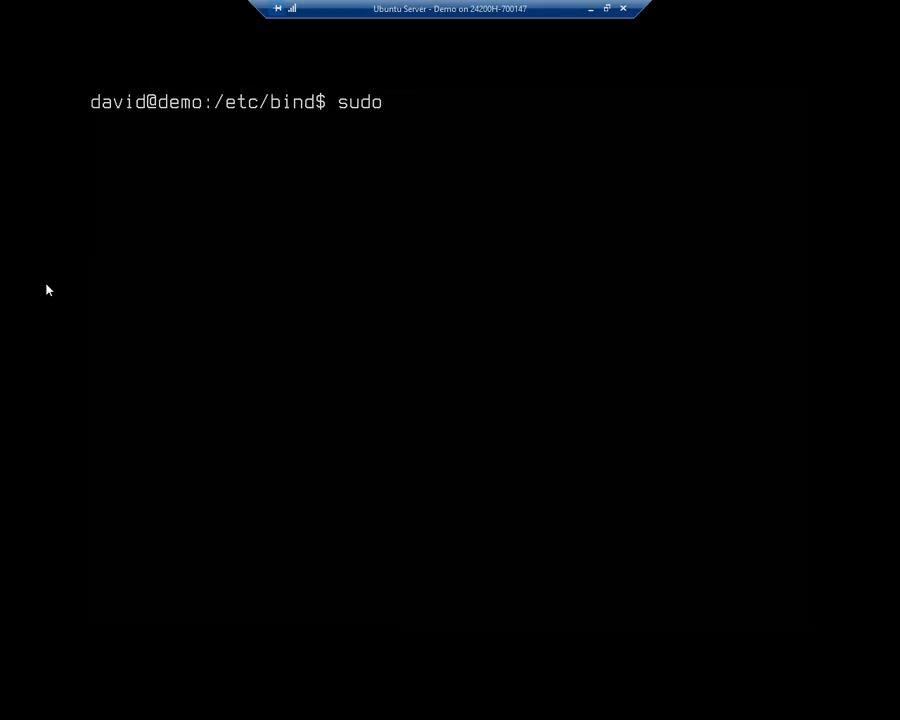
text(rest)
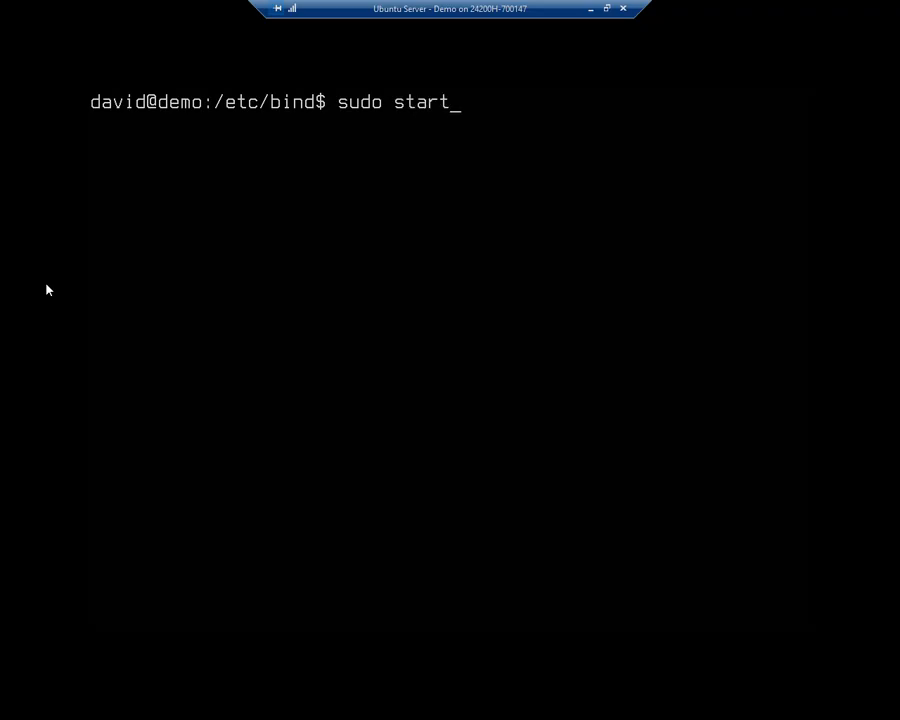
text(systemc)
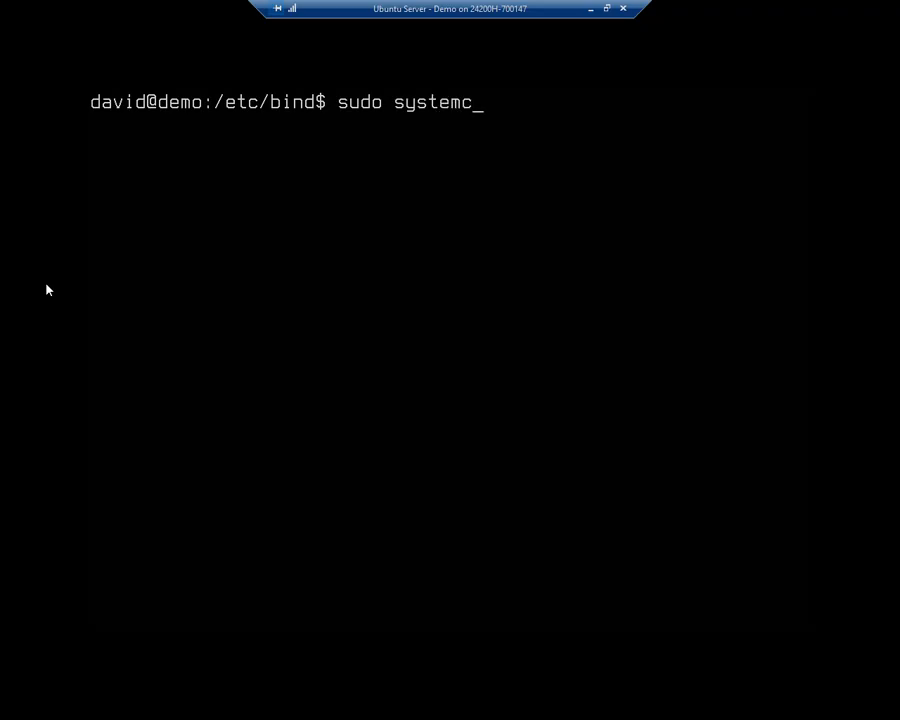
text(tl stat)
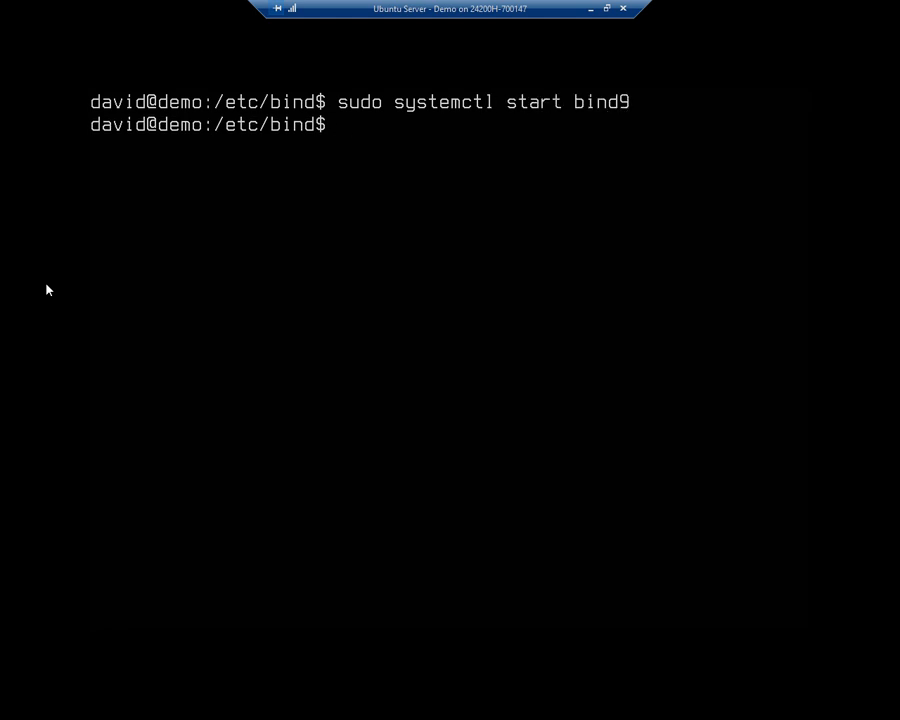
Step: Confirm bind9 reports active (running), then clear the screen and run ip a
text(sudo)
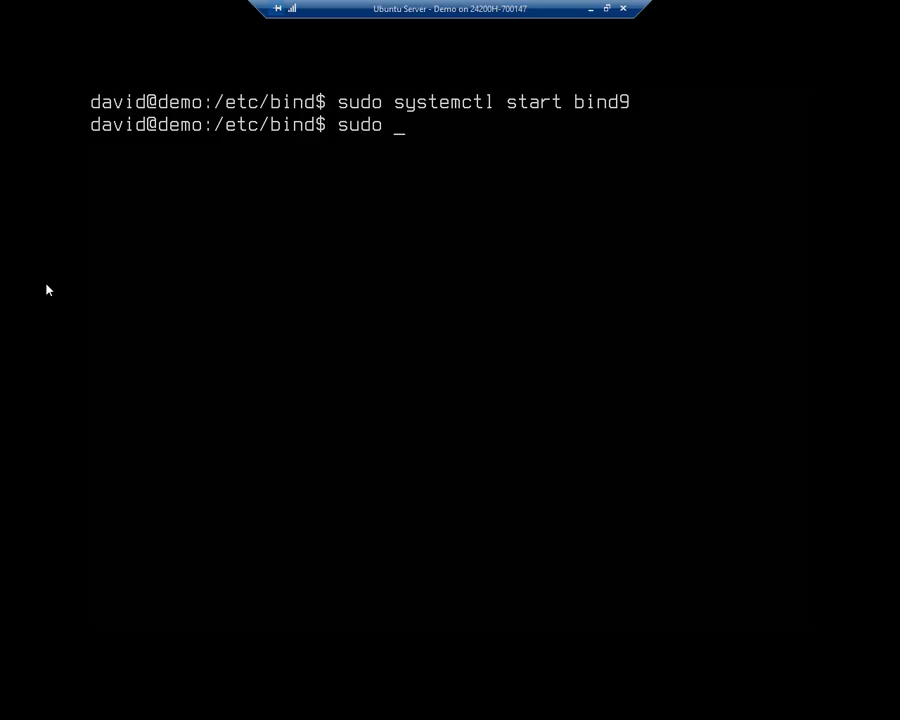
text(systemctl)
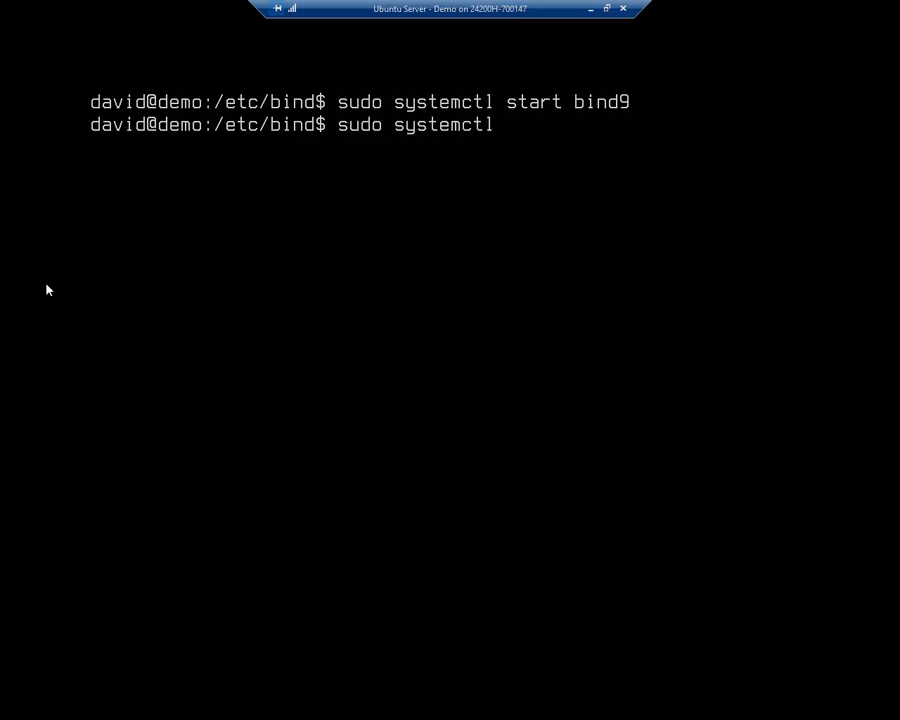
text(status bdin)
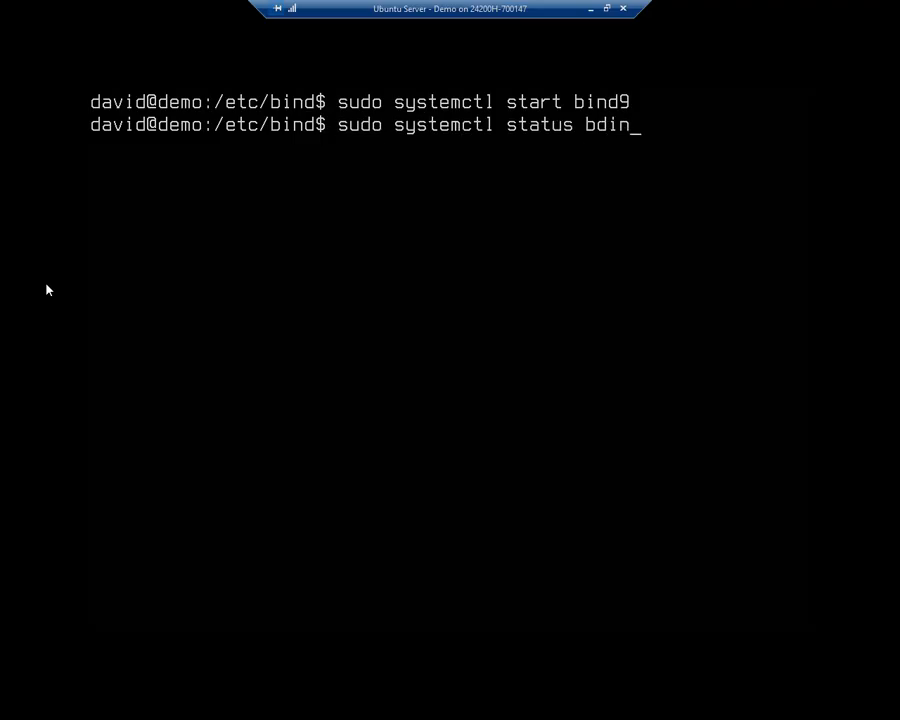
text(bind9)
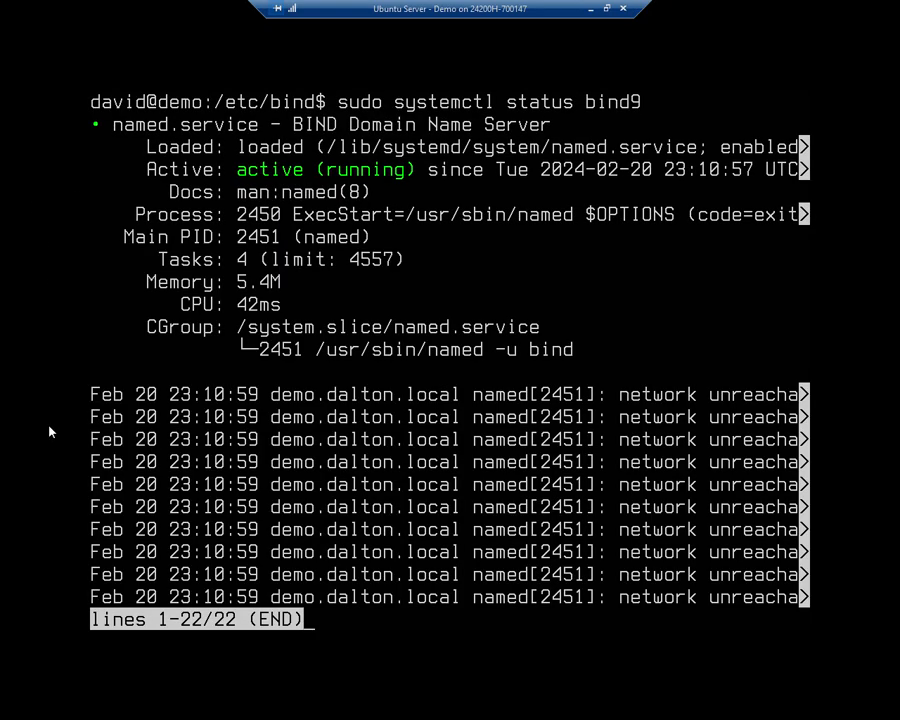
text(clear)
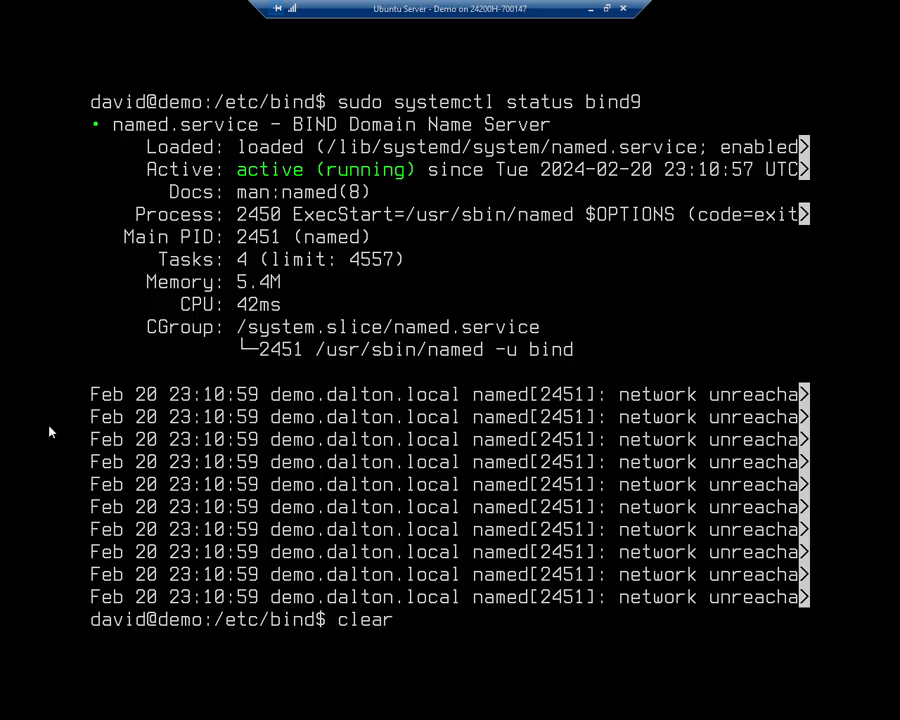
text(ip a)
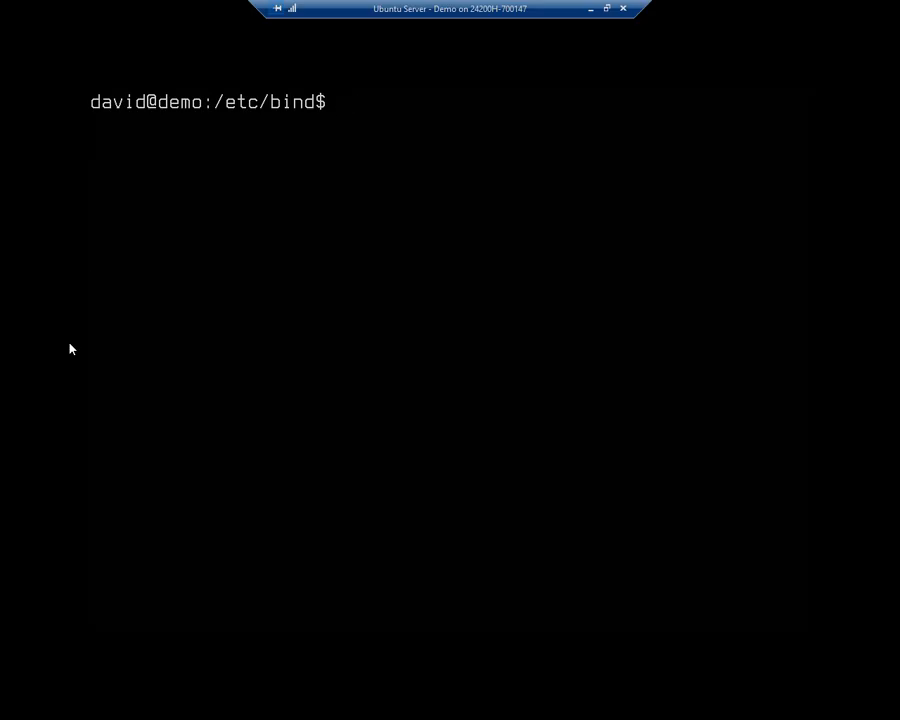
Step: In nslookup, use server 192.168.1.10 and resolve fileserv.dalton.local to 192.168.1.101
text(nslookup)
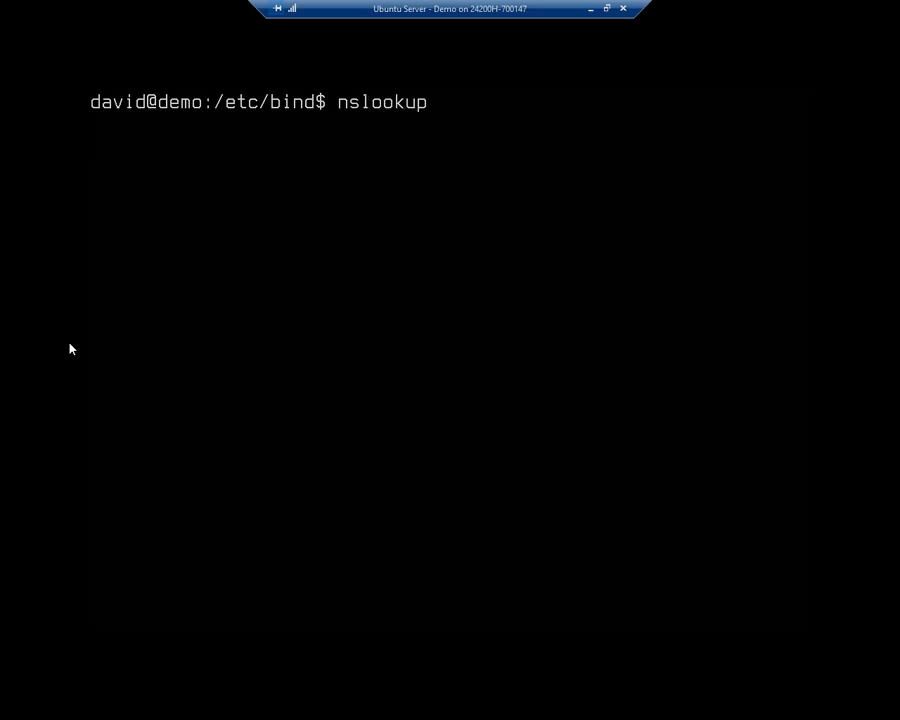
text(server 192.168.1.)
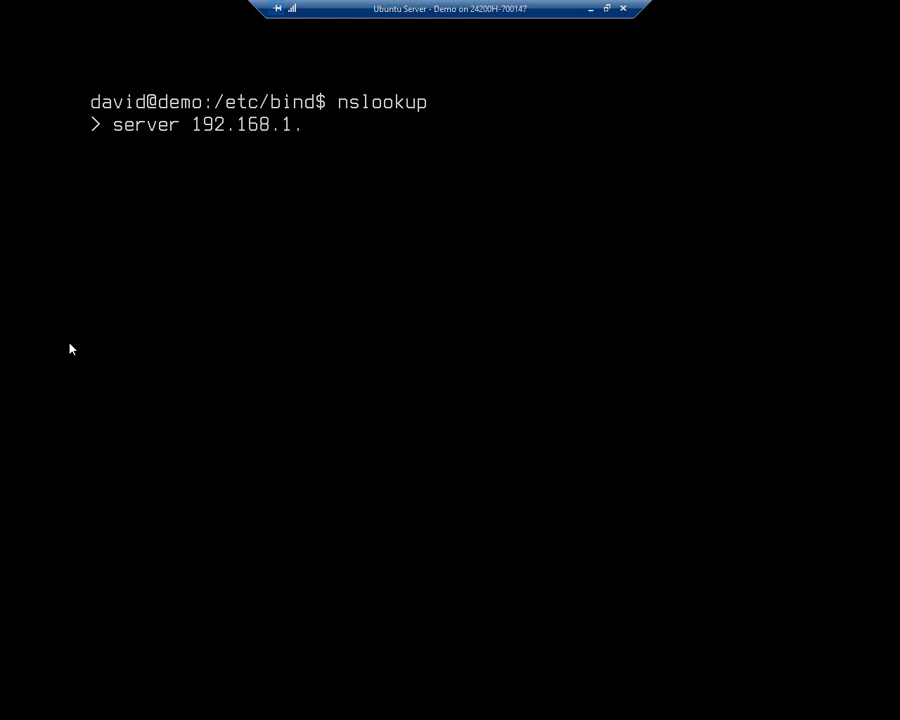
text(10)
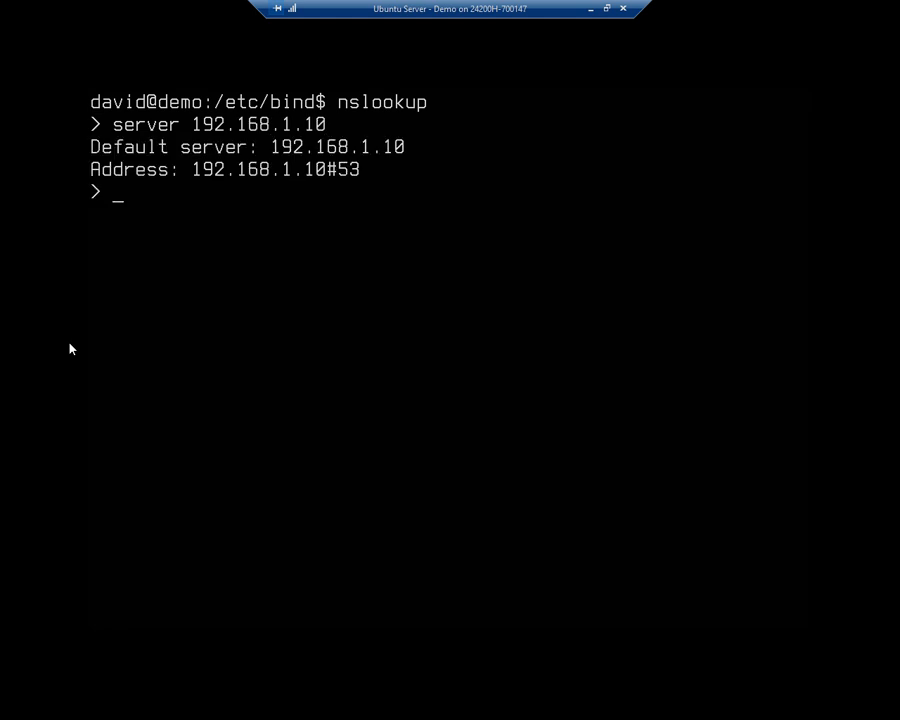
text(fileserv)
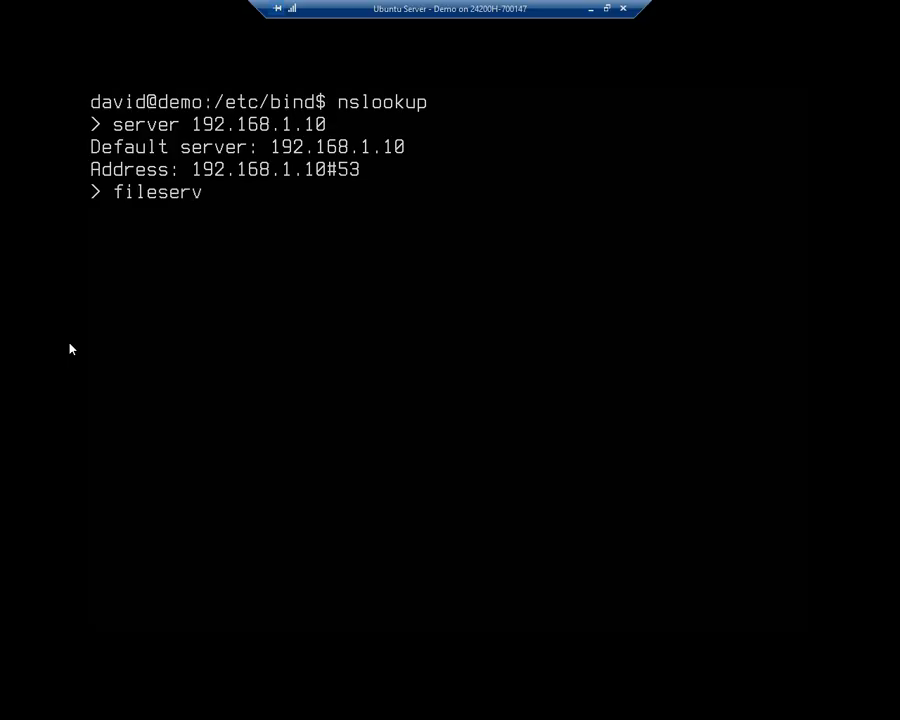
text(.dalton.local)
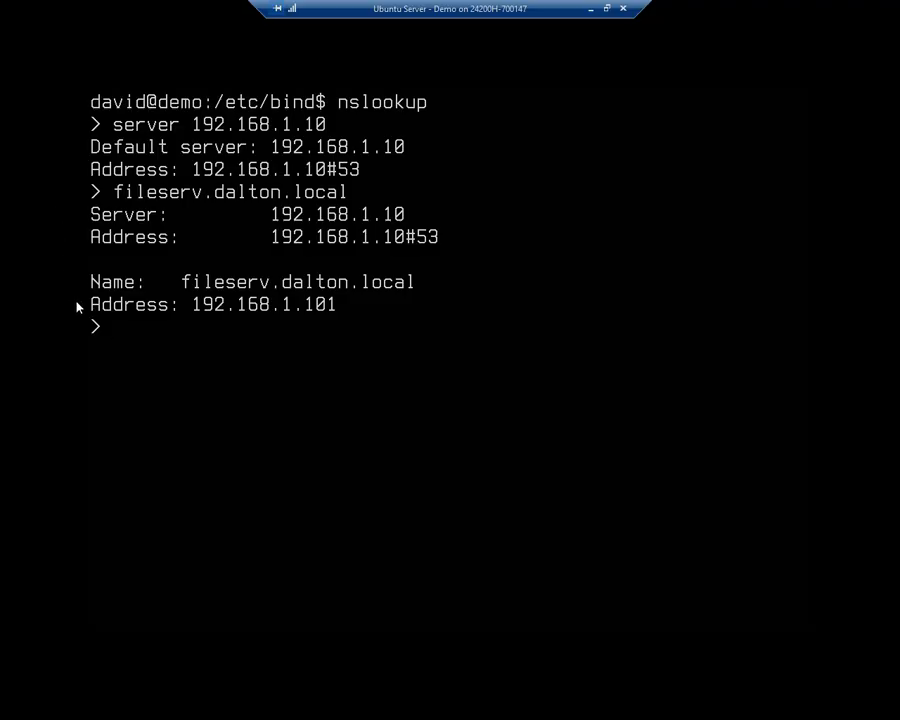
Step: Resolve webserv.dalton.local to 192.168.1.102, then exit nslookup
text(webser)
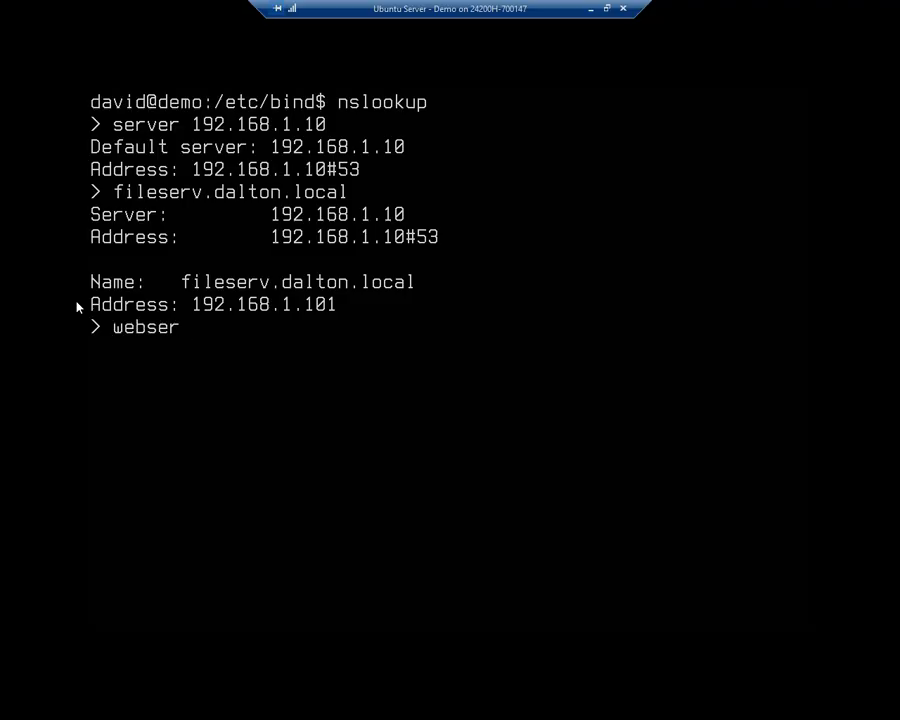
text(v.dalton.local)
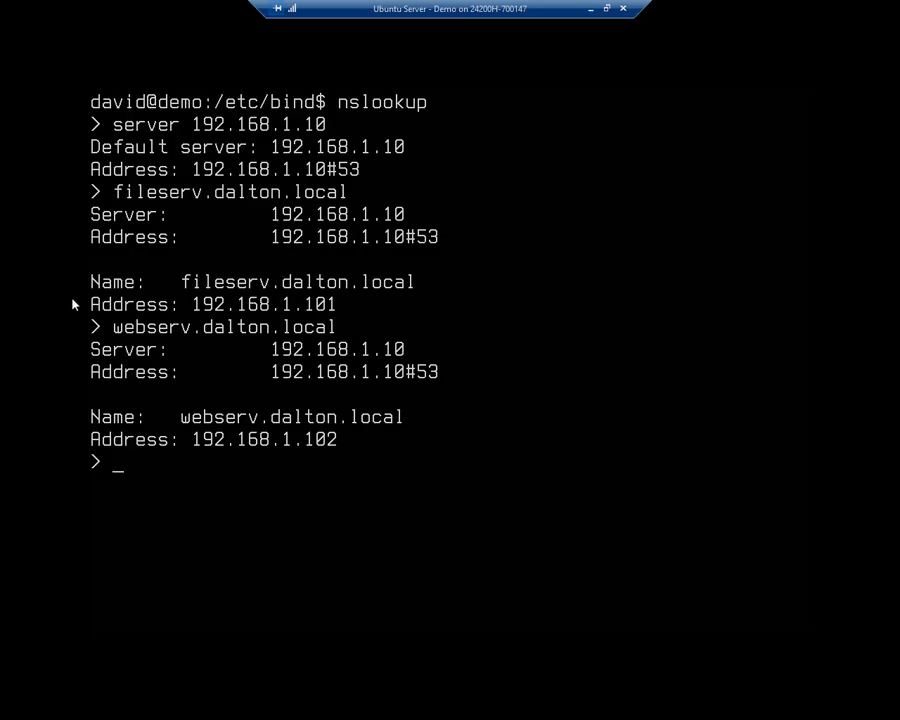
mouse_move(83, 333)
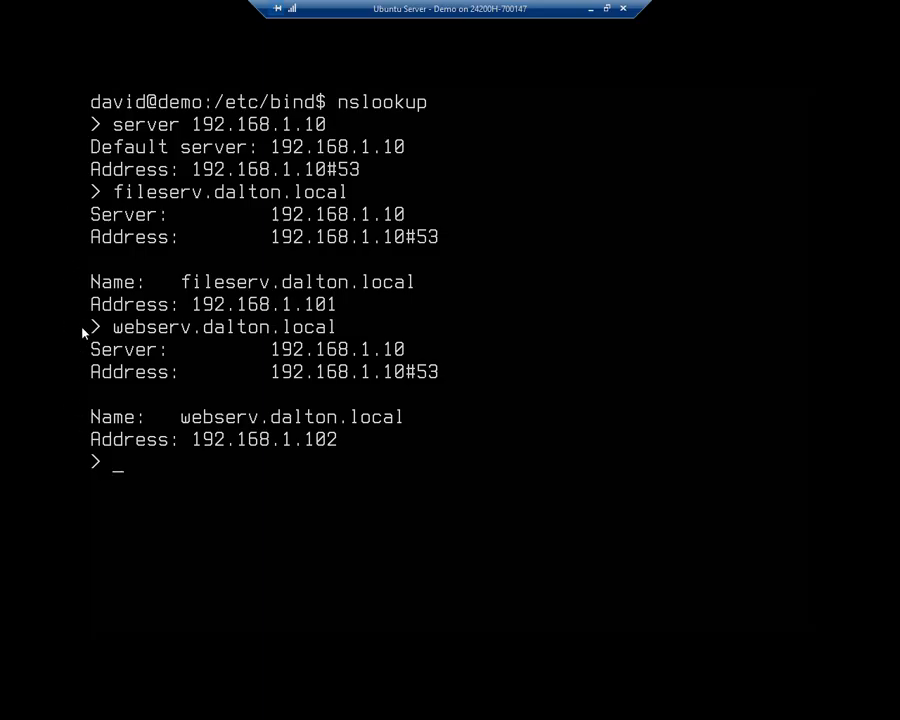
mouse_move(83, 152)
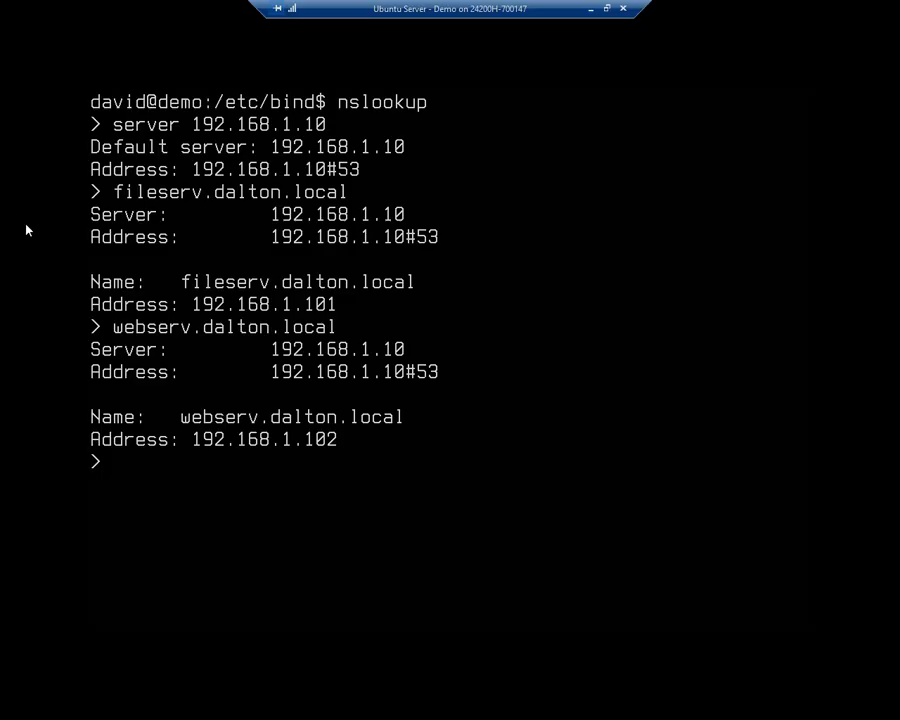
mouse_move(55, 373)
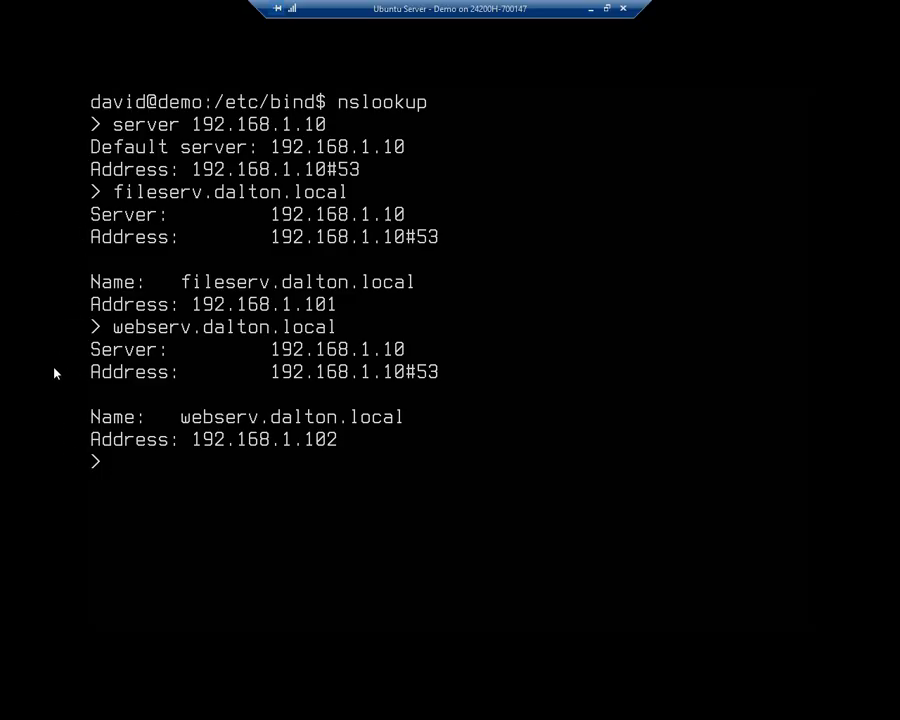
mouse_move(61, 352)
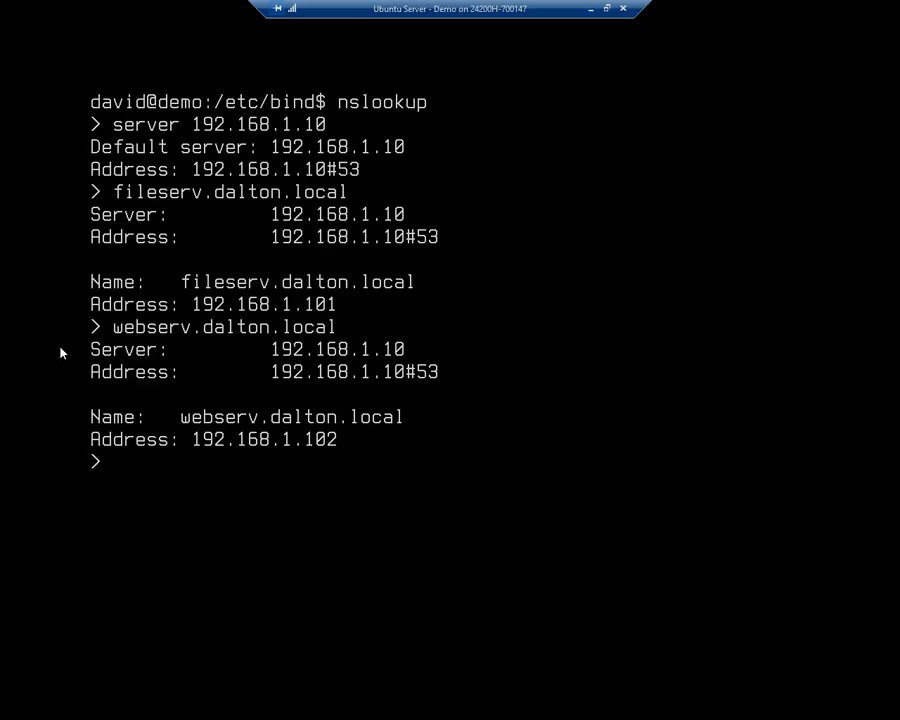
text(exit)
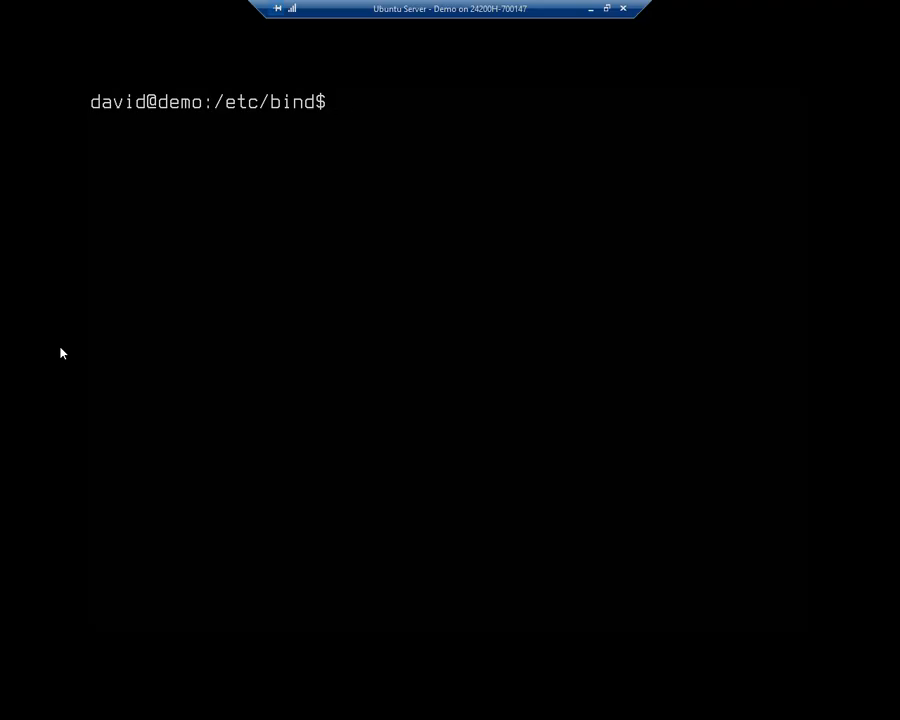
text(dig)
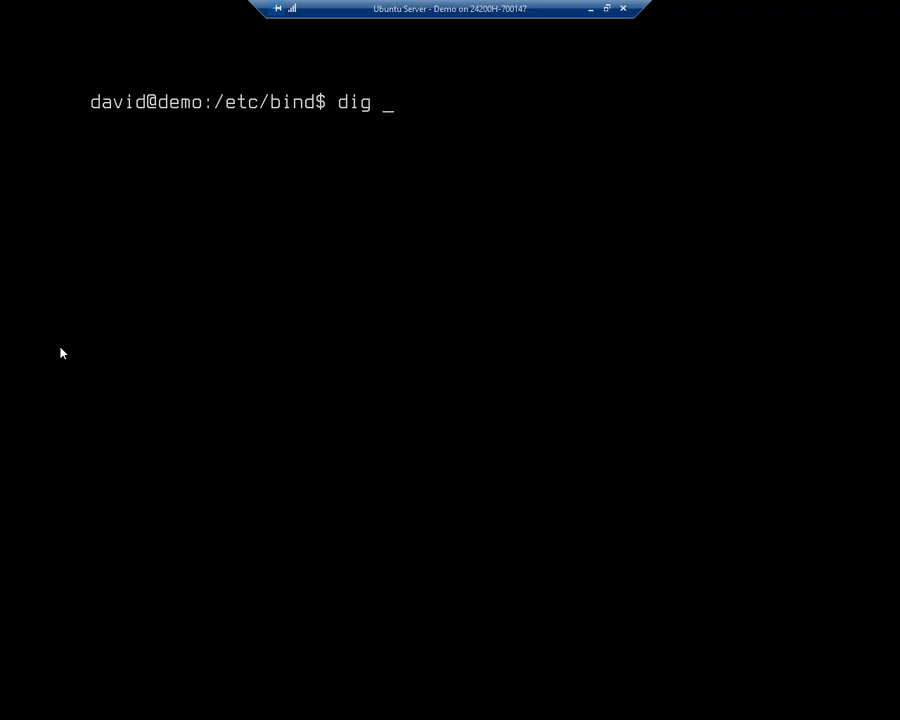
text(@)
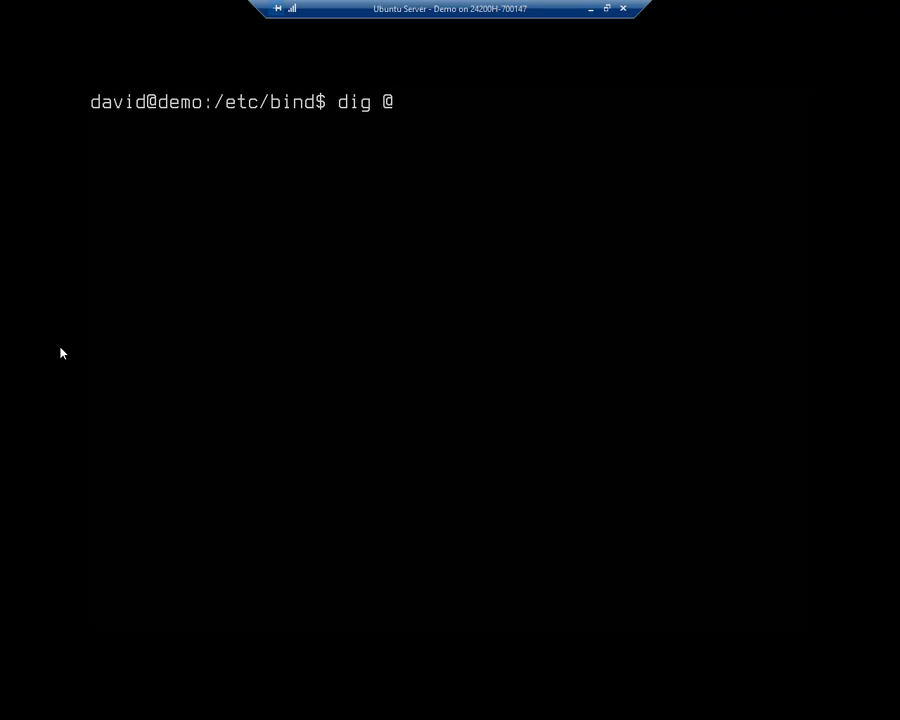
text(192)
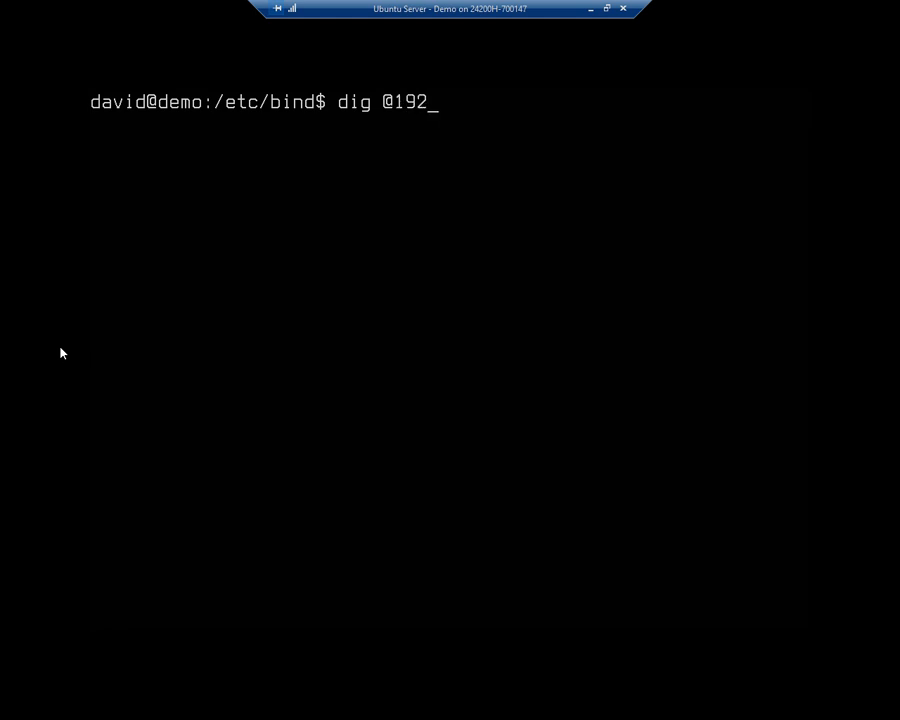
text(.168.1.10)
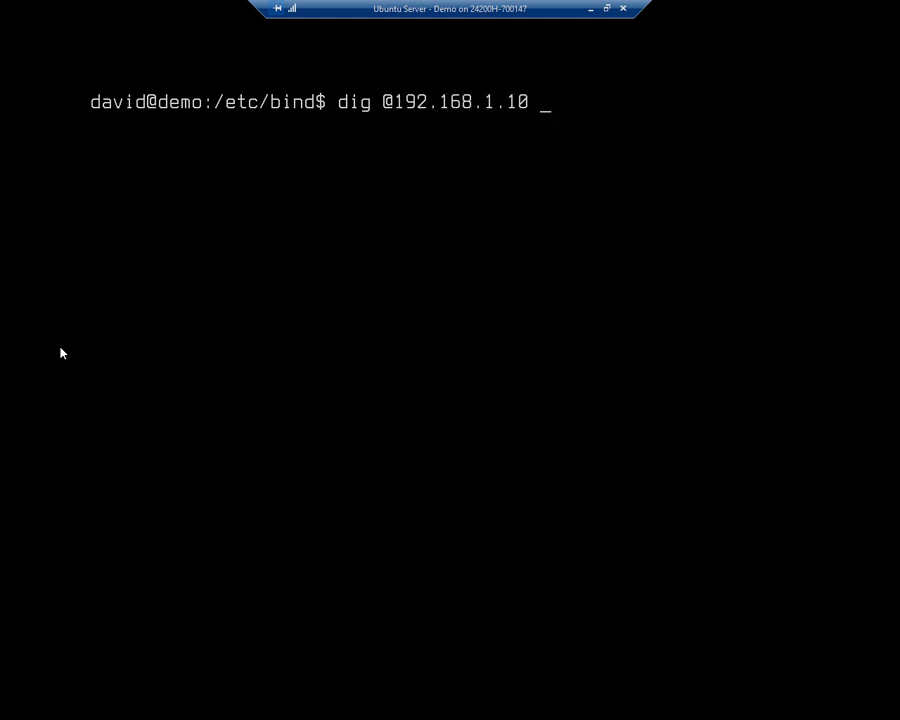
text(fileserv.dal)
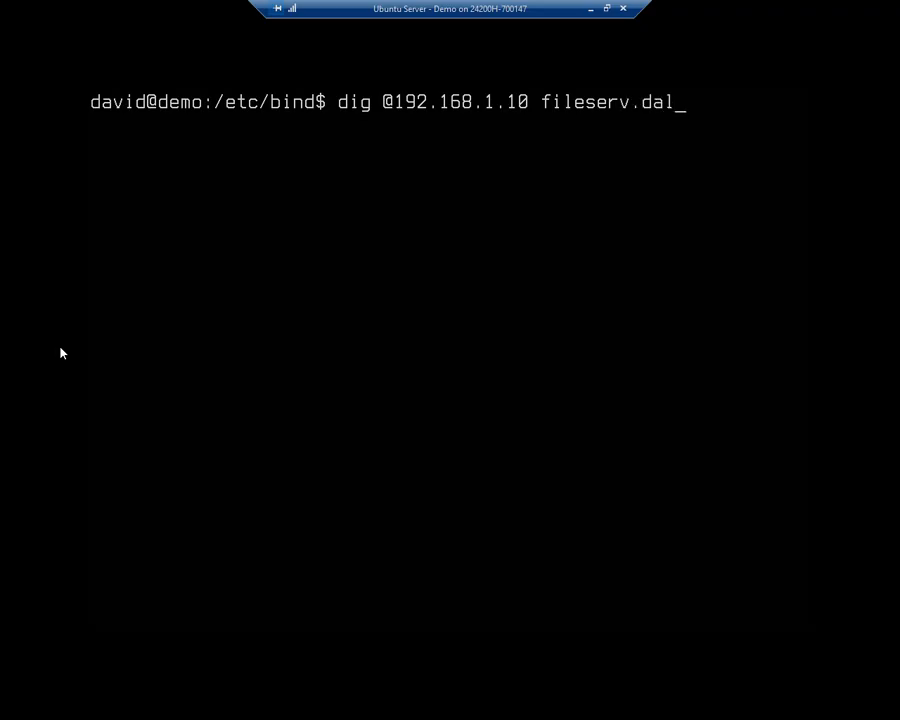
text(ton.local)
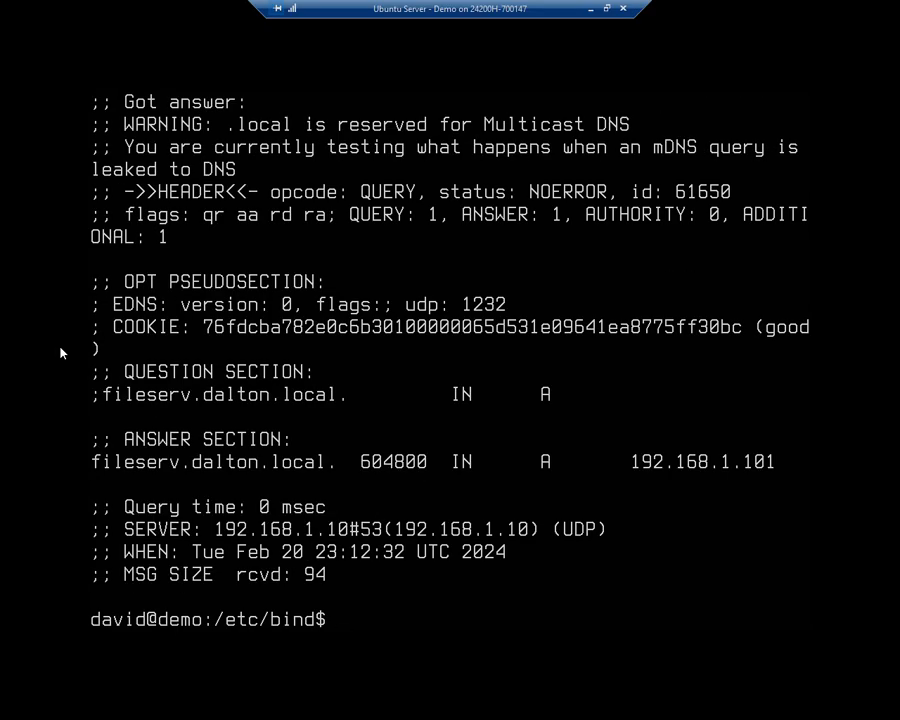
mouse_move(35, 242)
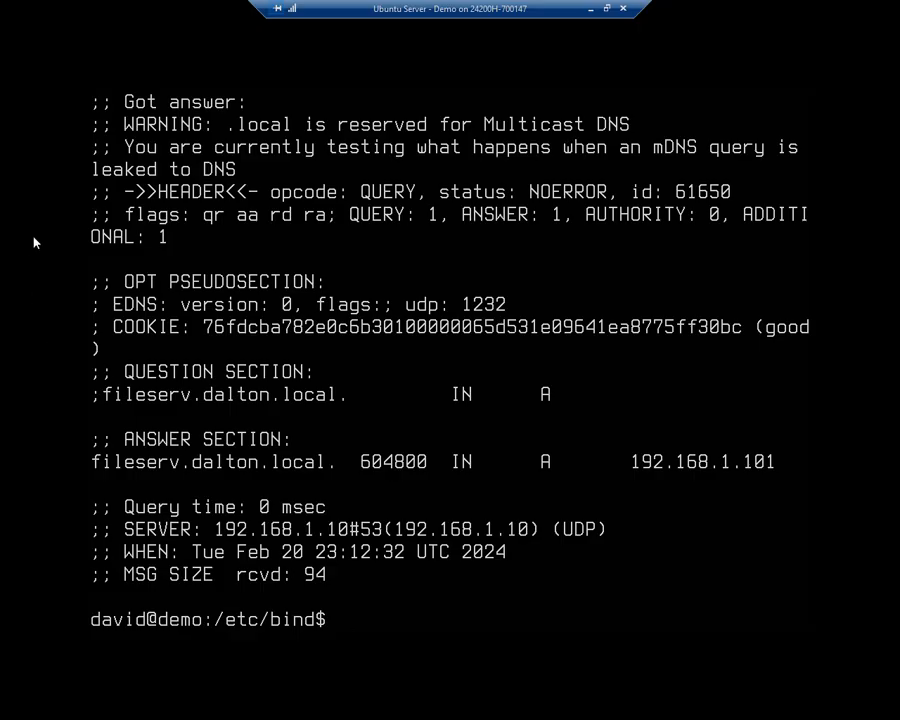
mouse_move(78, 107)
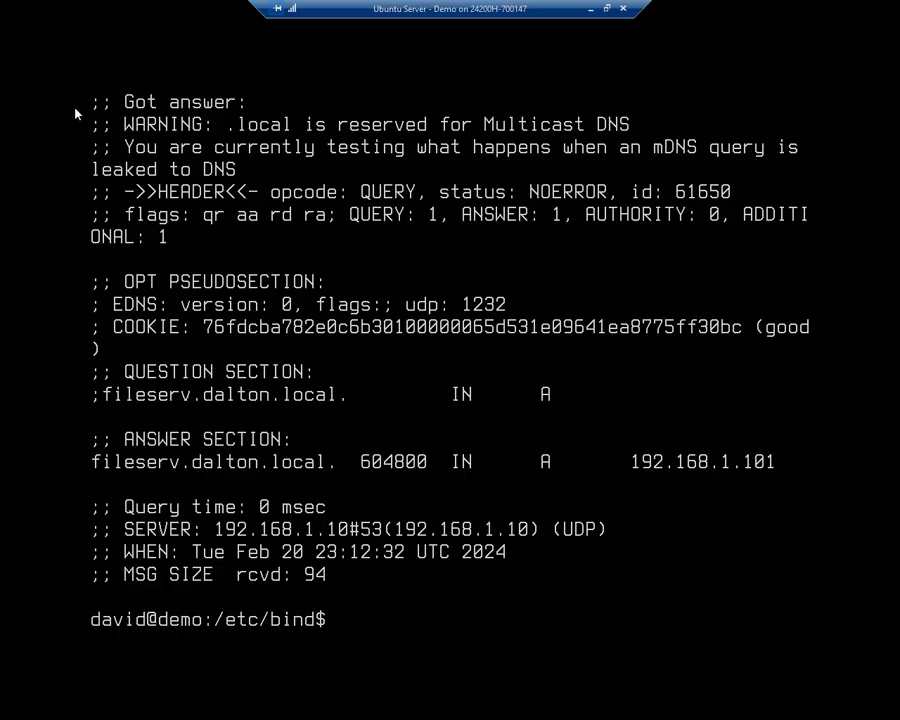
mouse_move(68, 445)
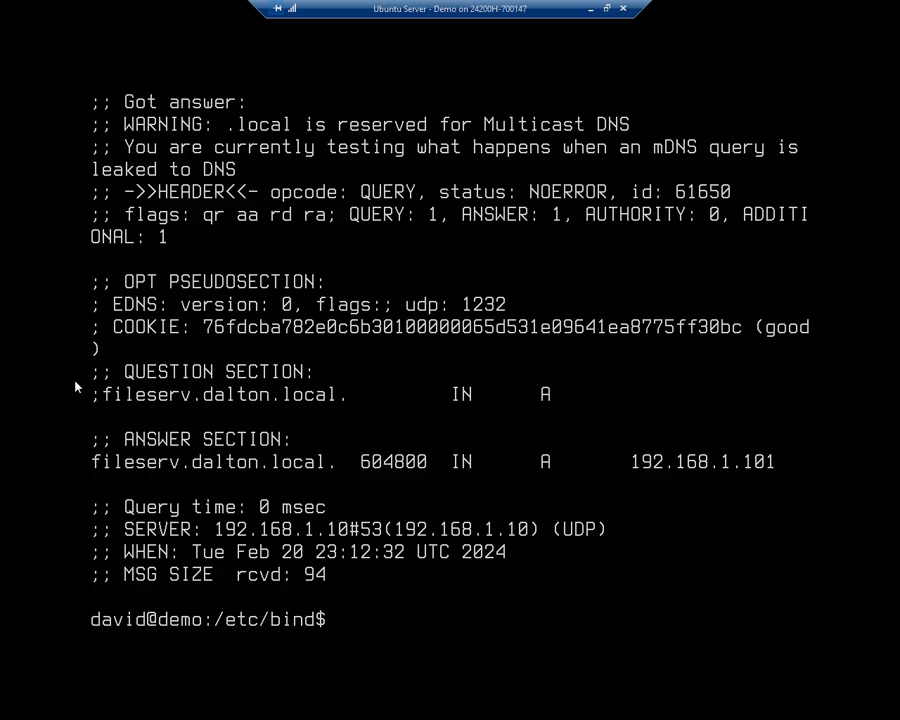
mouse_move(82, 467)
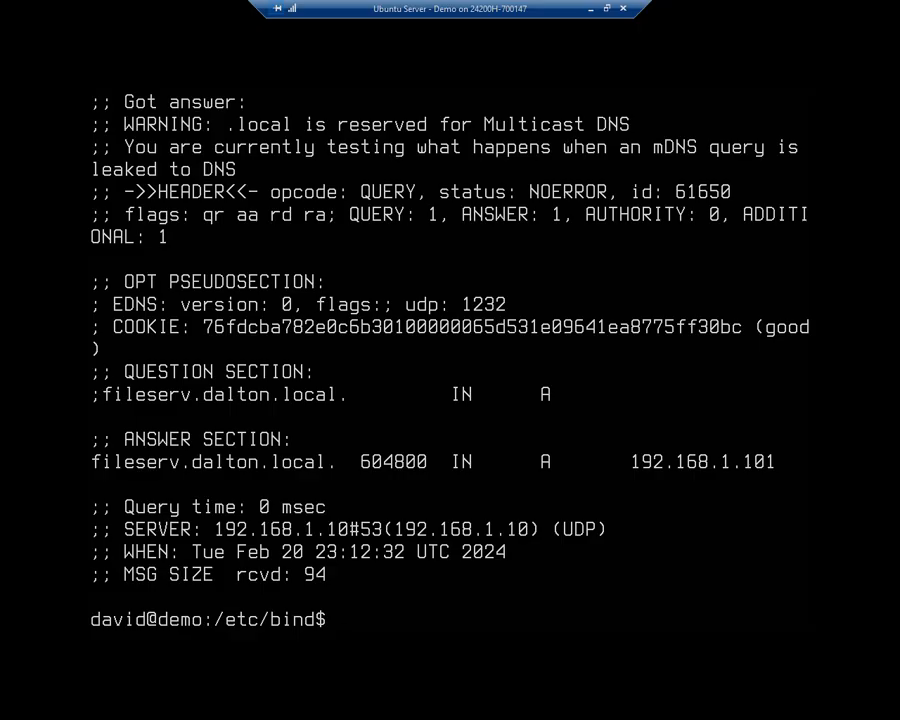
mouse_move(30, 412)
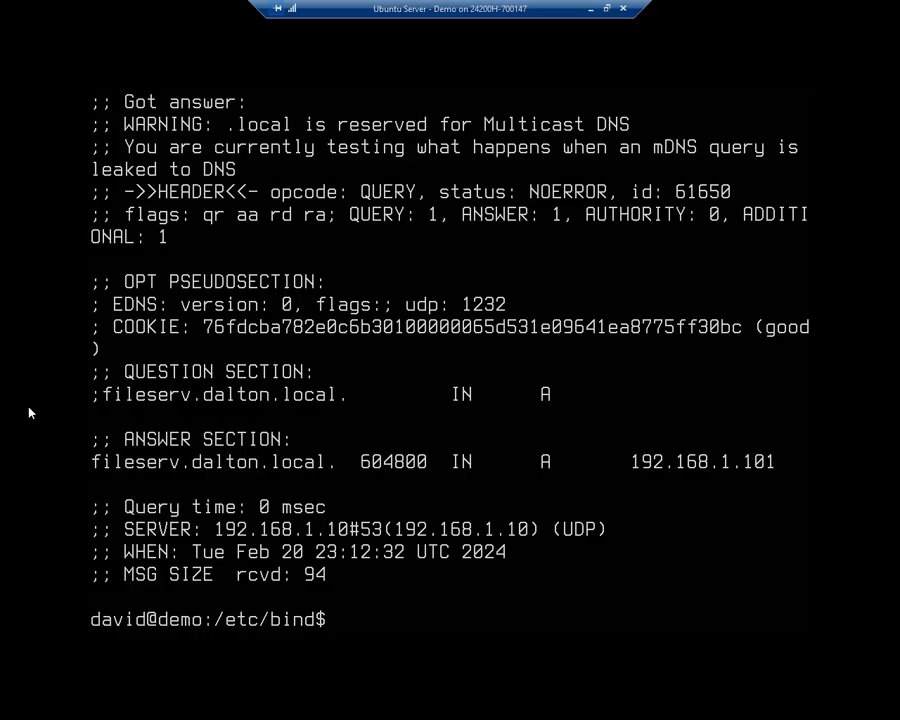
Step: Disable bind9 from starting at boot with 'sudo systemctl disable bind9'
text(system)
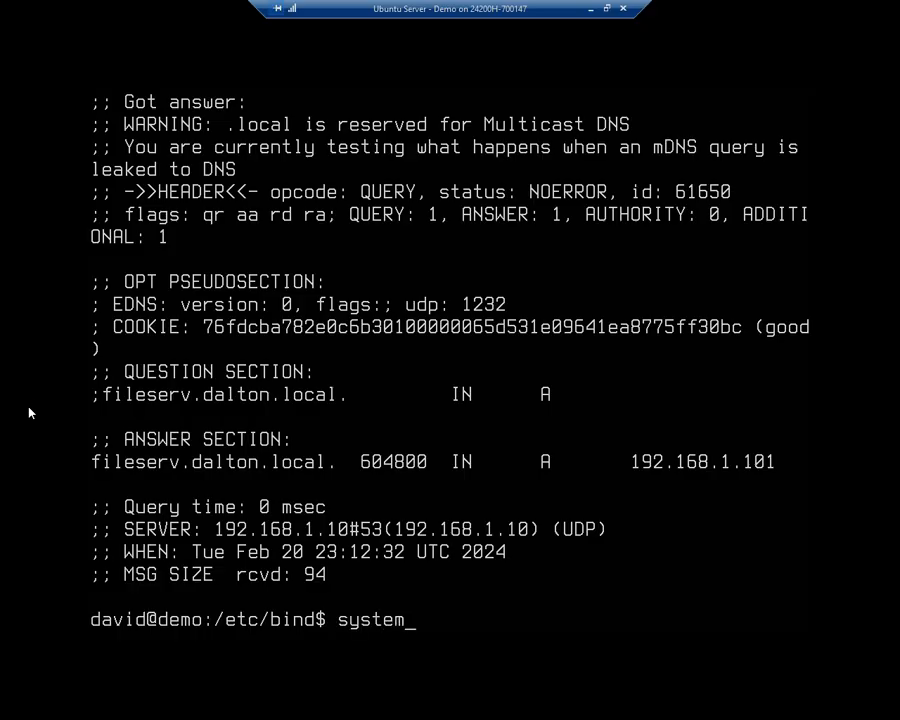
text(ctl)
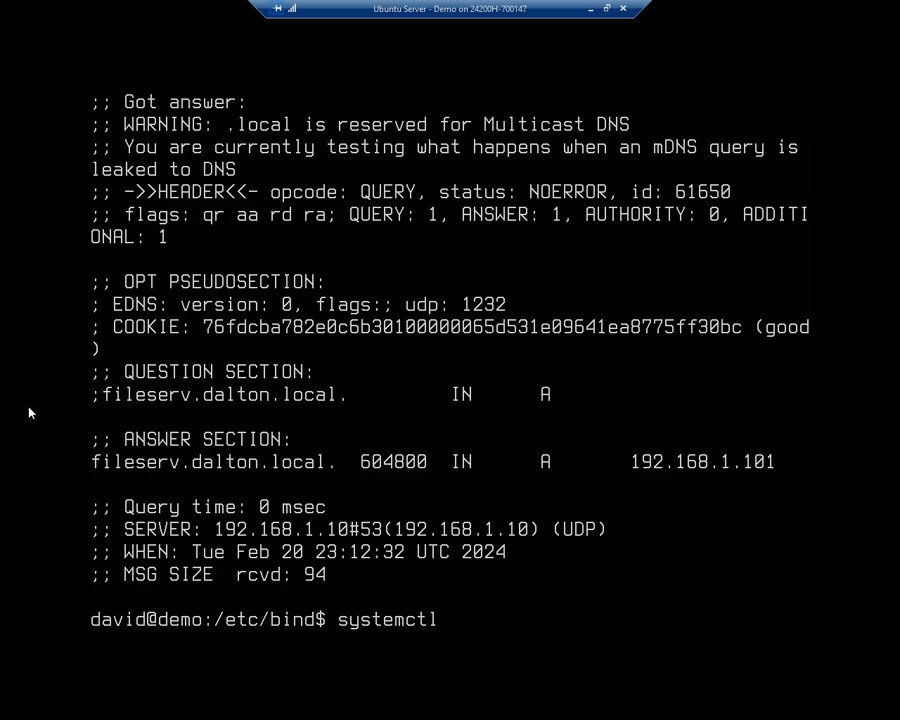
text(s)
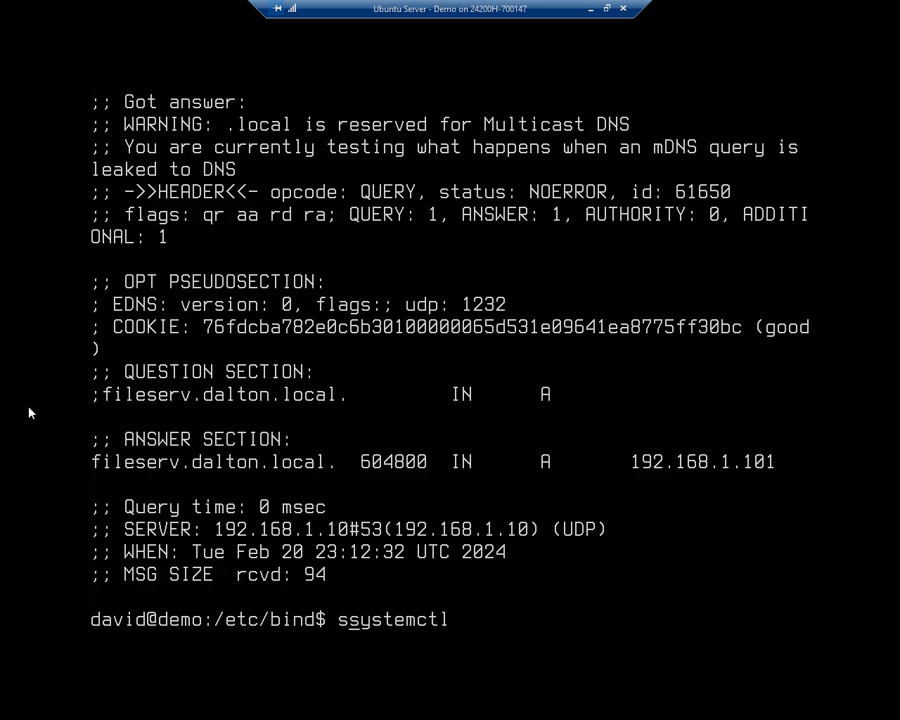
text(udo systemctl d)
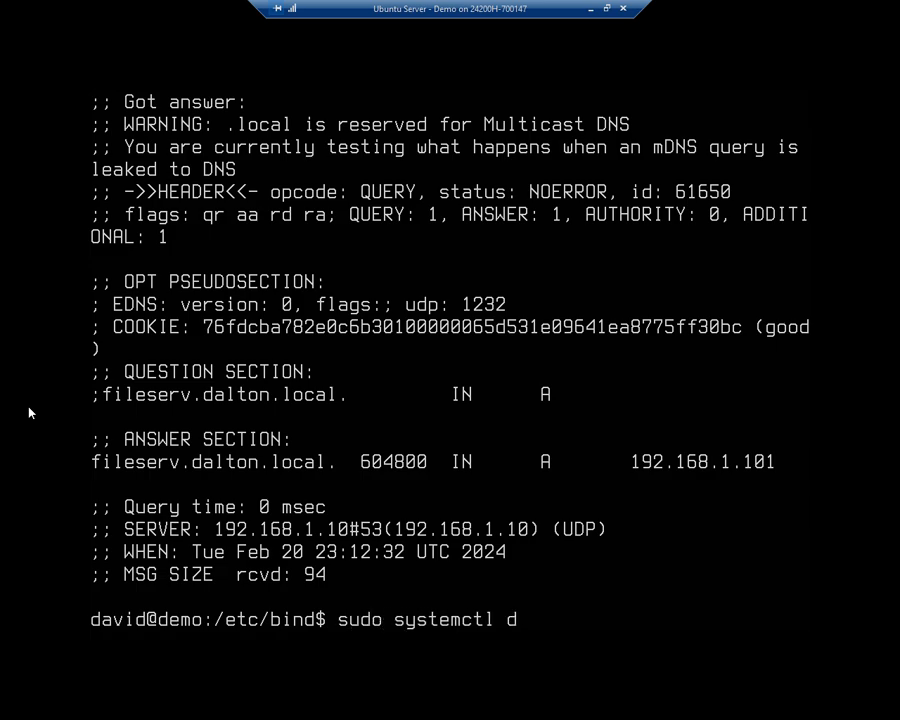
text(isca)
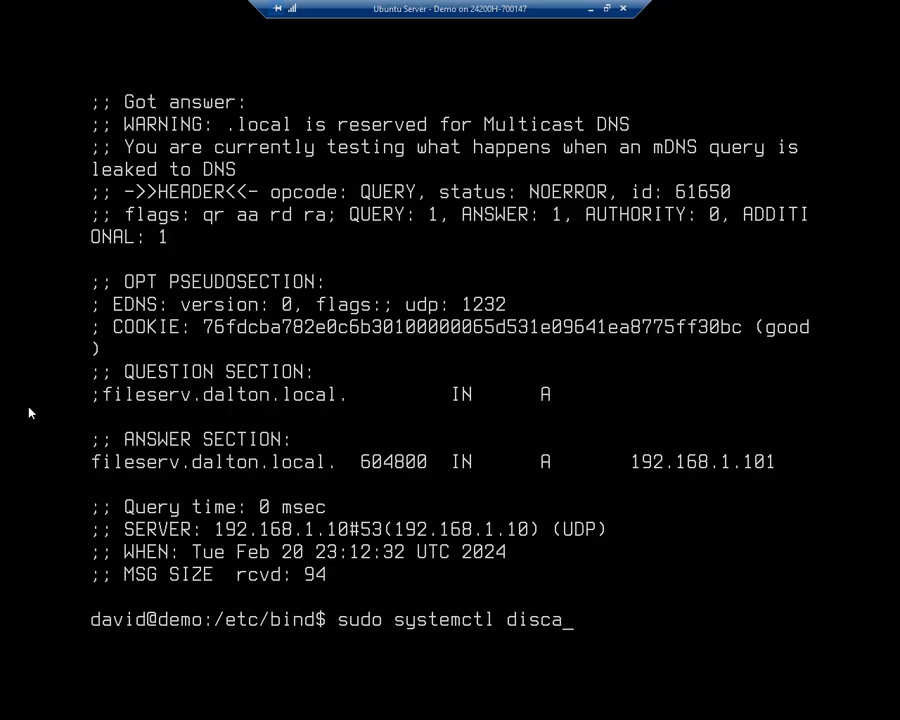
text(ble bdi)
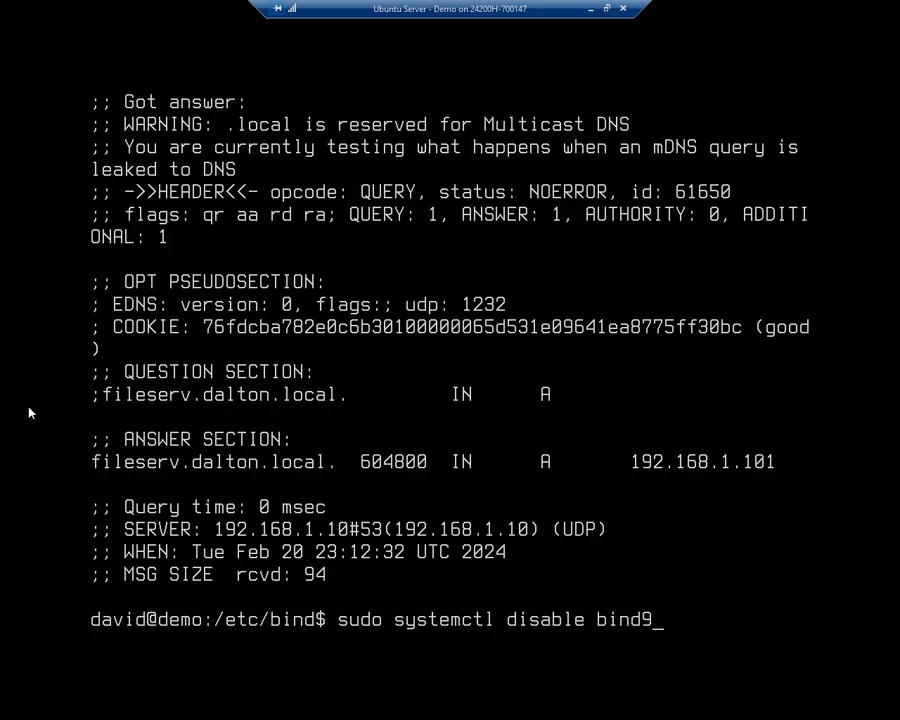
key(Return)
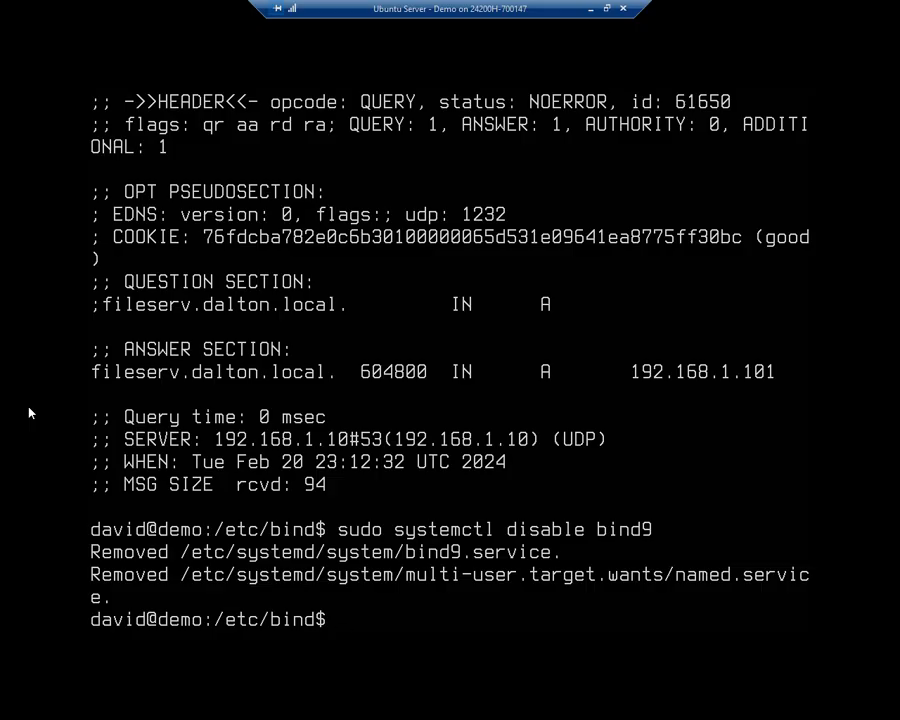